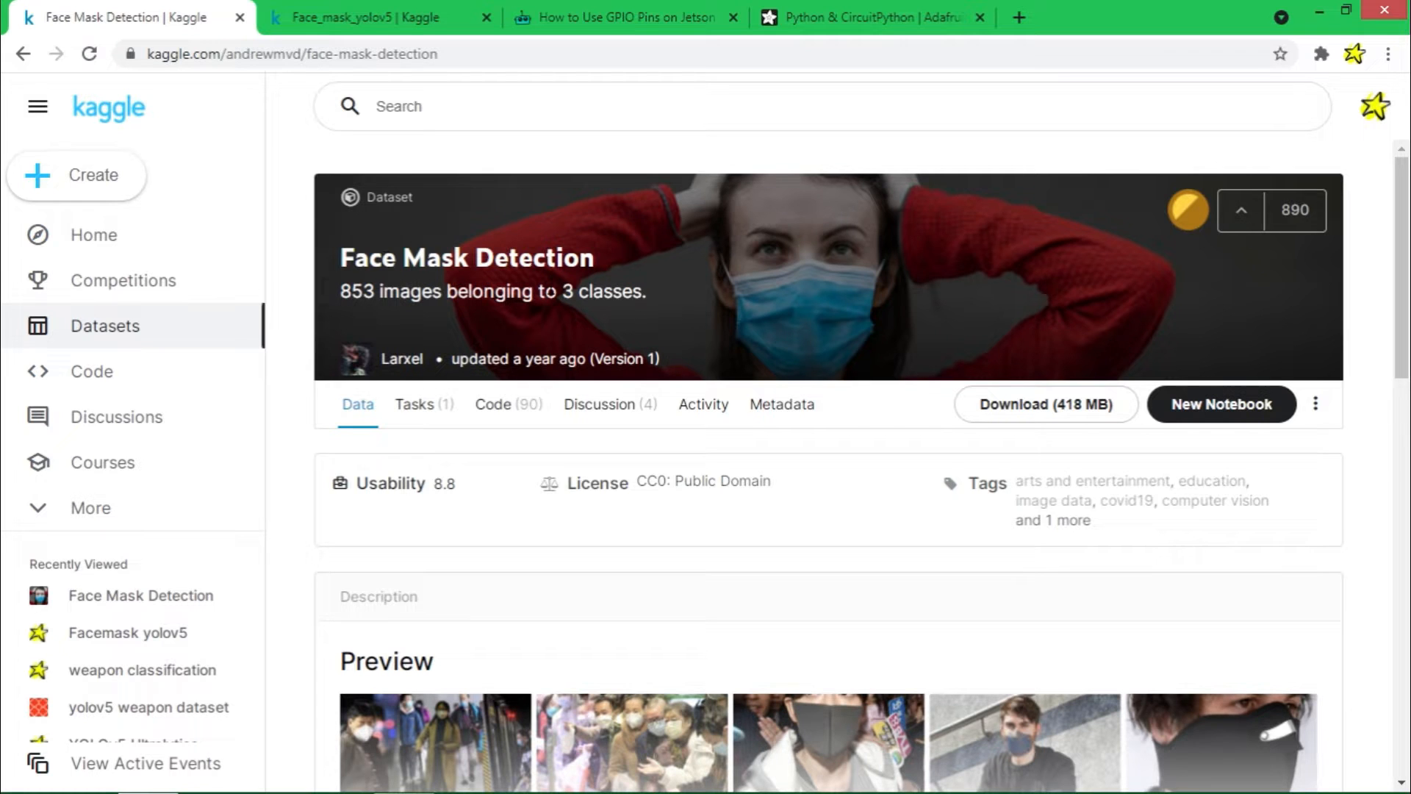
Expand the dataset's images and annotations folders in Data Explorer, then return to the Face_mask_yolov5 notebook.
double_click(602, 292)
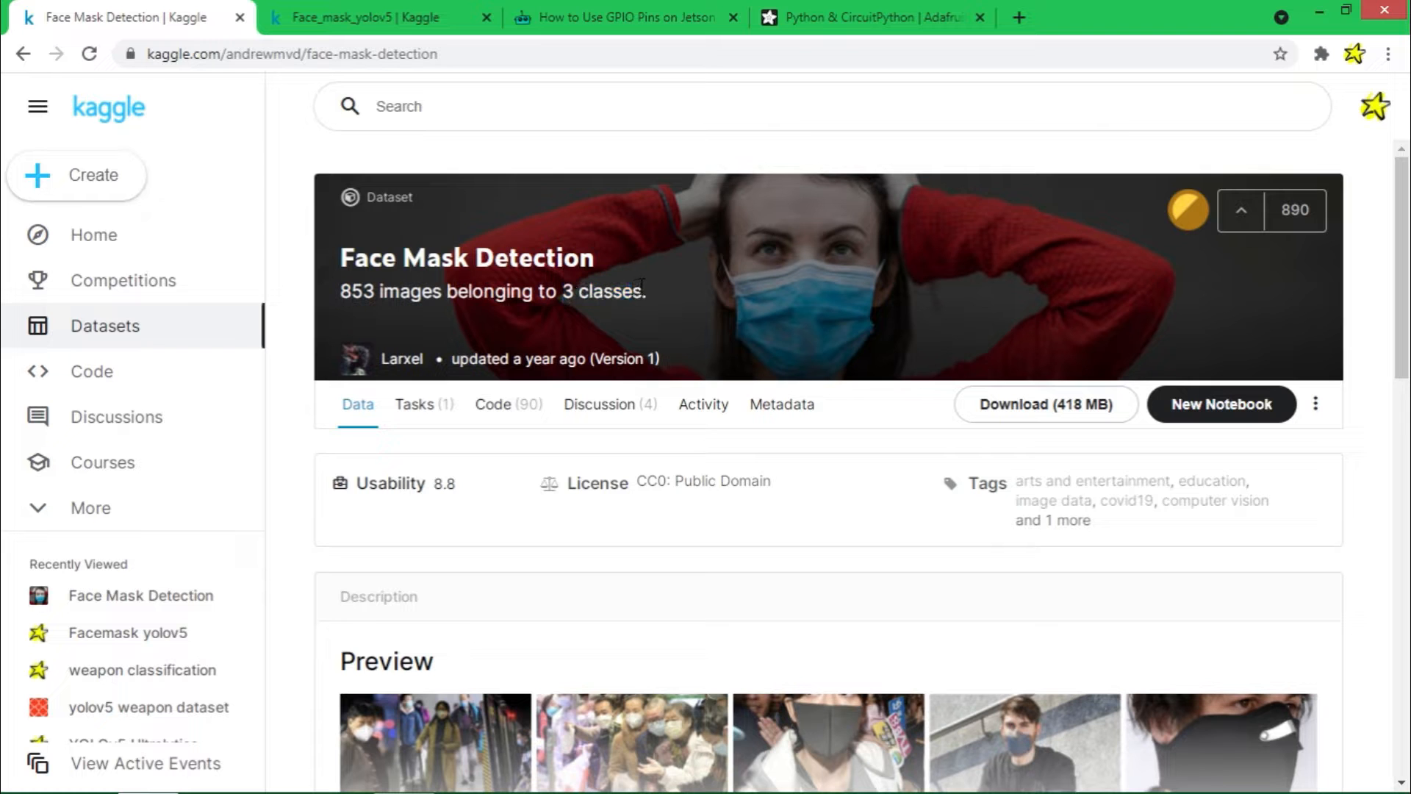
scroll("down", 3)
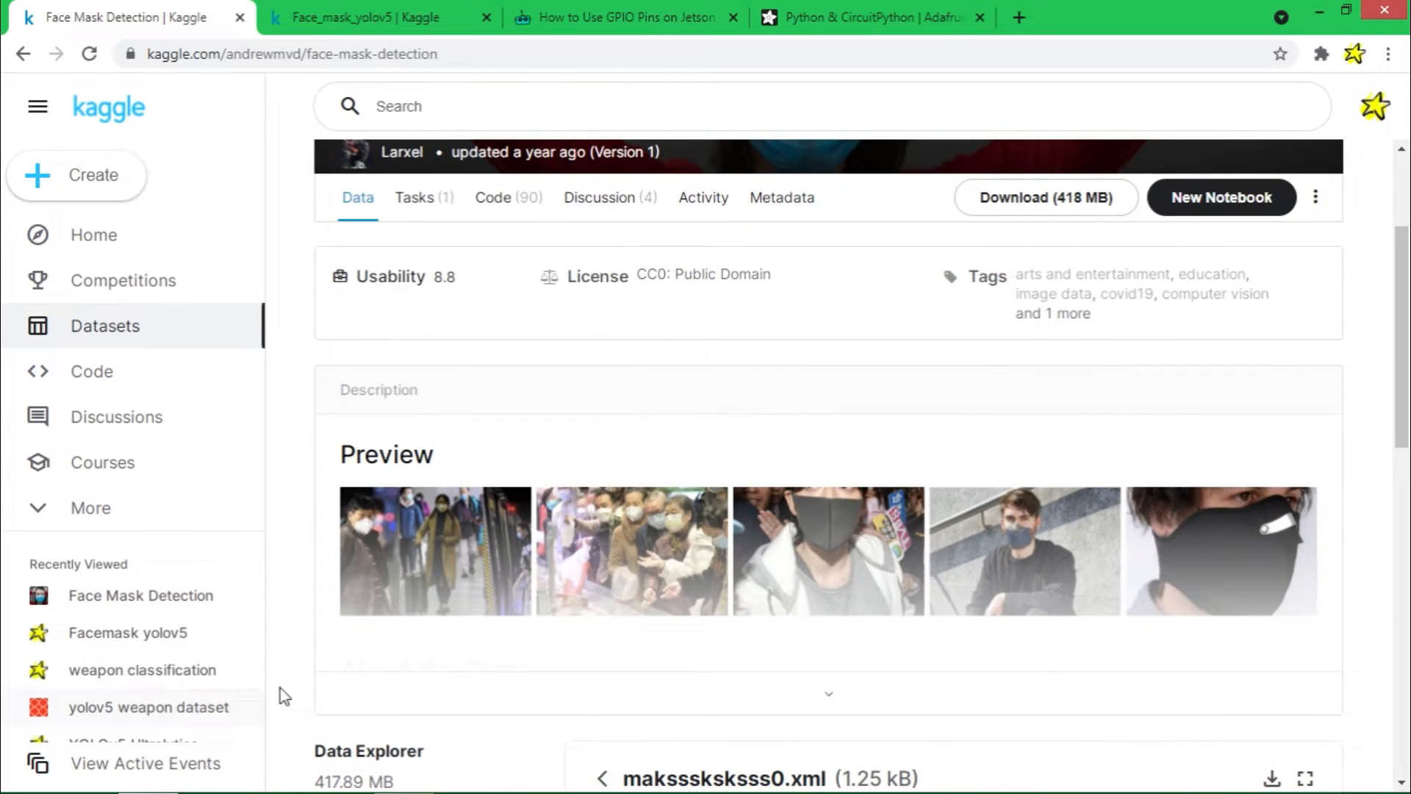
scroll("down", 3)
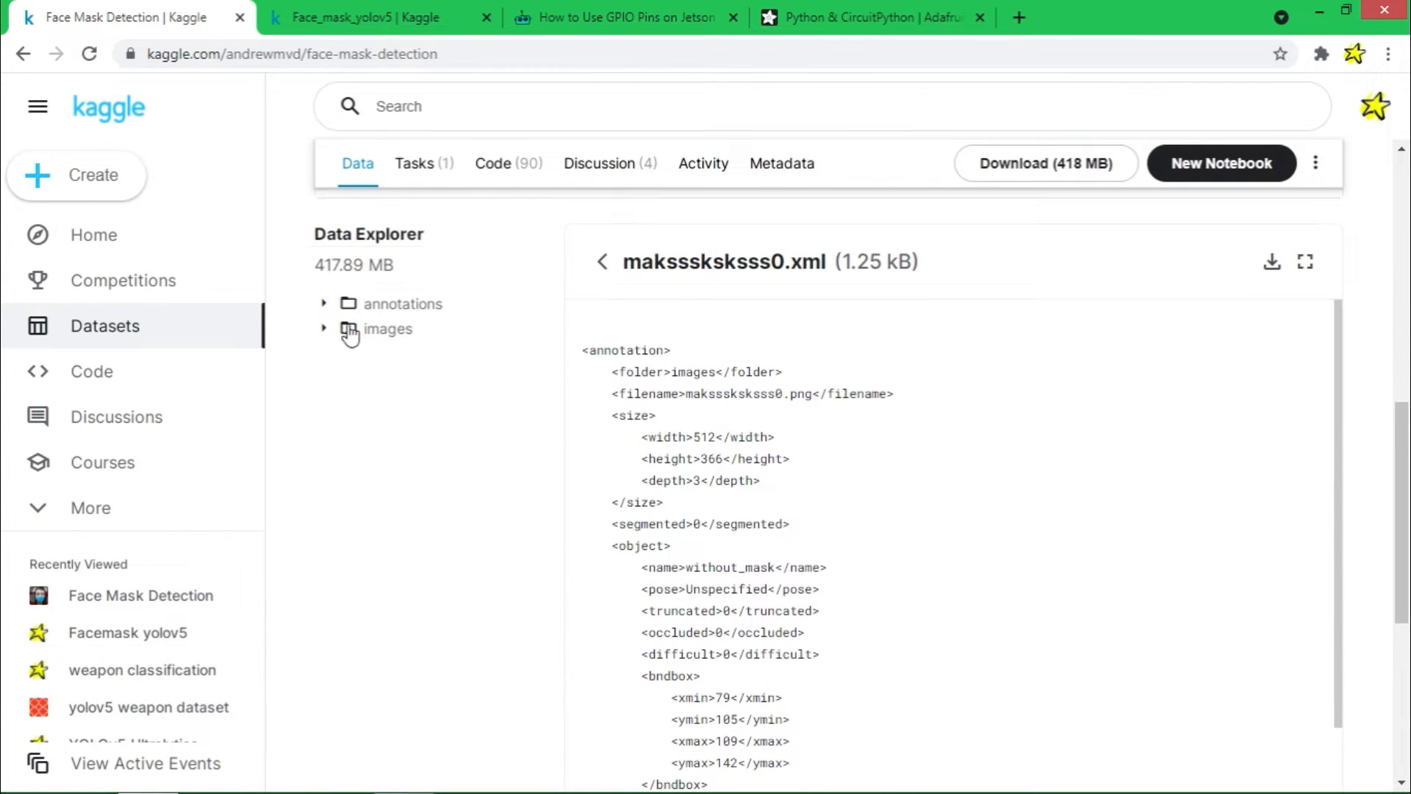
left_click(323, 327)
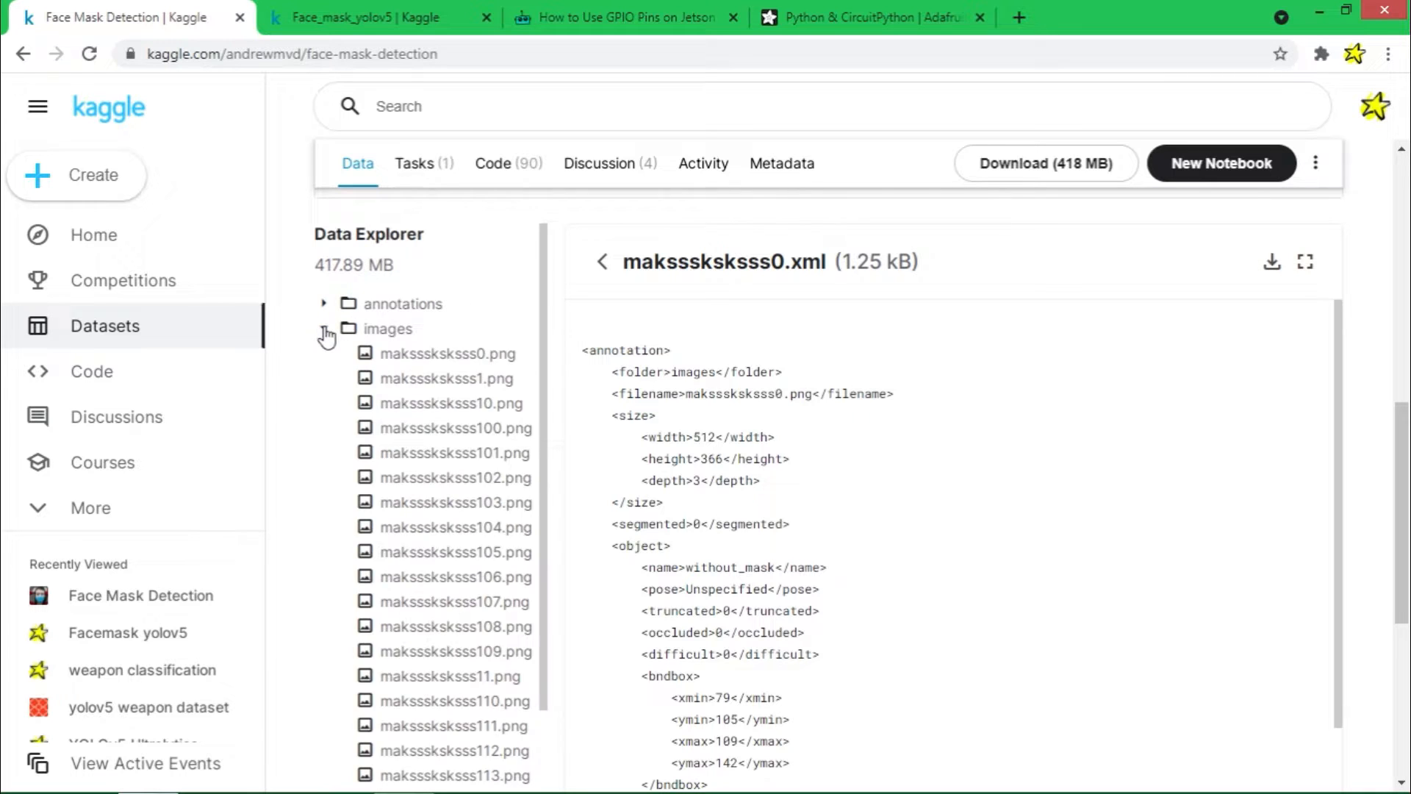
left_click(324, 303)
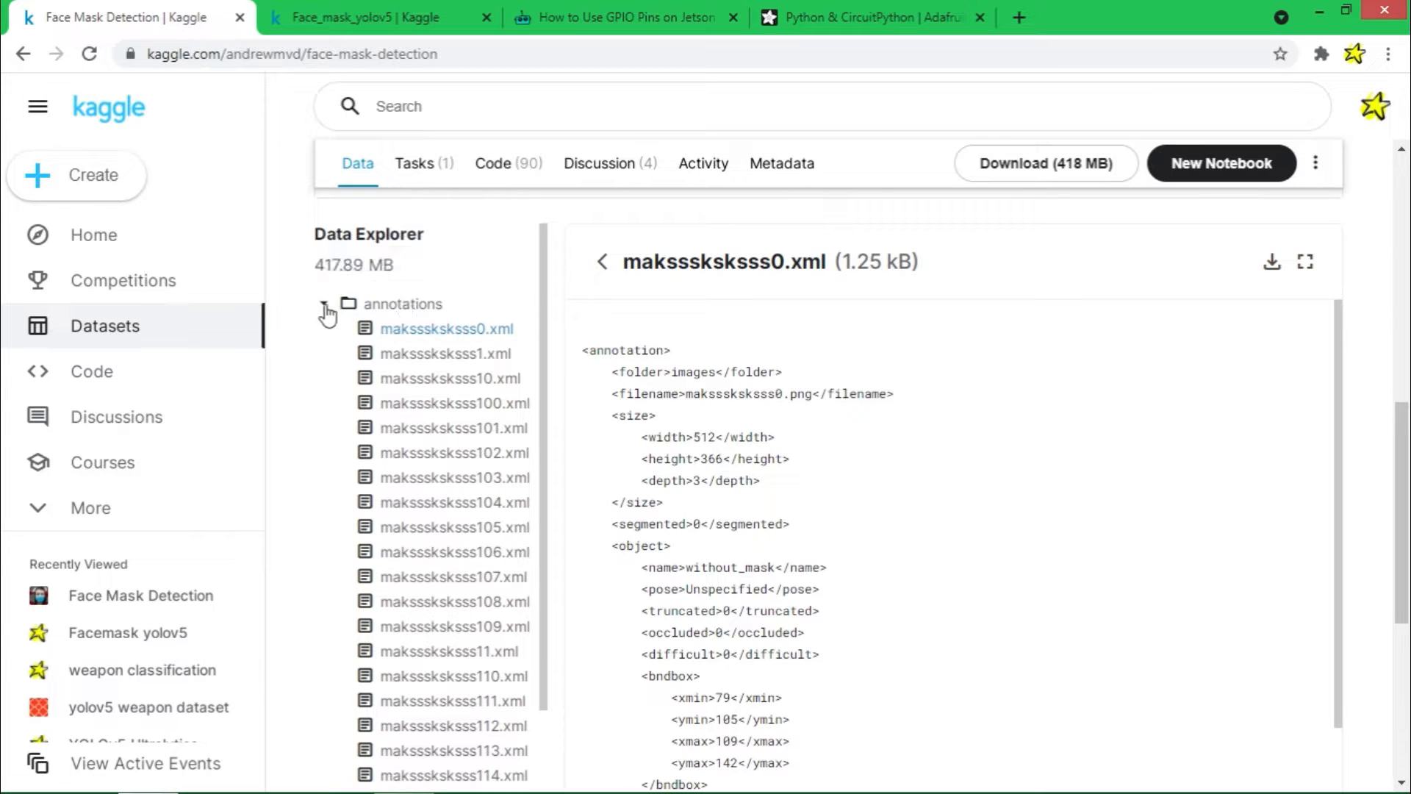
mouse_move(446, 328)
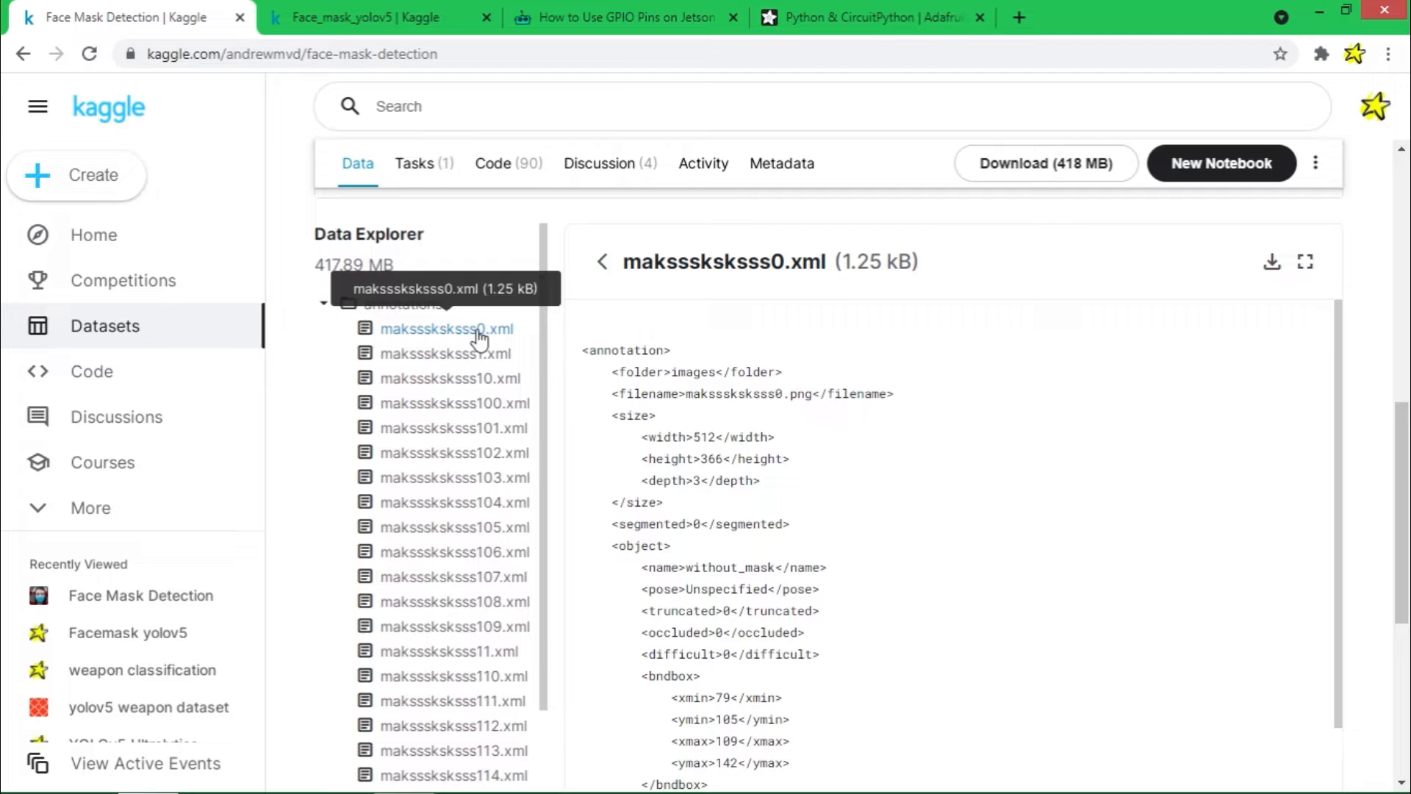
scroll("down", 3)
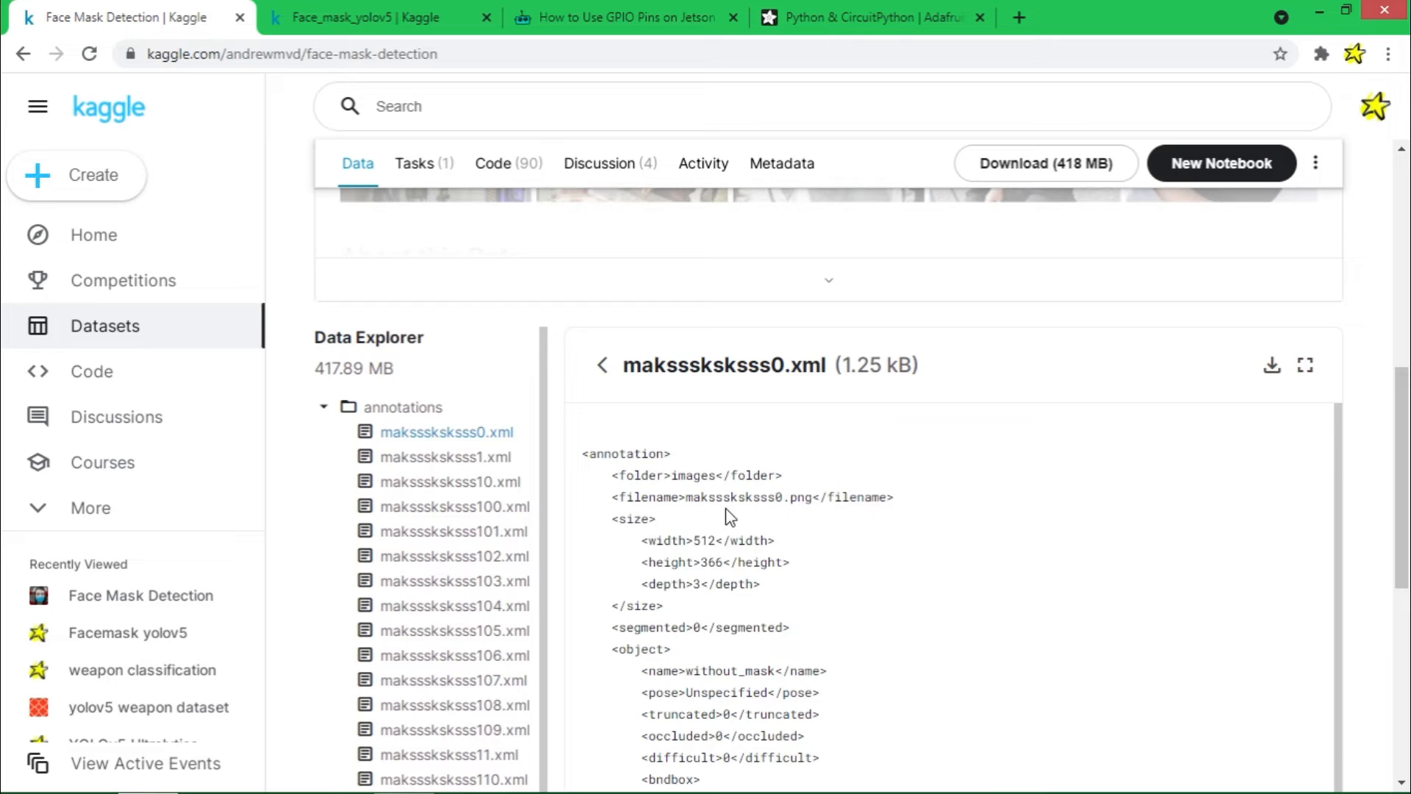
left_click(377, 18)
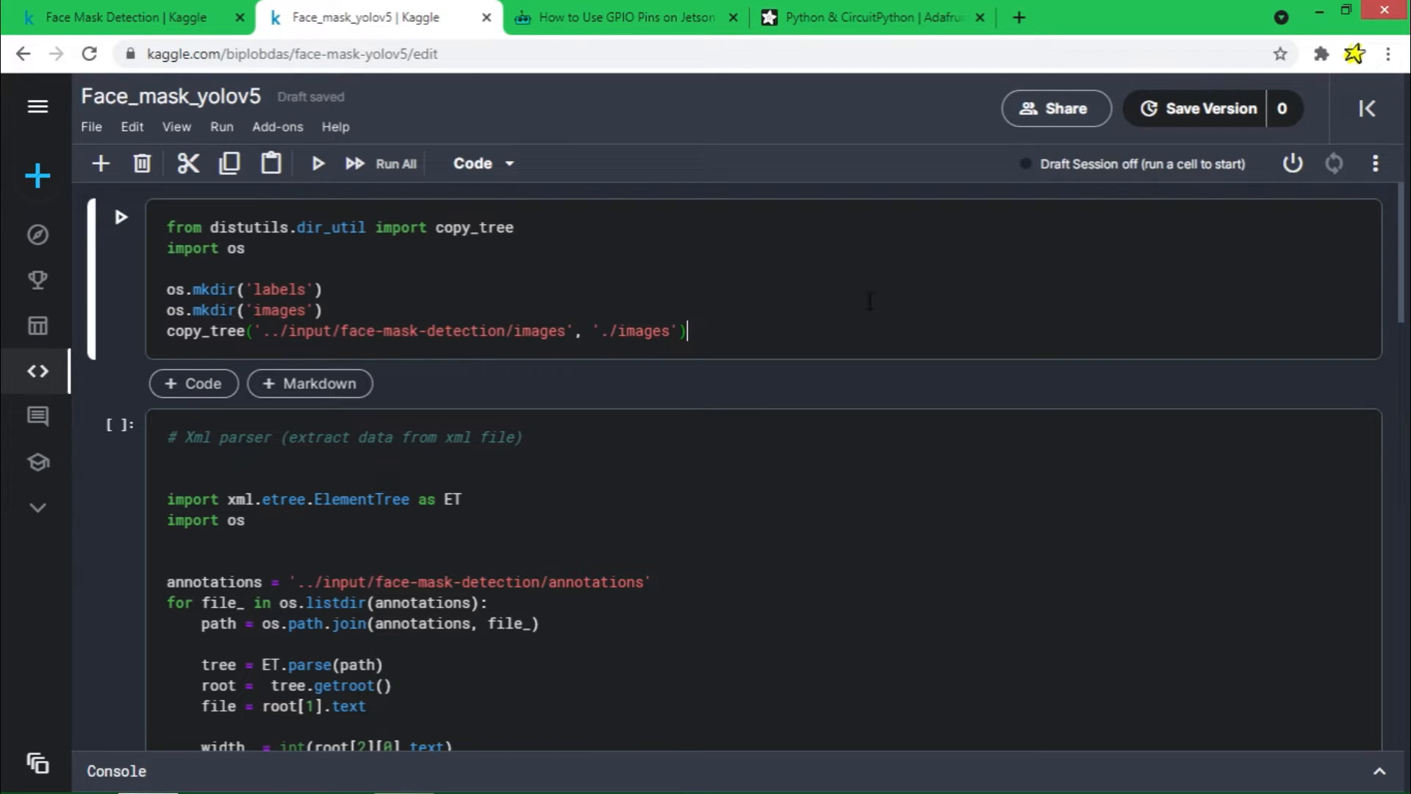
Run the folder-creation and image-copy cell and expand /kaggle/working to see images and labels.
left_click_drag(166, 290, 322, 310)
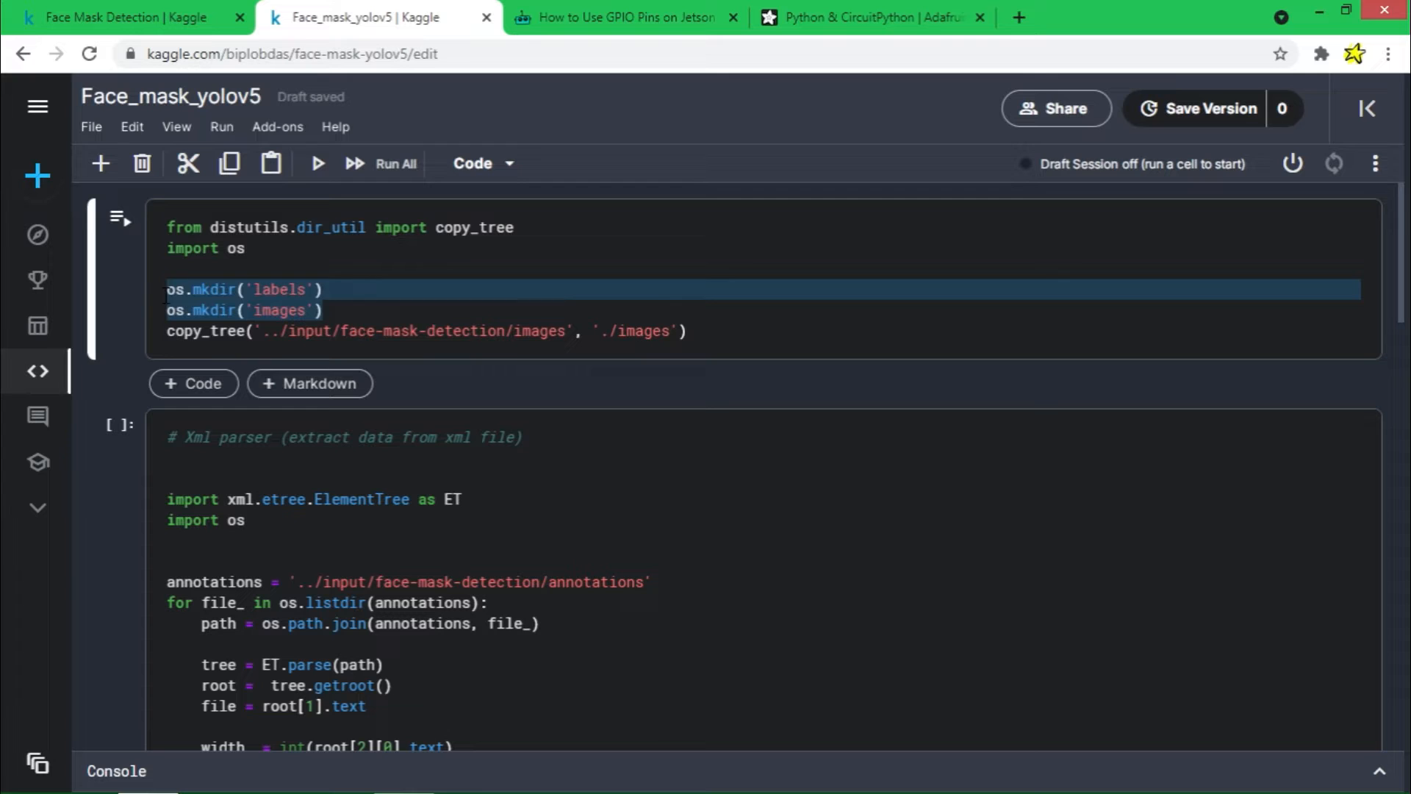
left_click(334, 310)
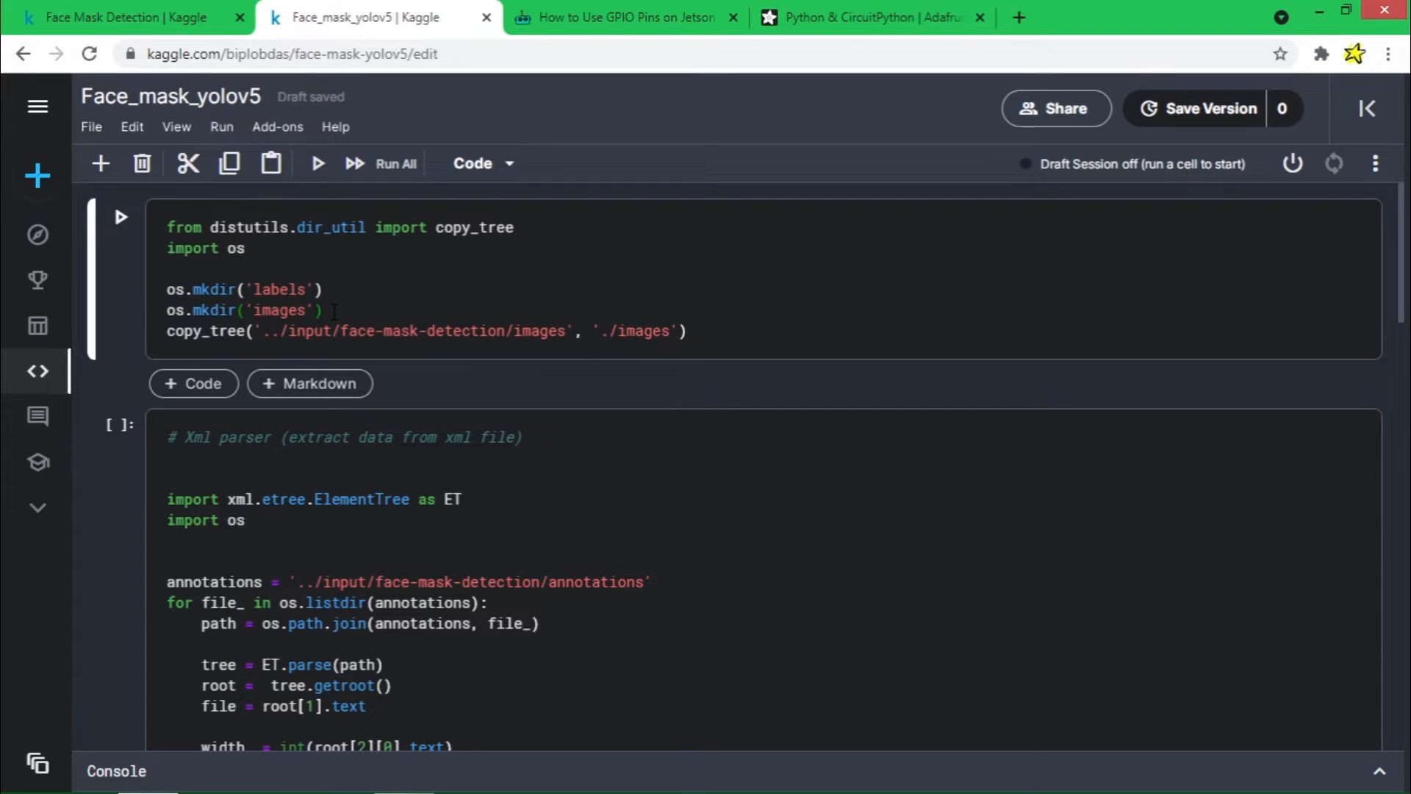
left_click(1367, 107)
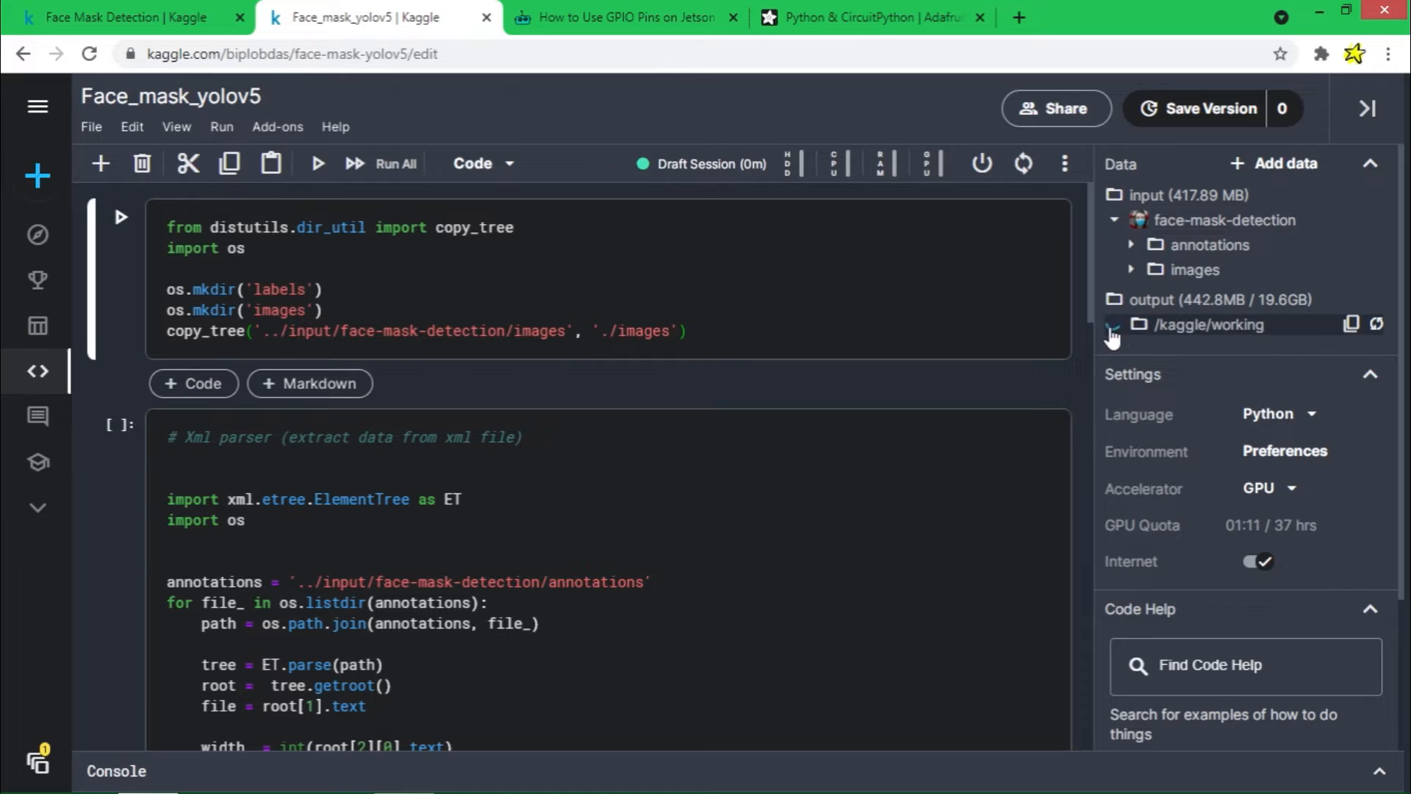
left_click(1112, 325)
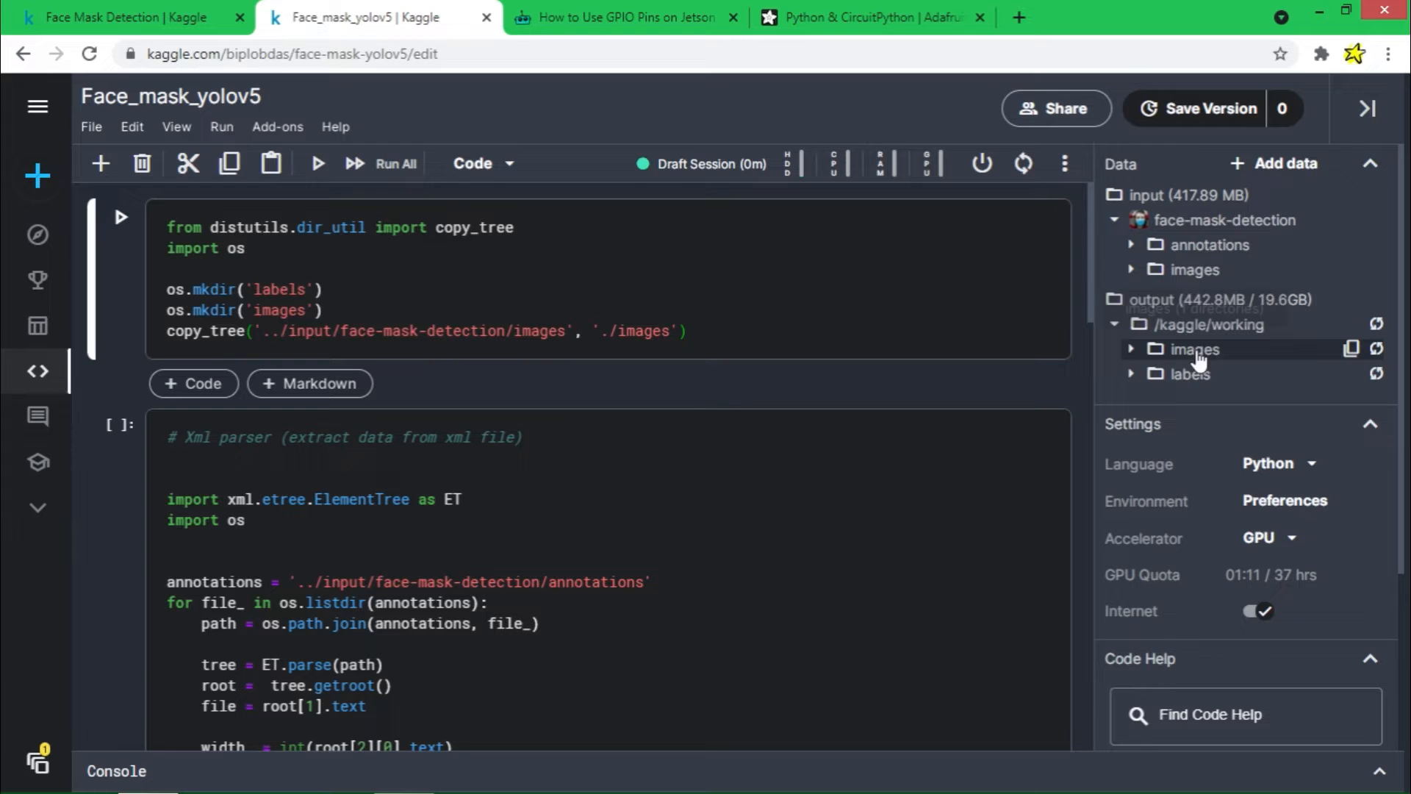
mouse_move(1192, 269)
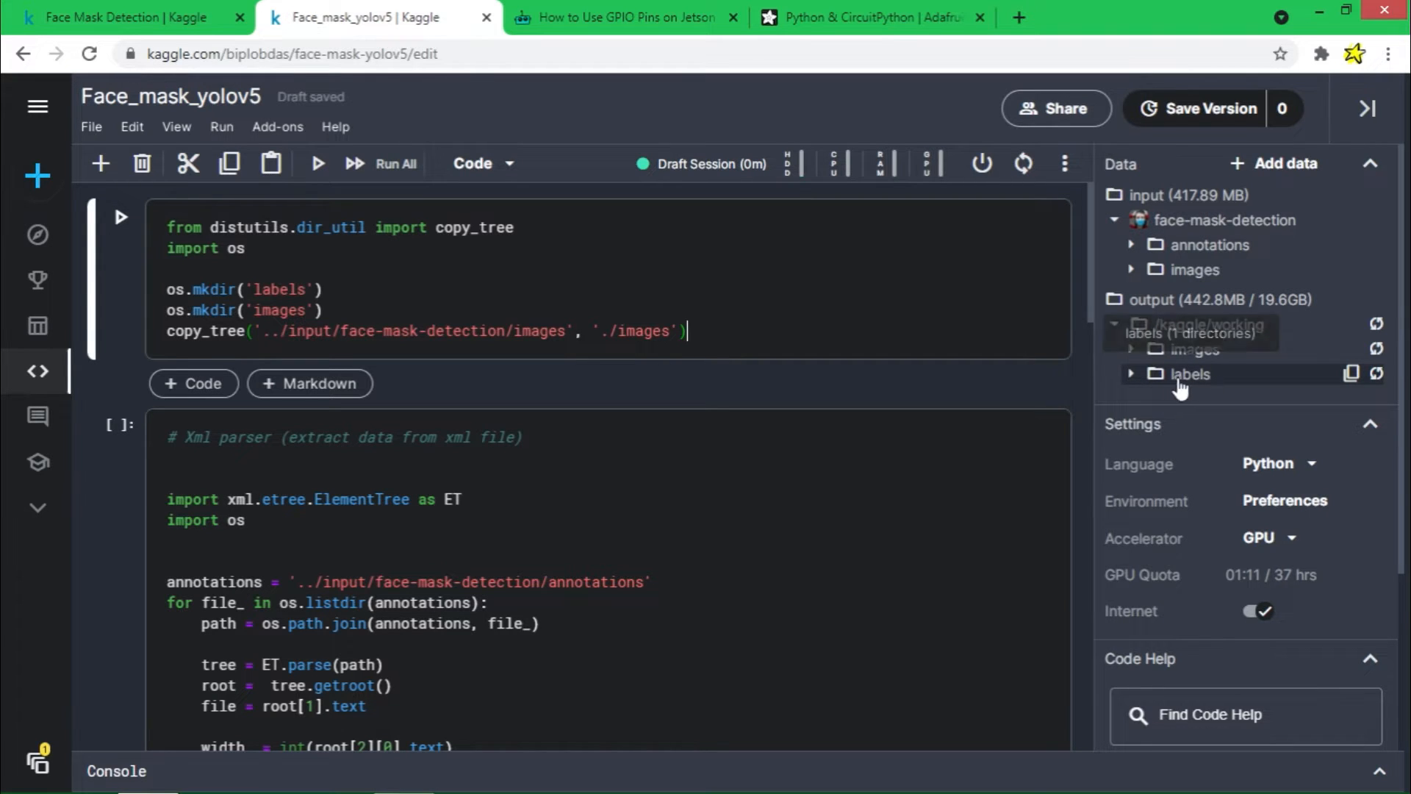
mouse_move(1178, 382)
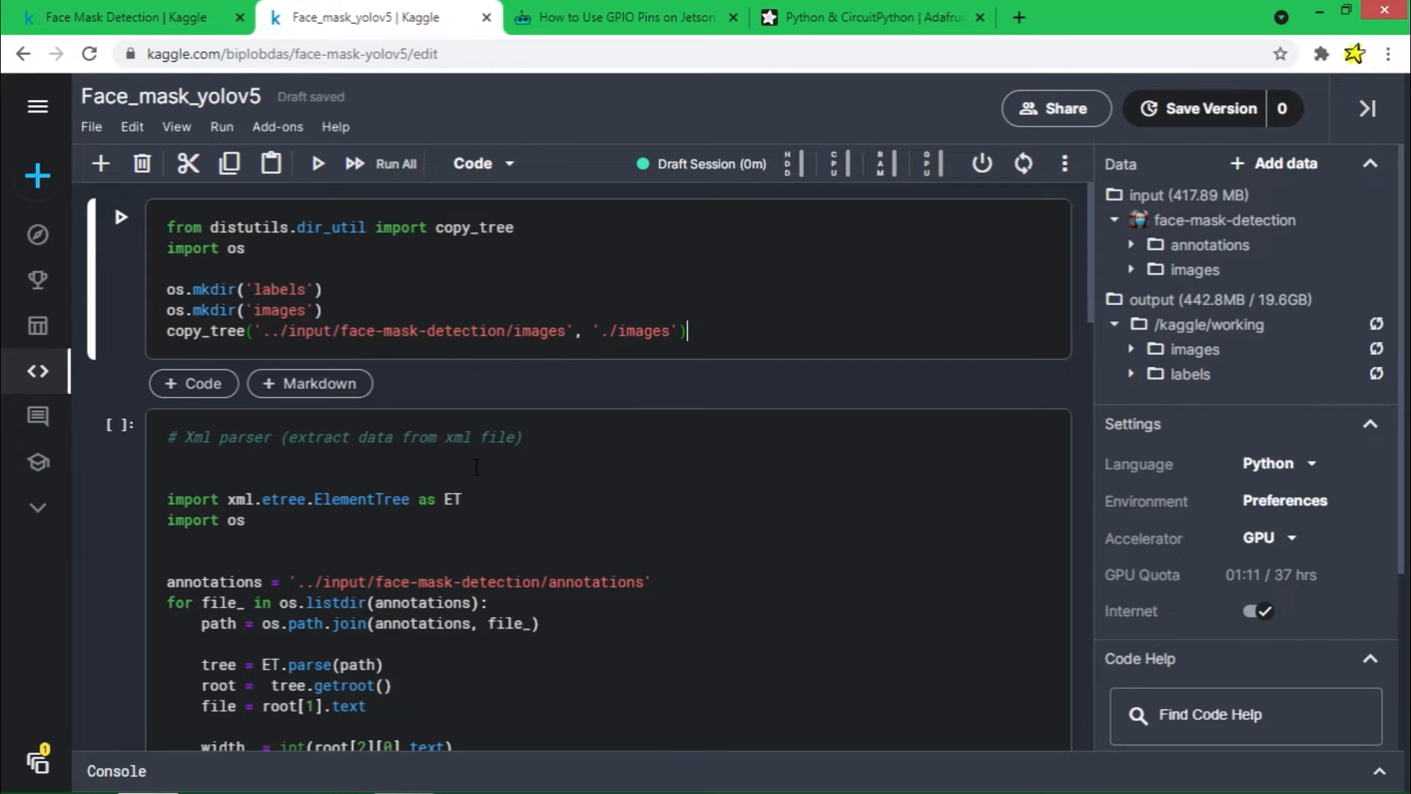
Review the XML parser cell, then return to the Face Mask Detection dataset page.
scroll("down", 3)
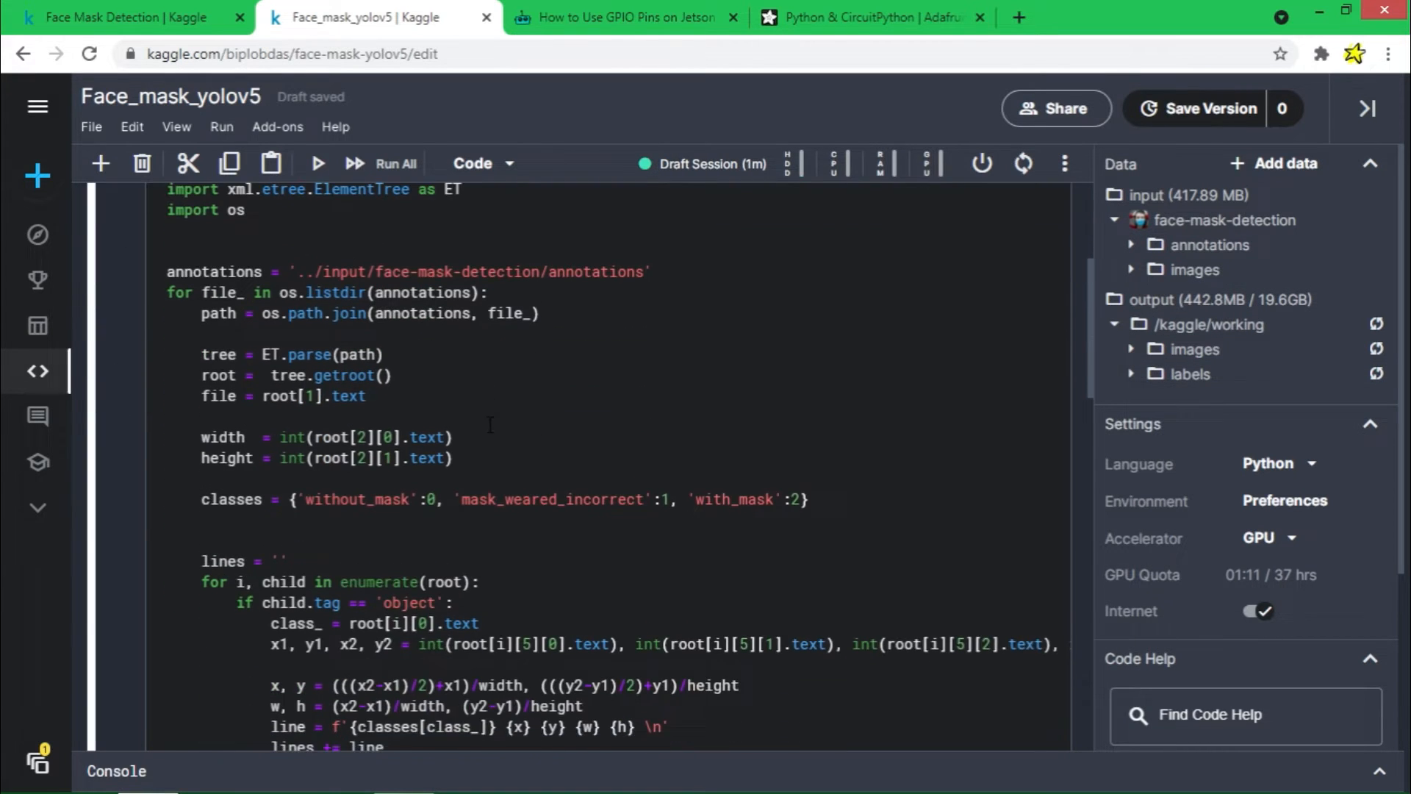
scroll("down", 3)
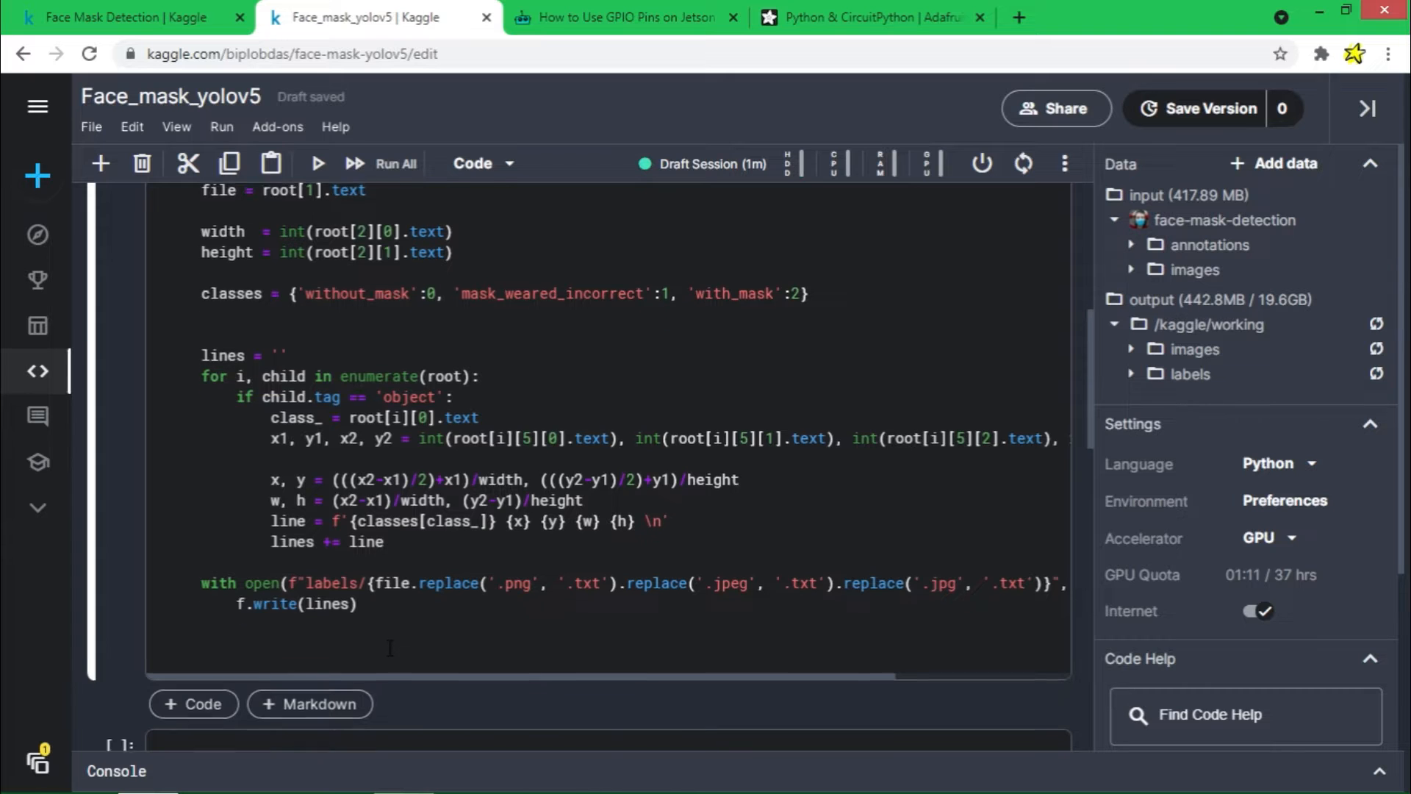
scroll("down", 3)
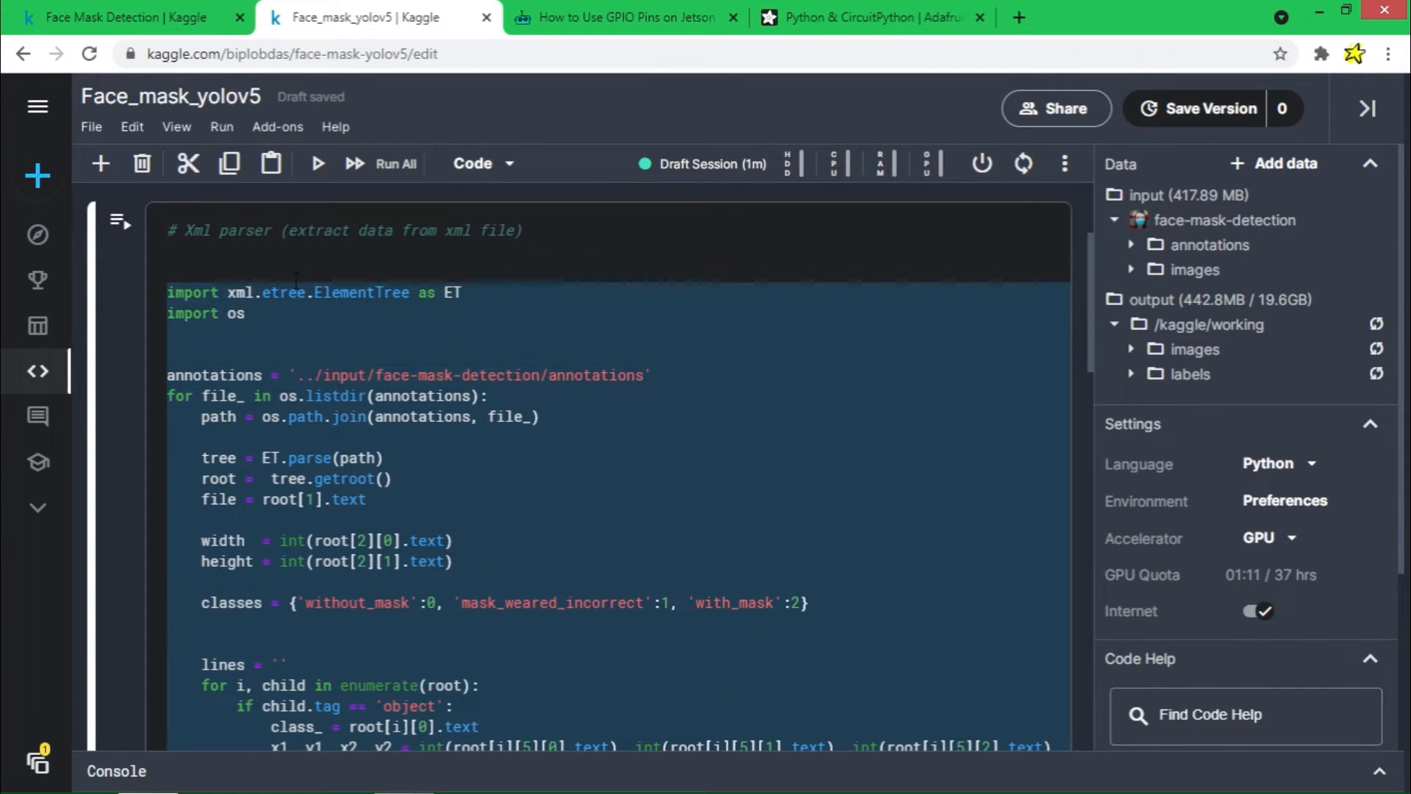
left_click(127, 18)
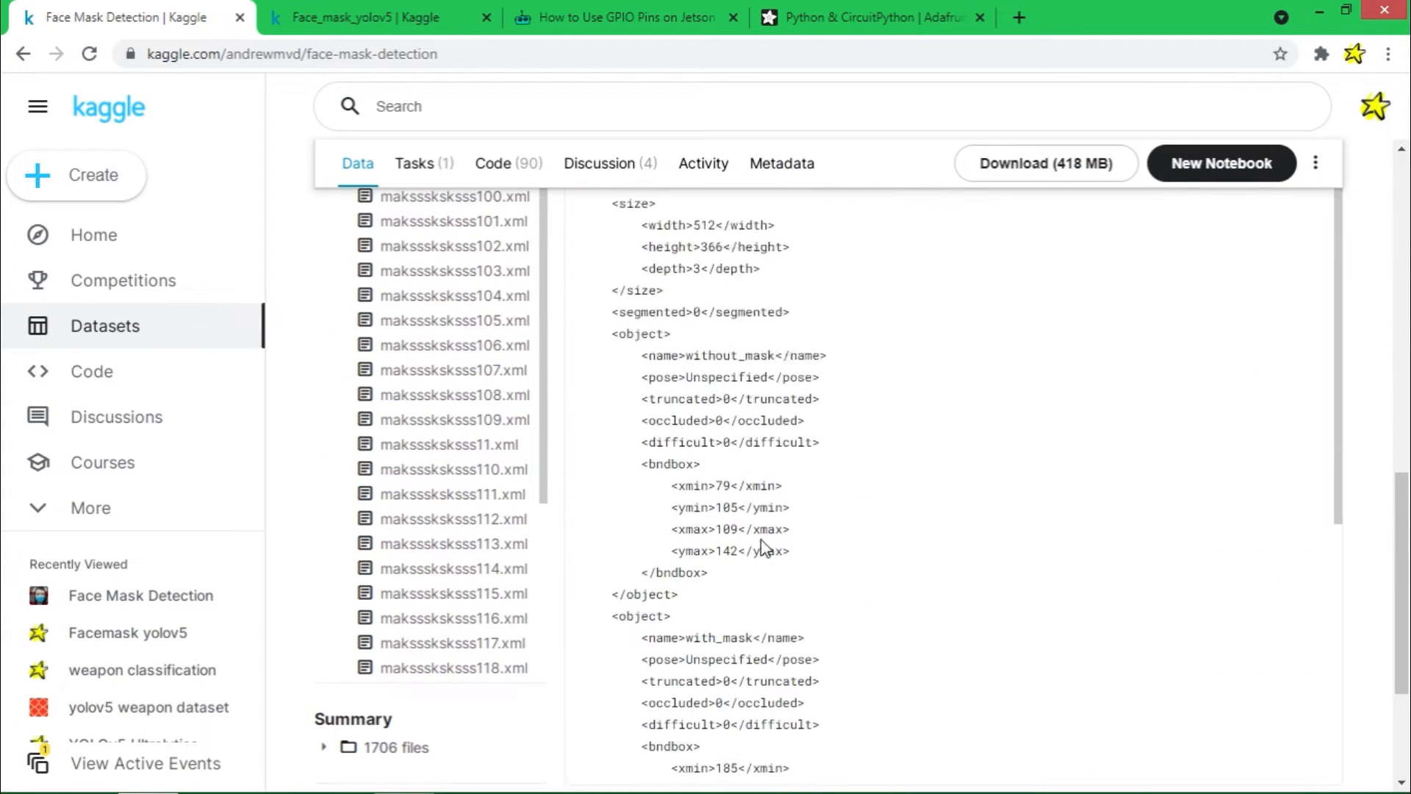
Walk through maksssksksss0.xml's depth, object and bndbox entries, then return to the notebook.
left_click(447, 300)
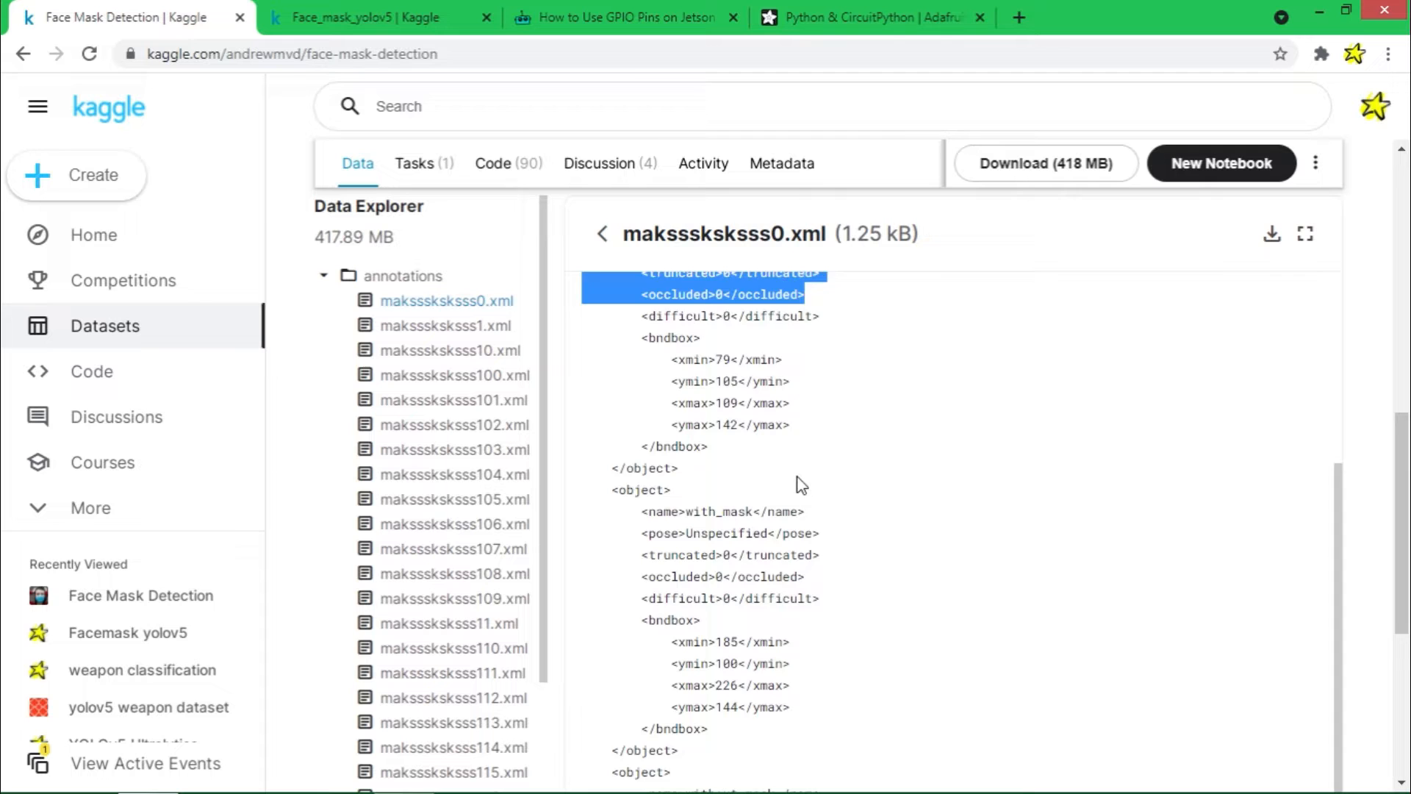
scroll("down", 3)
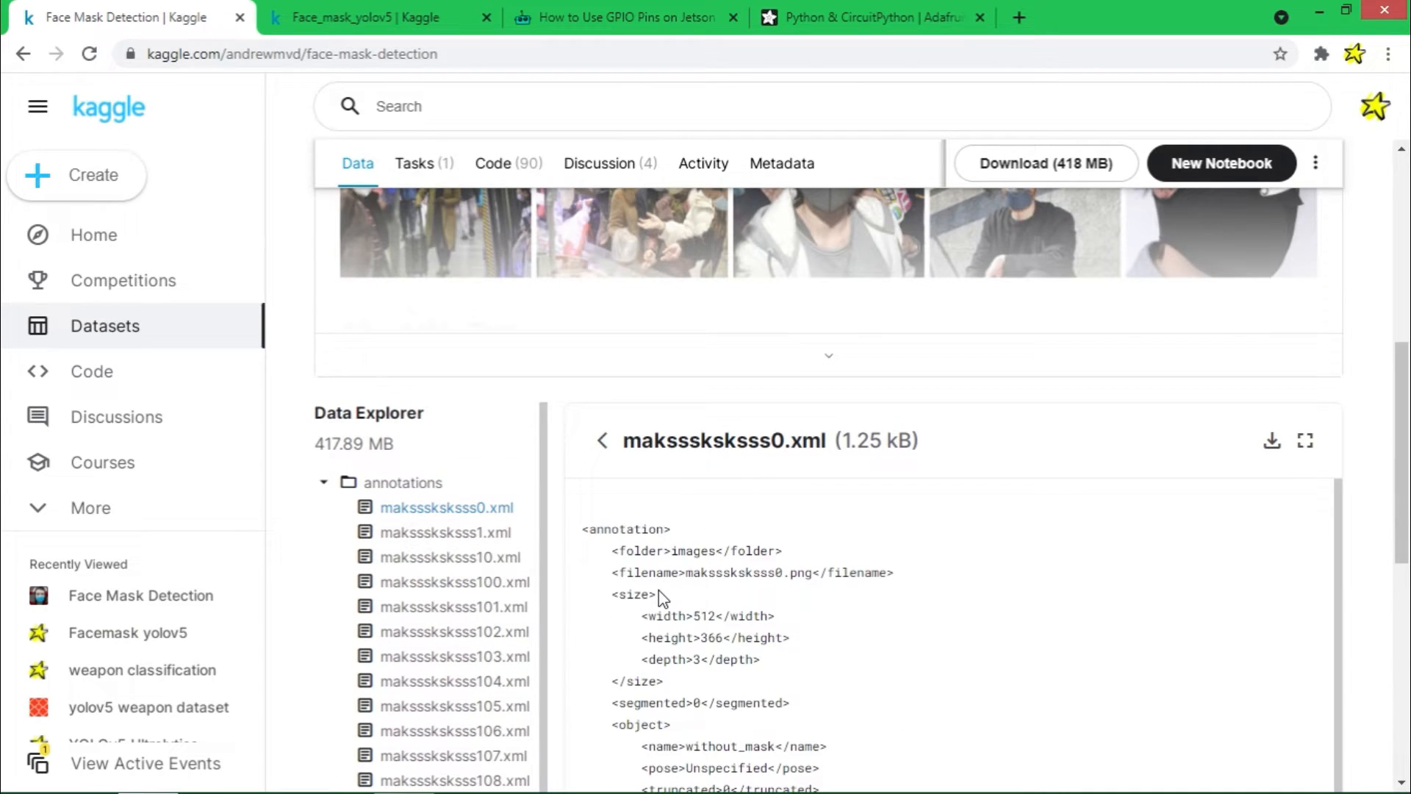
mouse_move(612, 550)
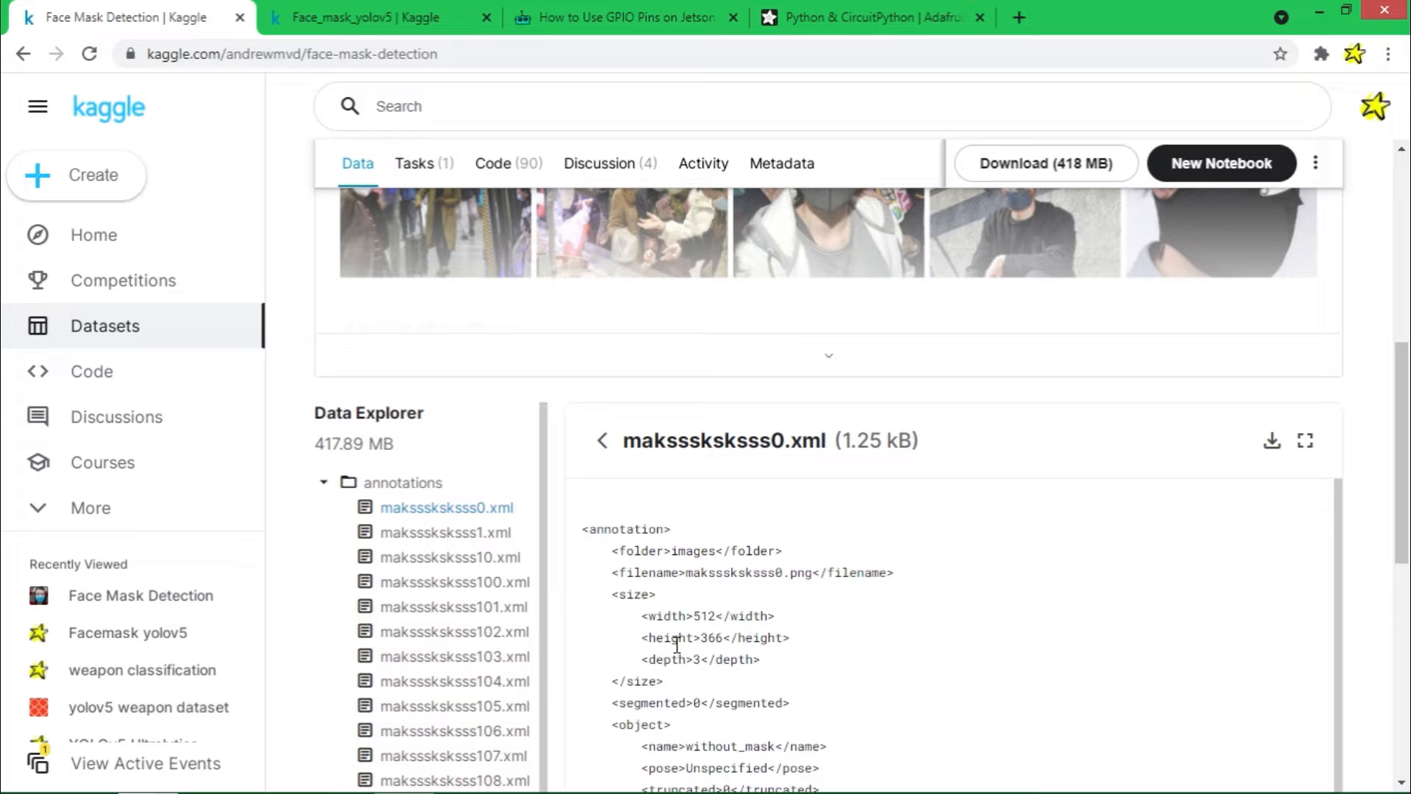
mouse_move(695, 664)
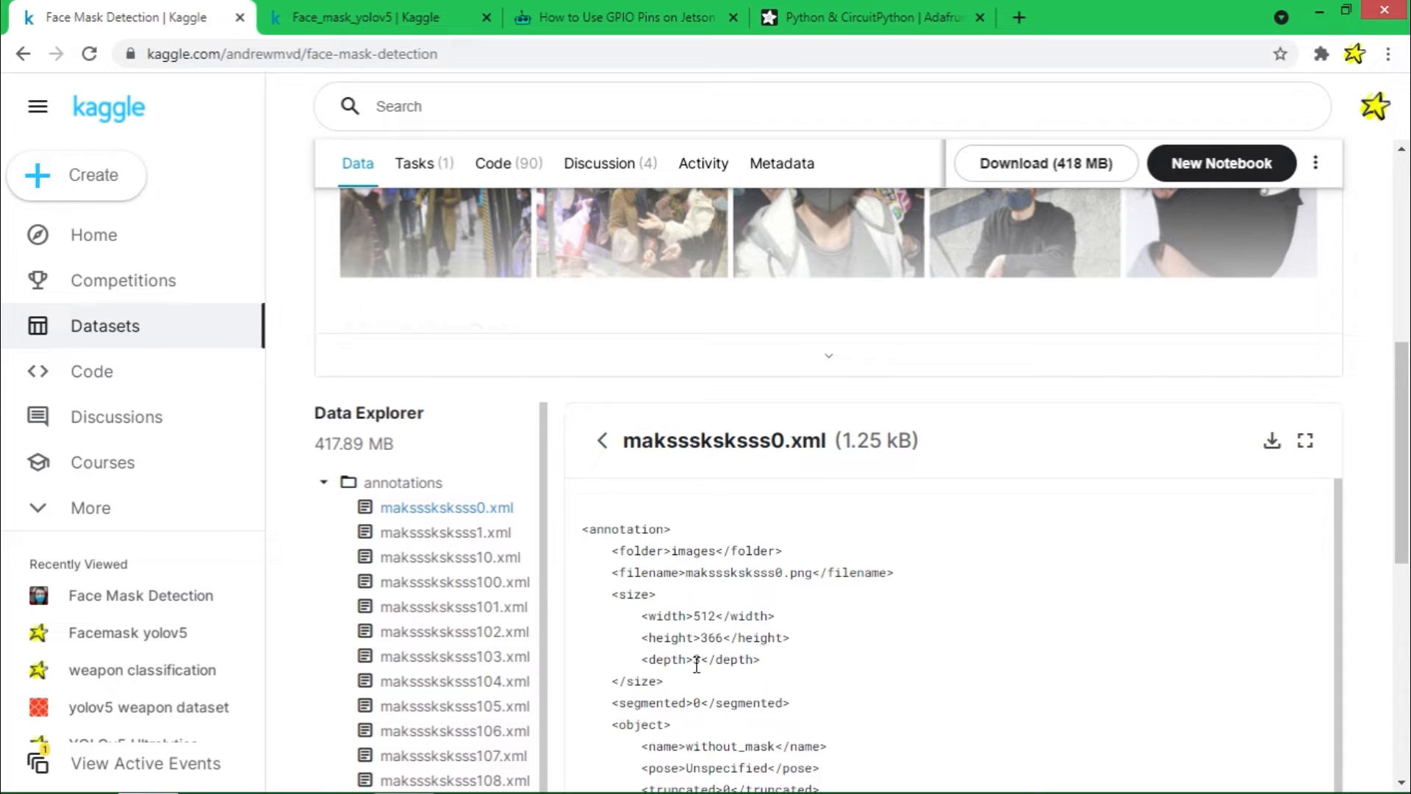
double_click(696, 659)
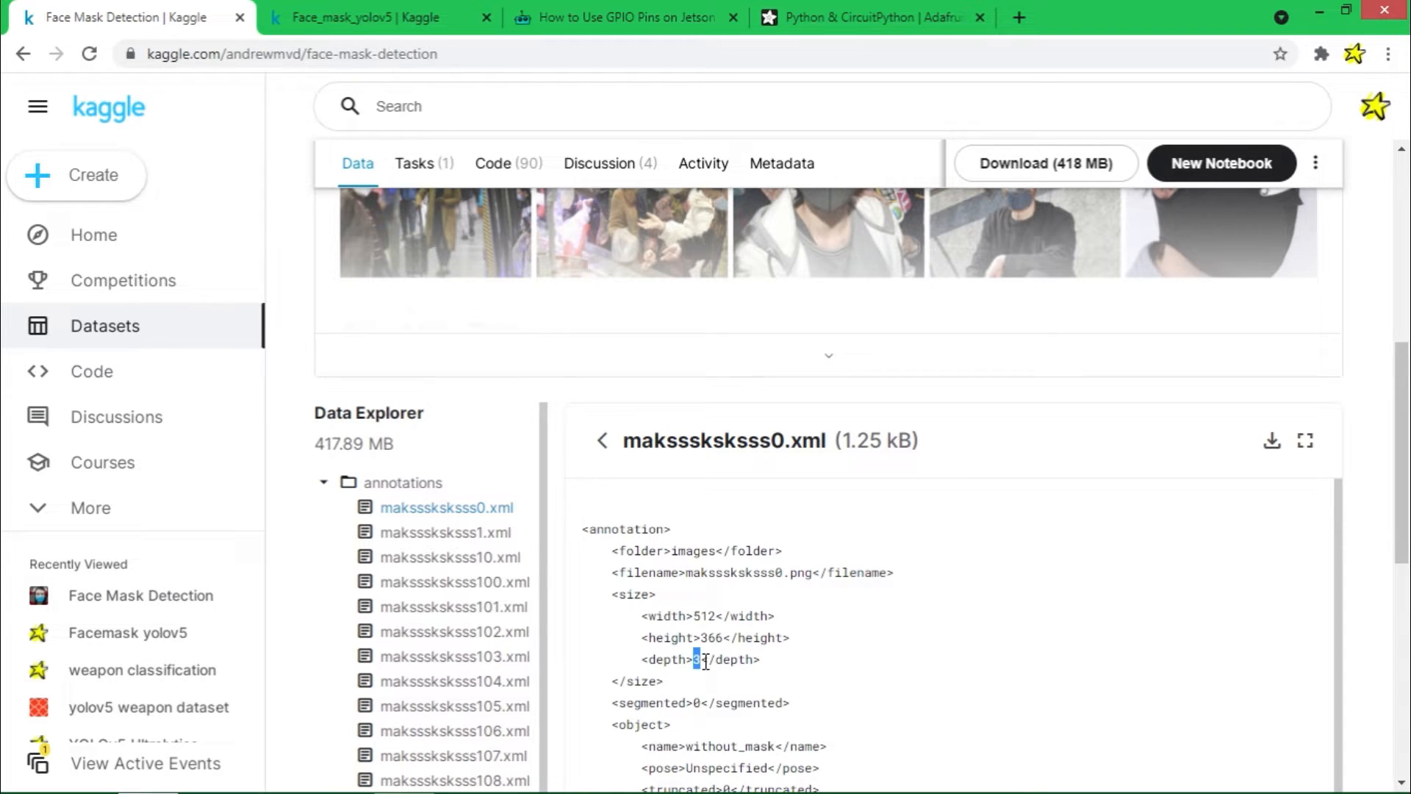
scroll("down", 3)
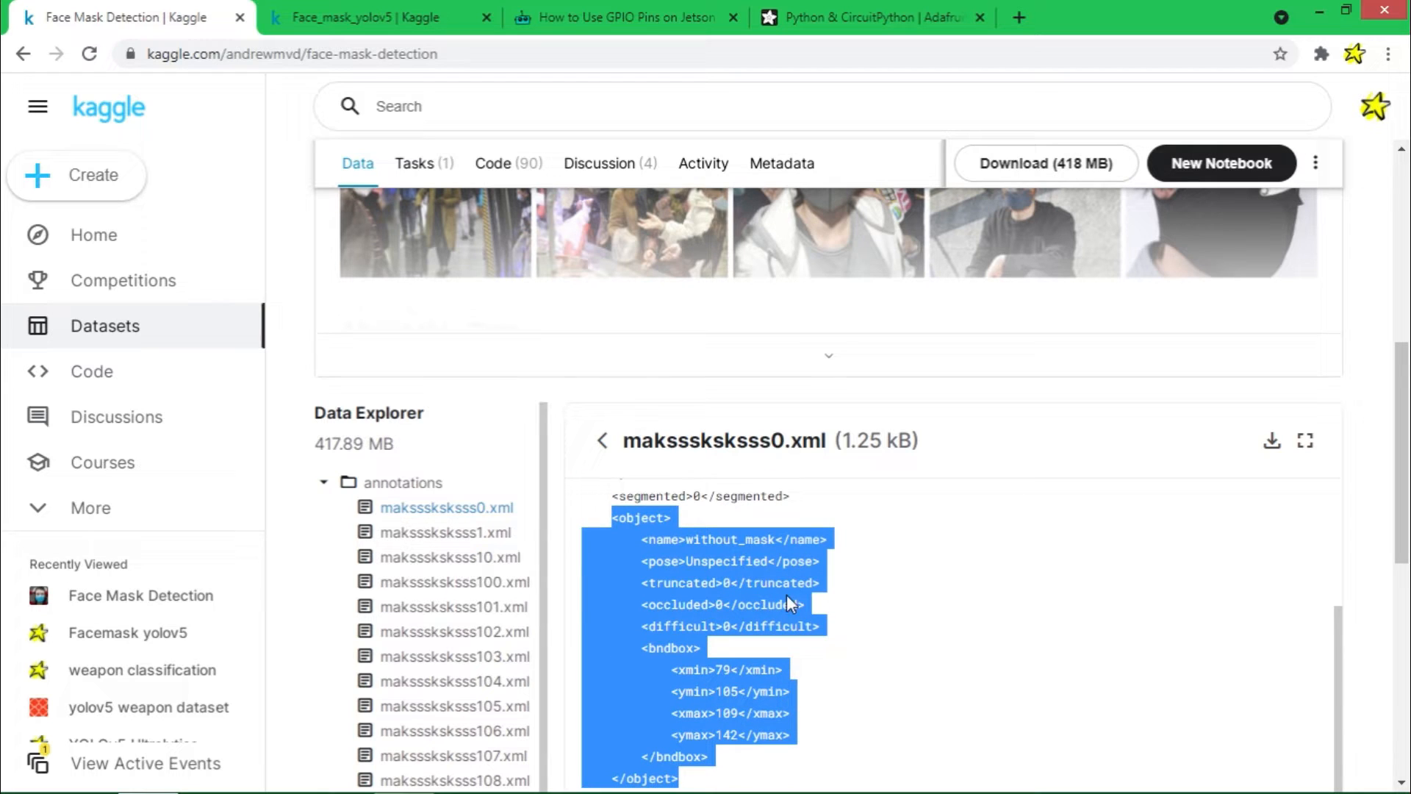
mouse_move(730, 734)
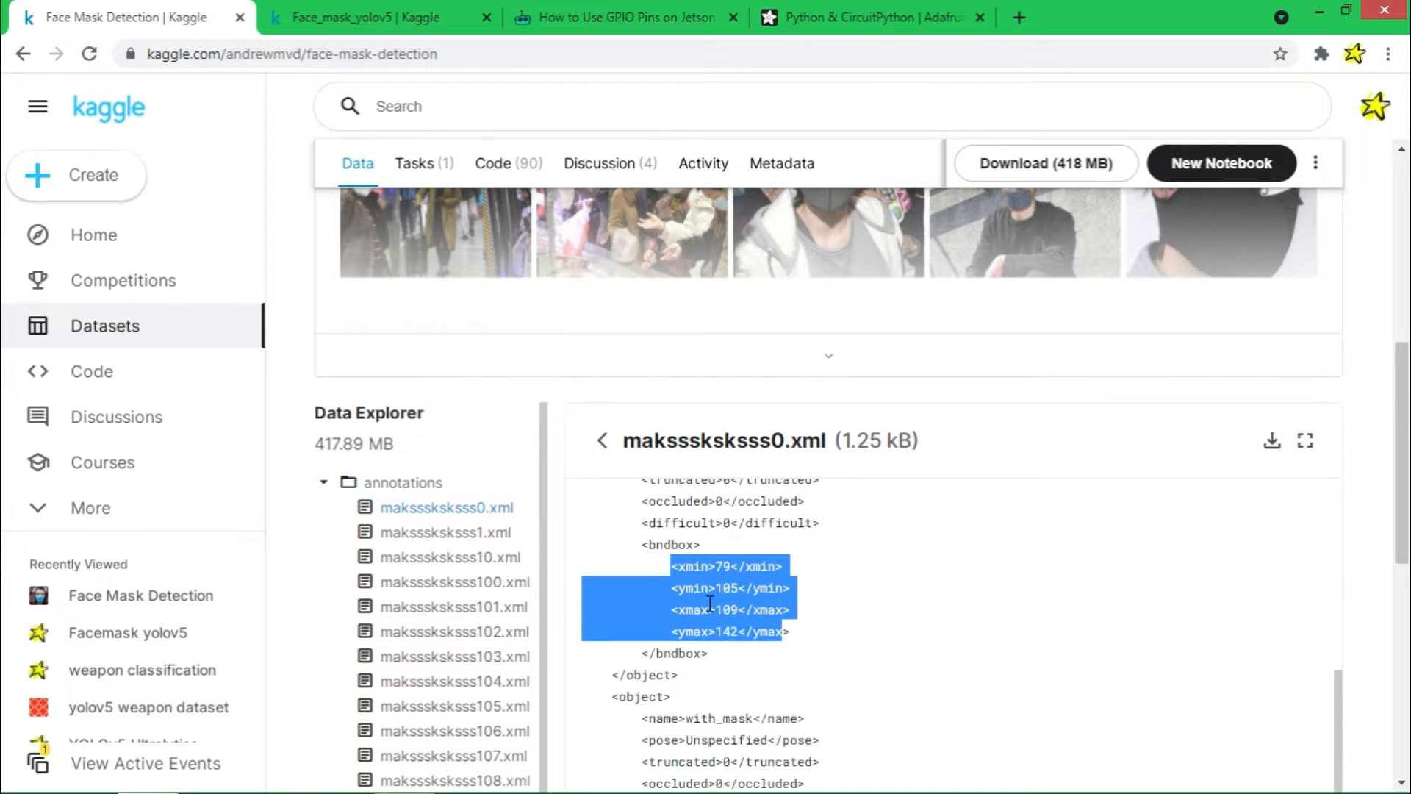
scroll("down", 3)
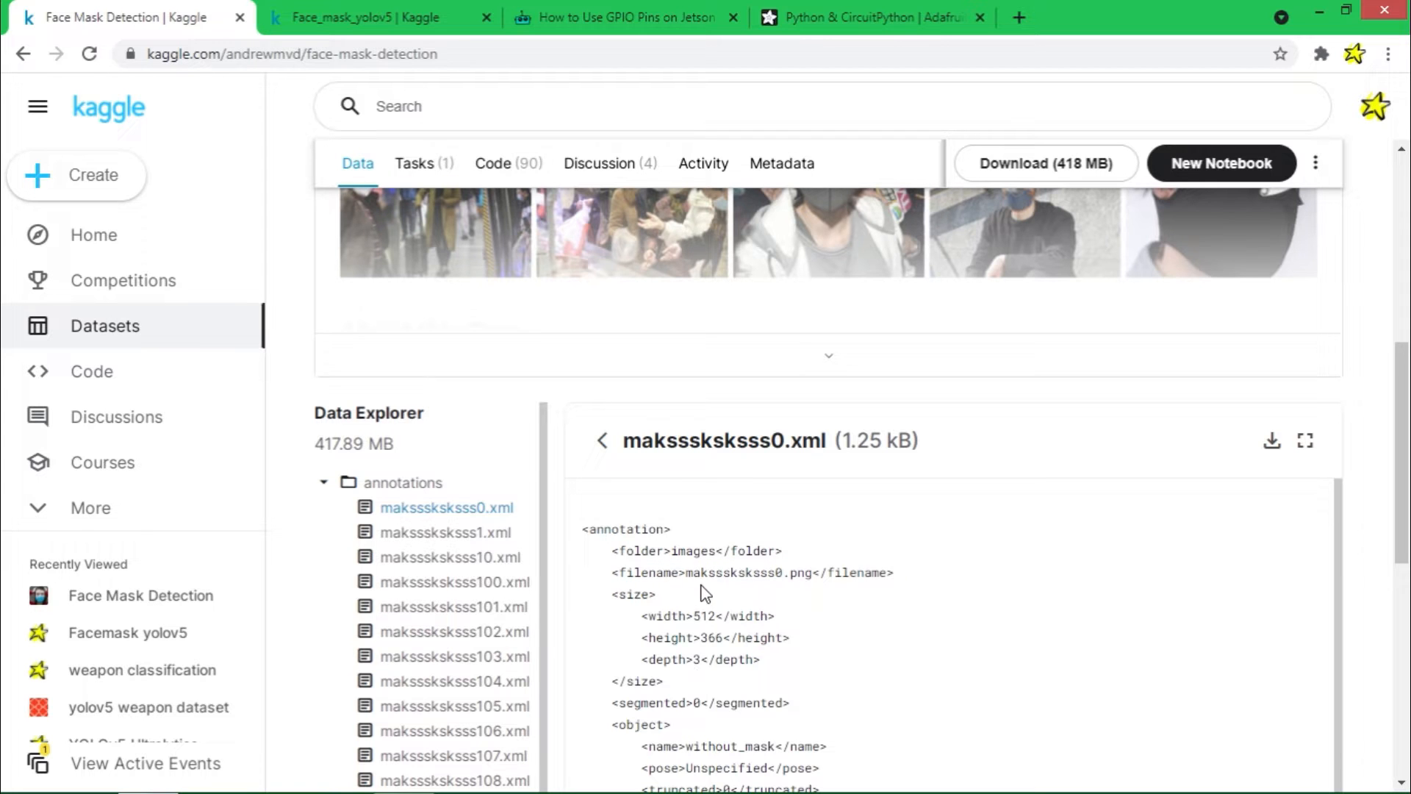
scroll("down", 3)
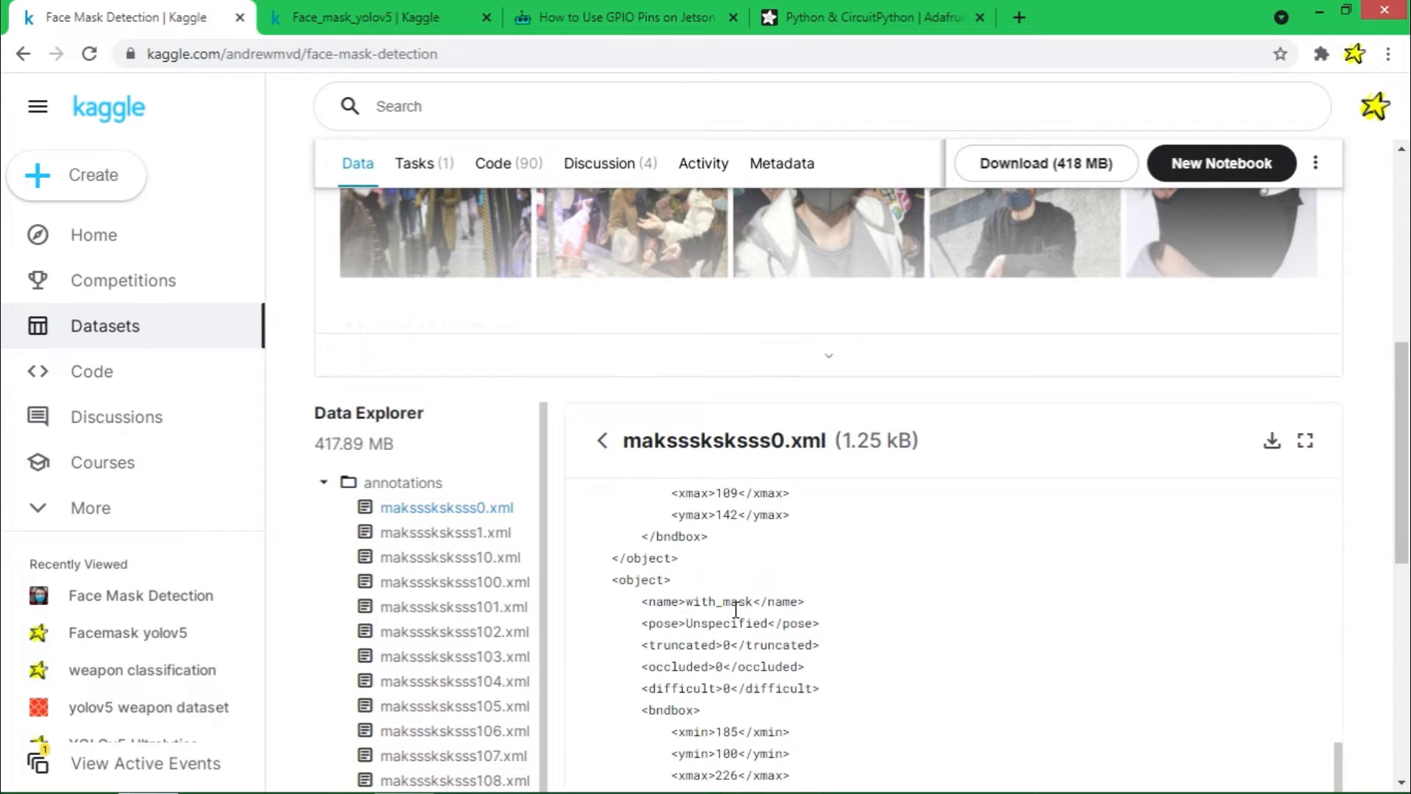
left_click(378, 18)
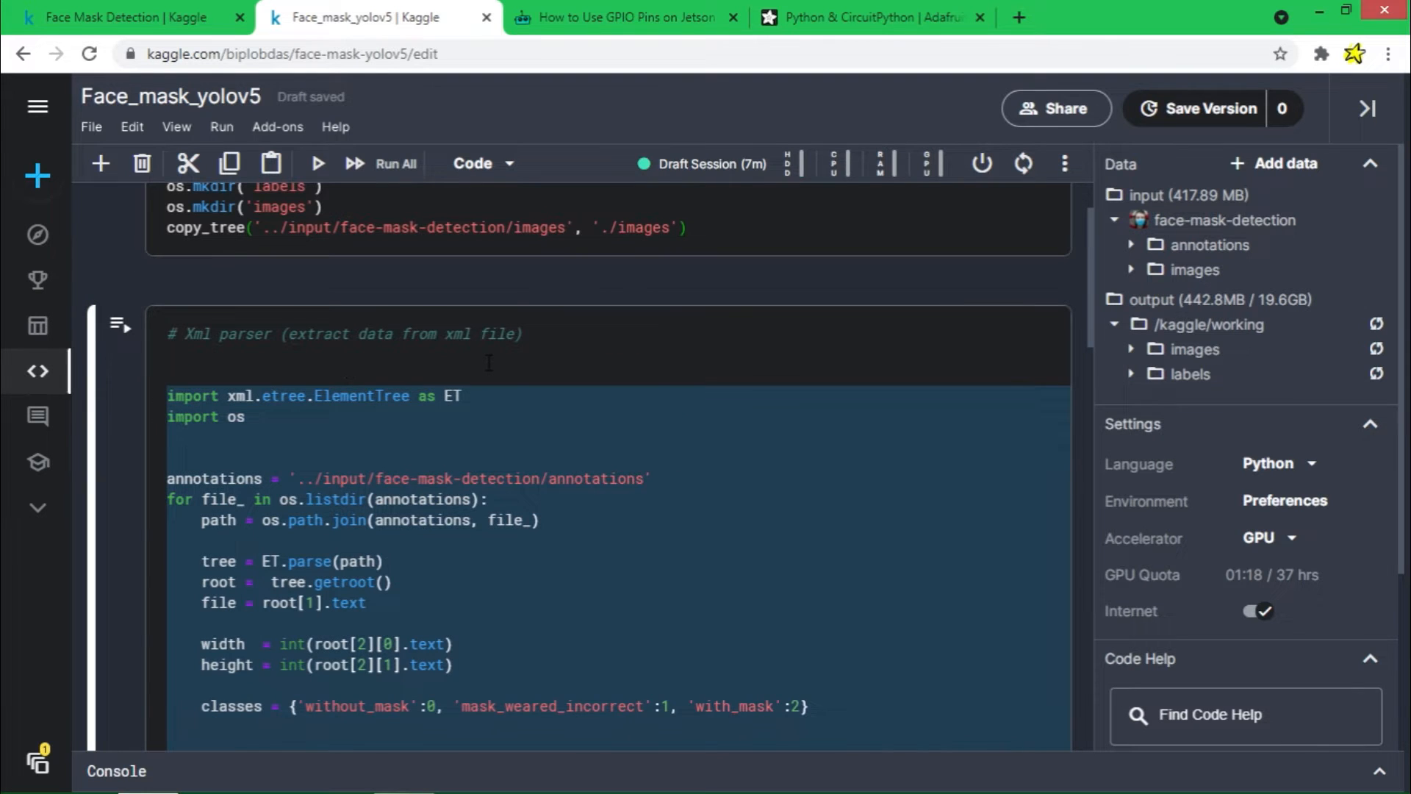
Copy the annotations folder's file path from the Data panel and highlight the matching path in the parser cell.
scroll("down", 3)
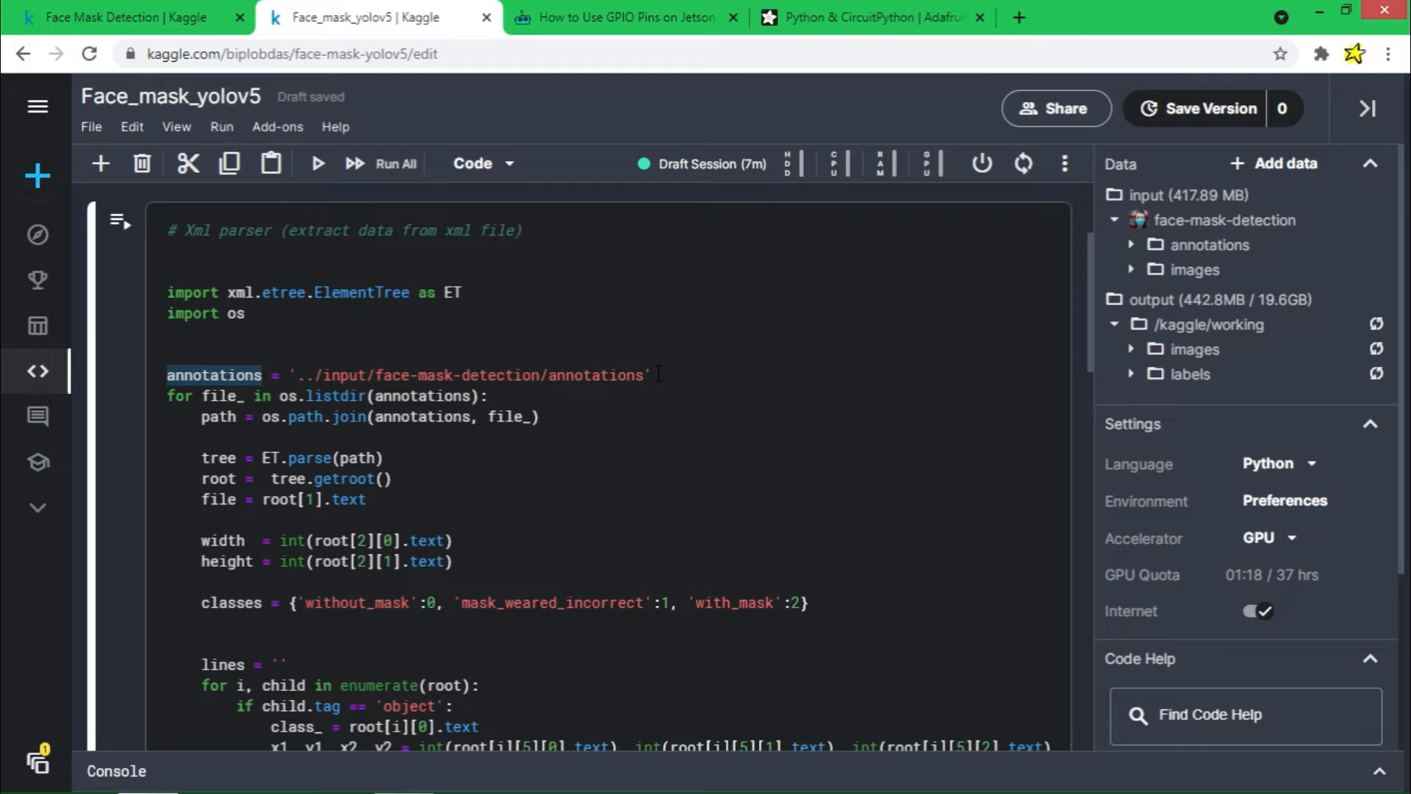
mouse_move(1378, 244)
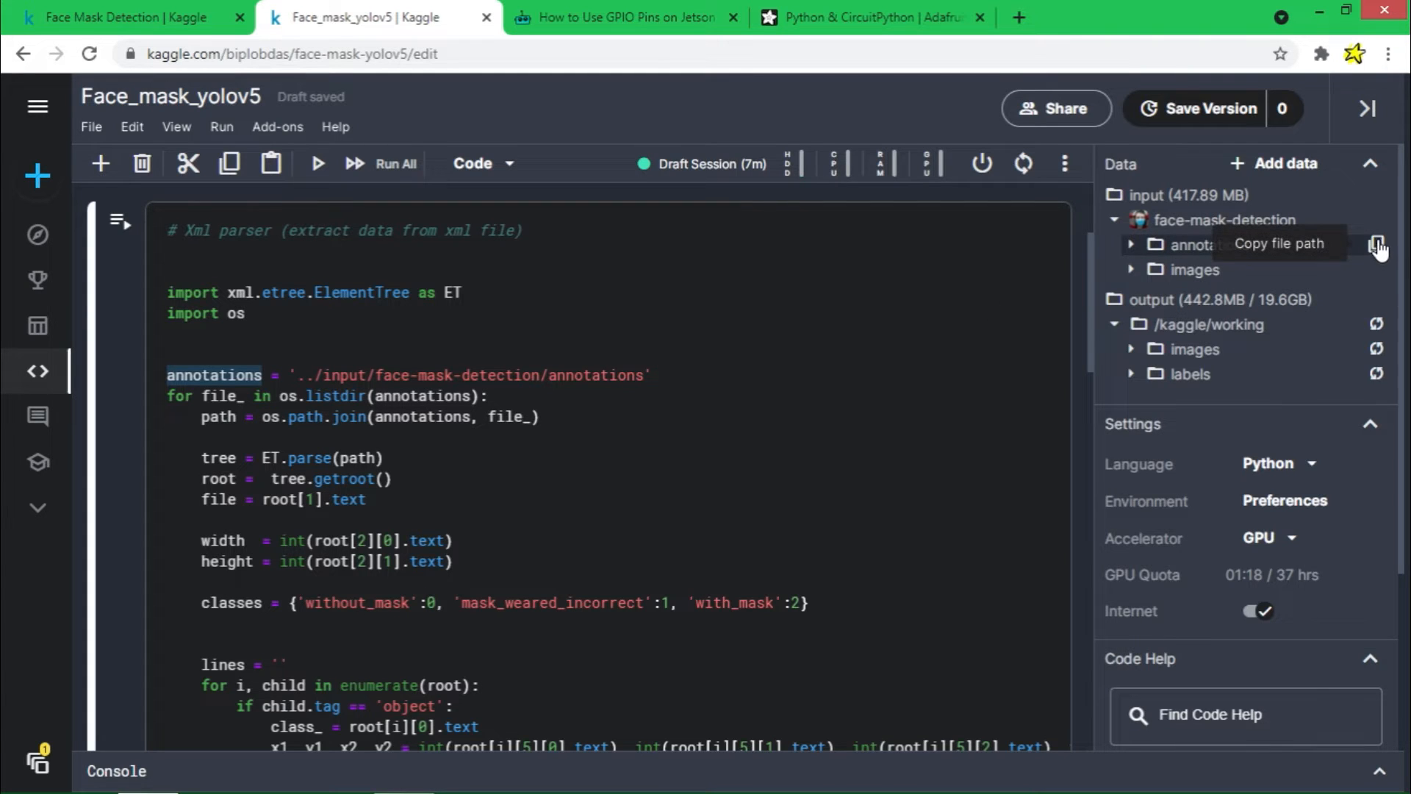
left_click(1379, 244)
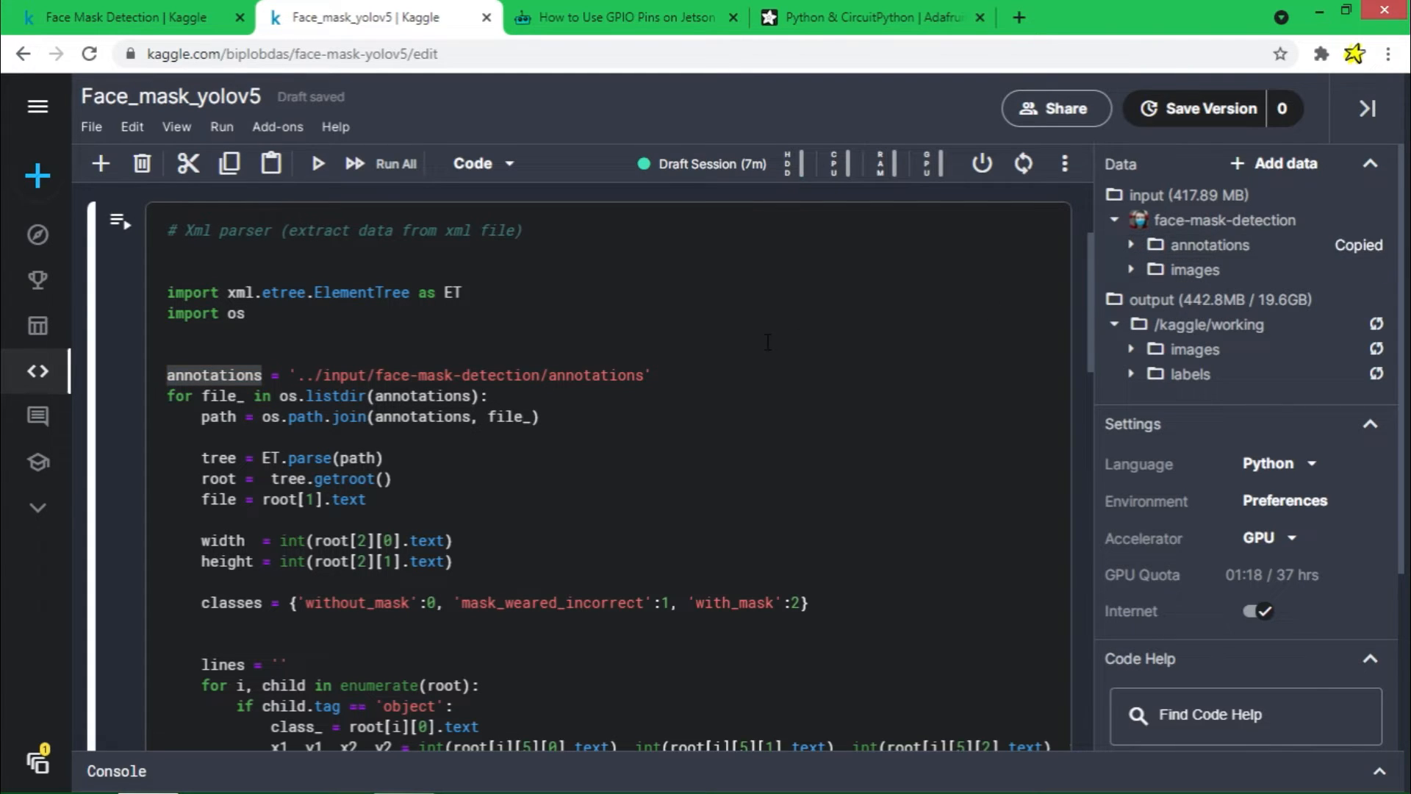
left_click(651, 375)
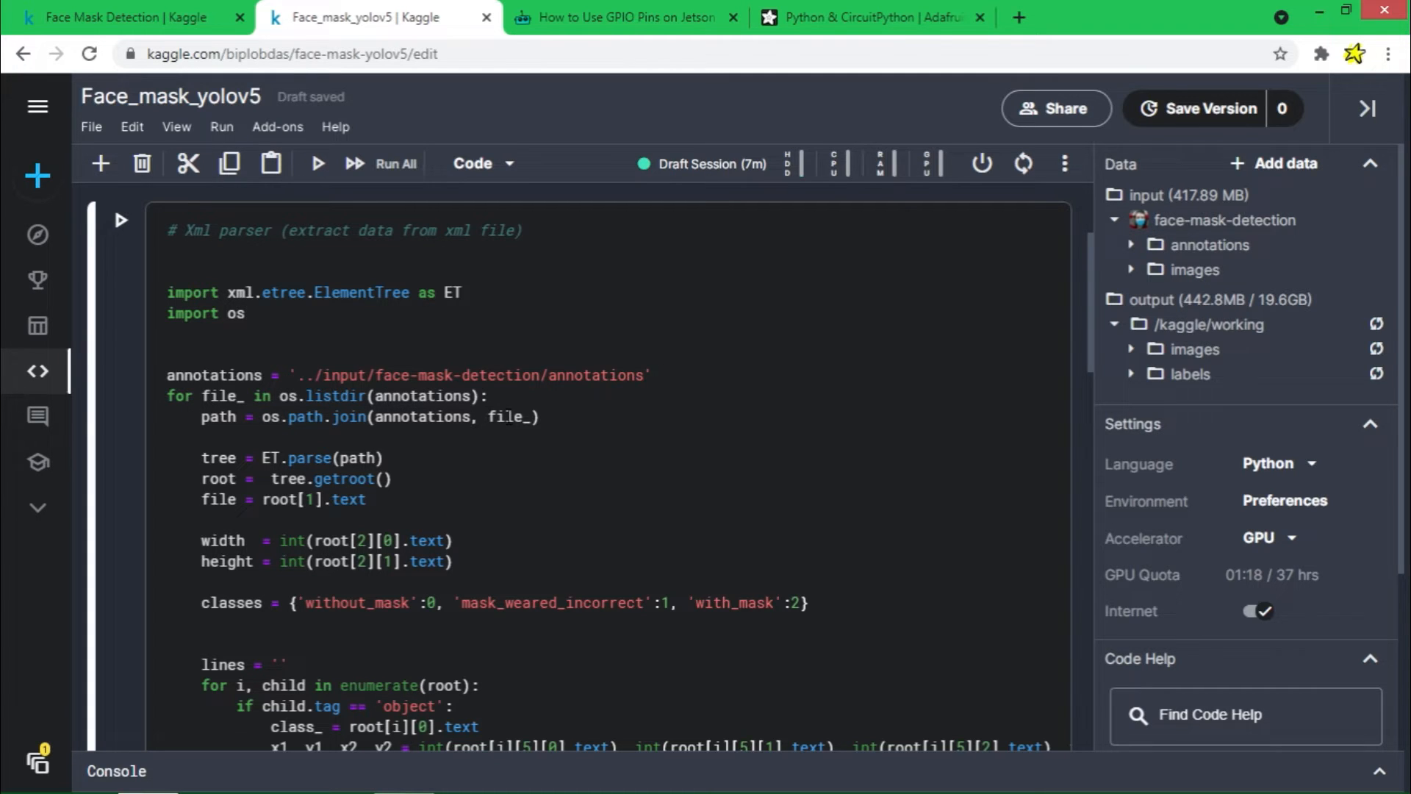
left_click_drag(166, 396, 538, 416)
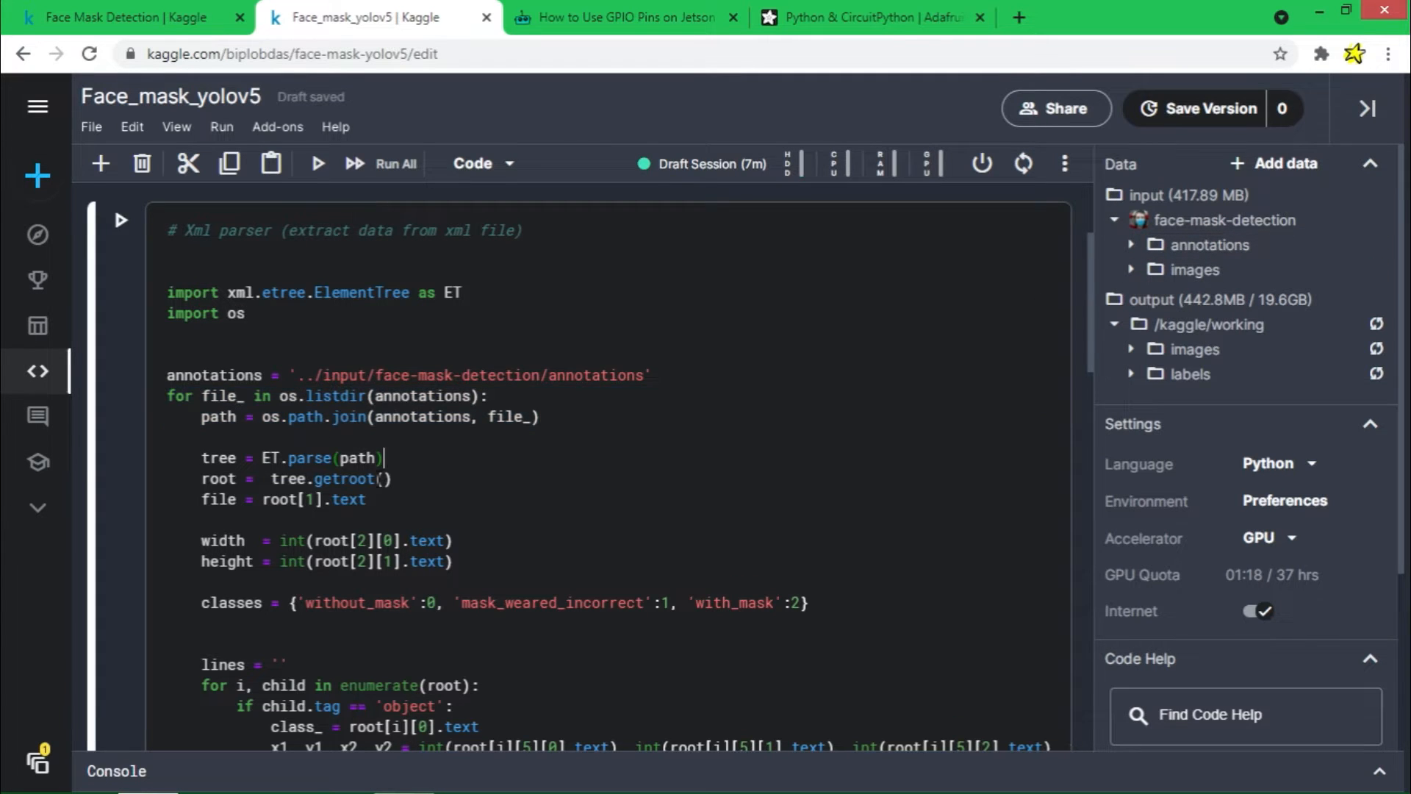
scroll("down", 3)
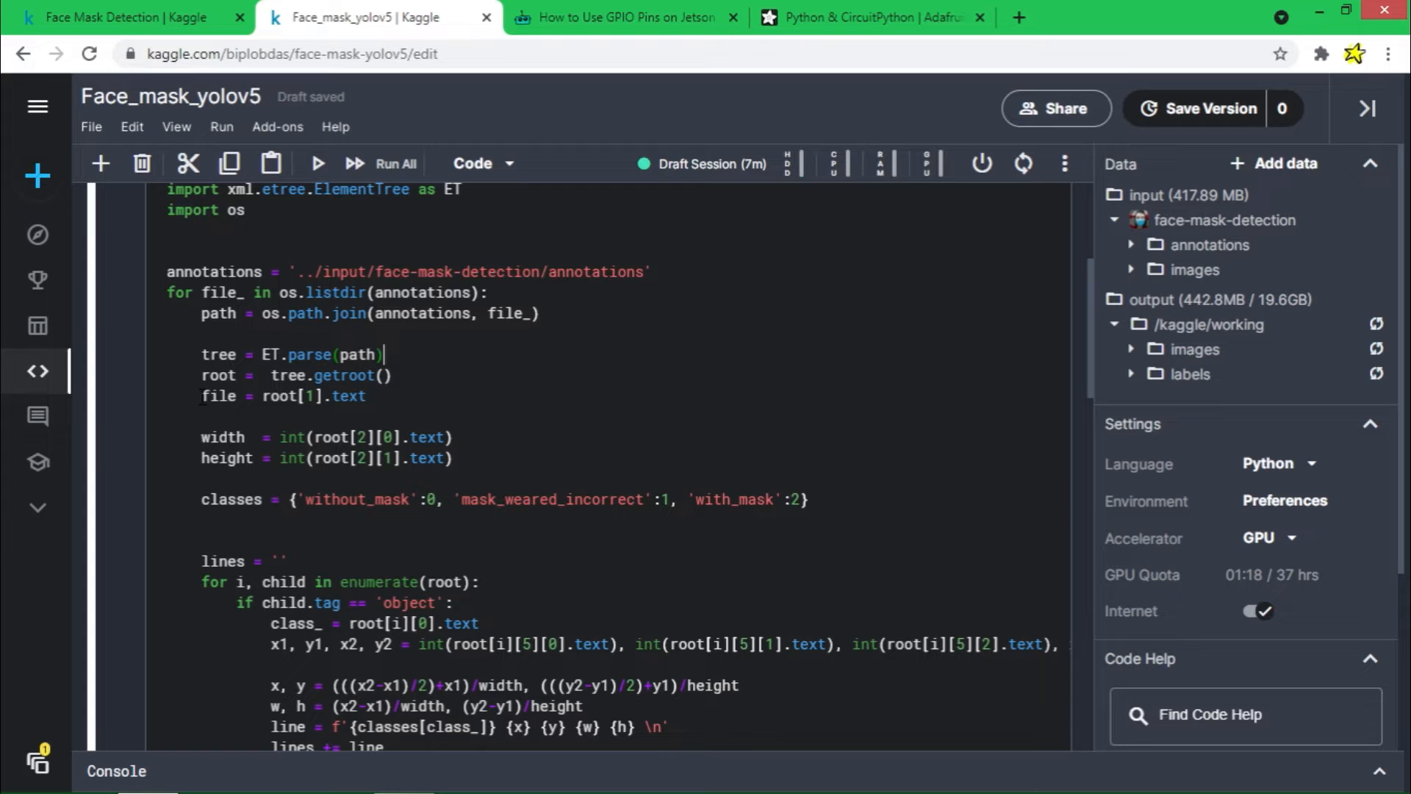
double_click(217, 396)
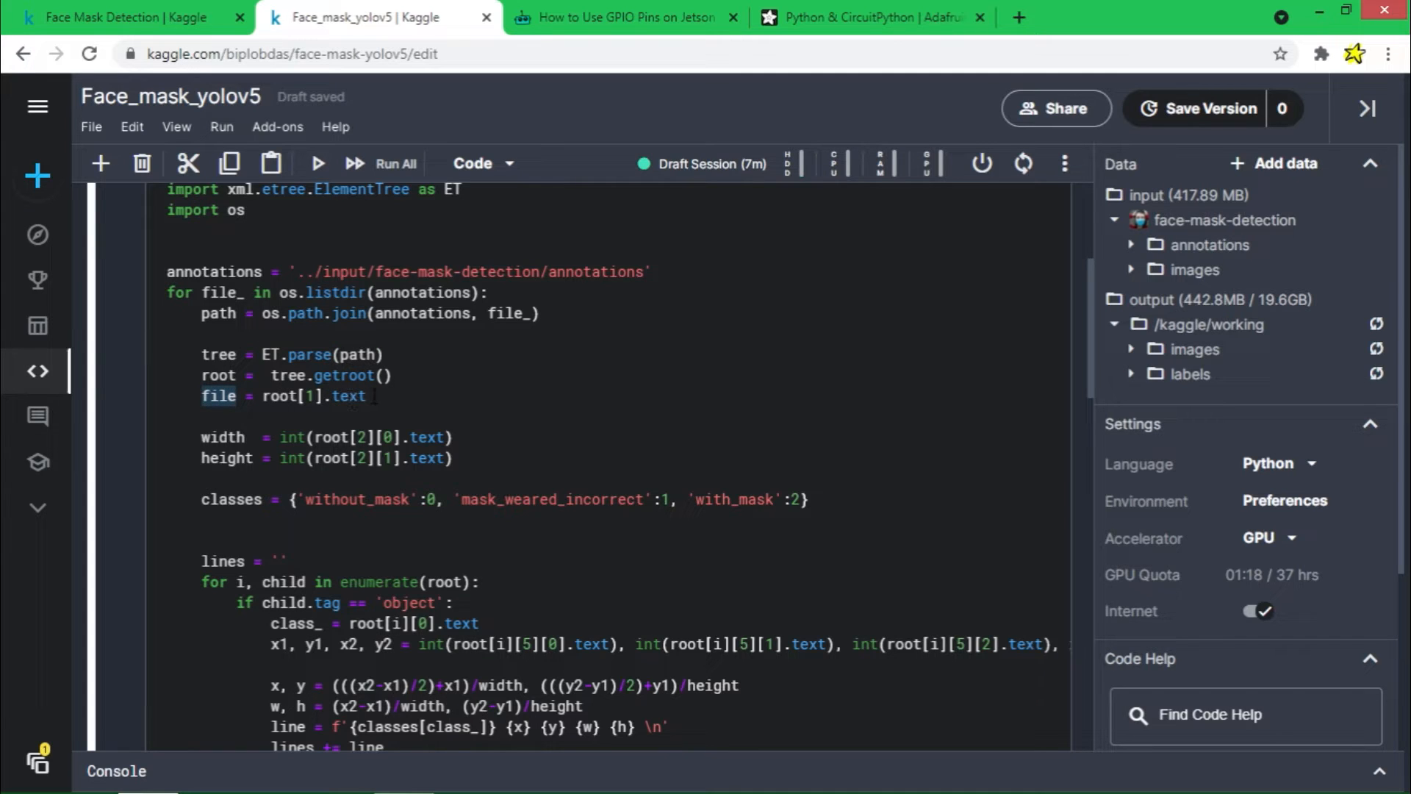
left_click(219, 438)
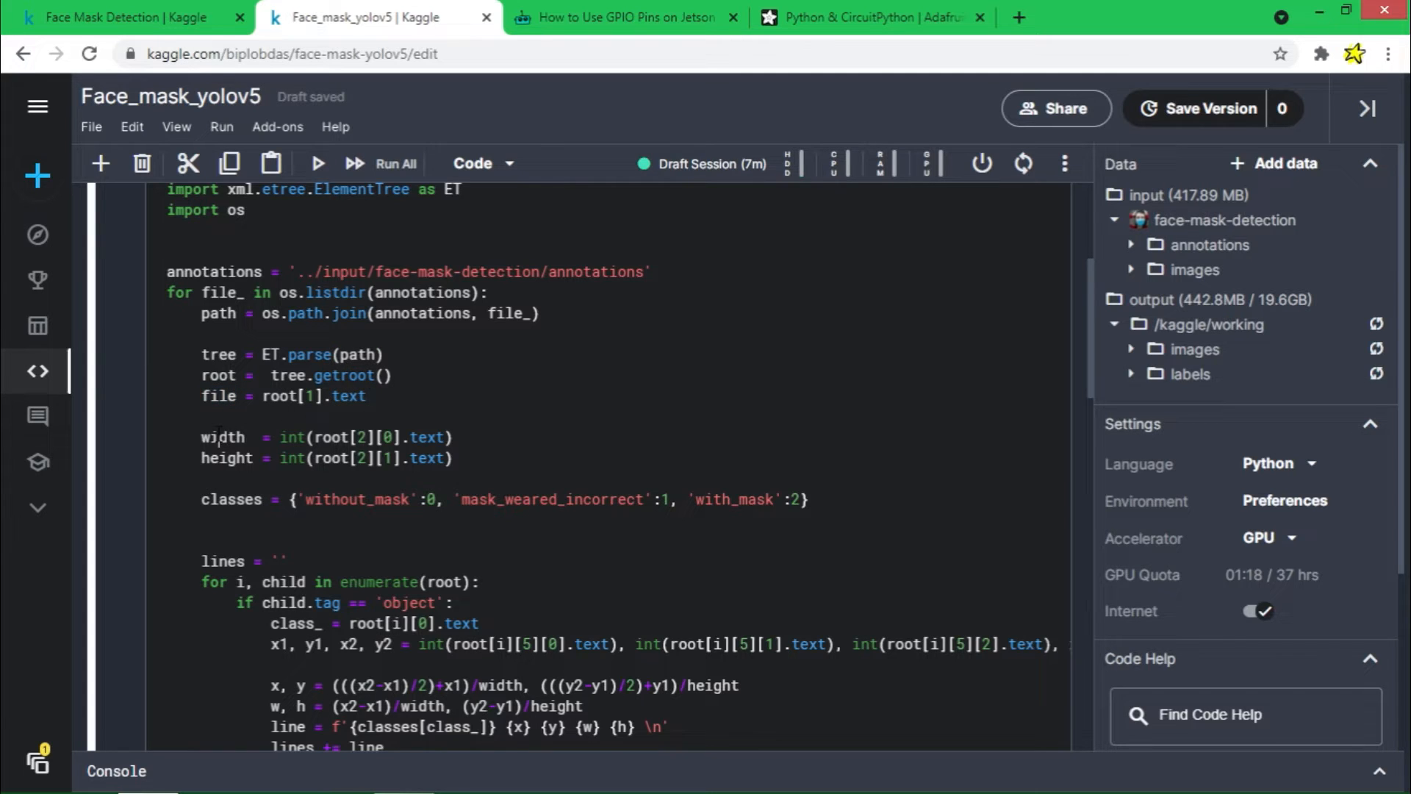
scroll("down", 3)
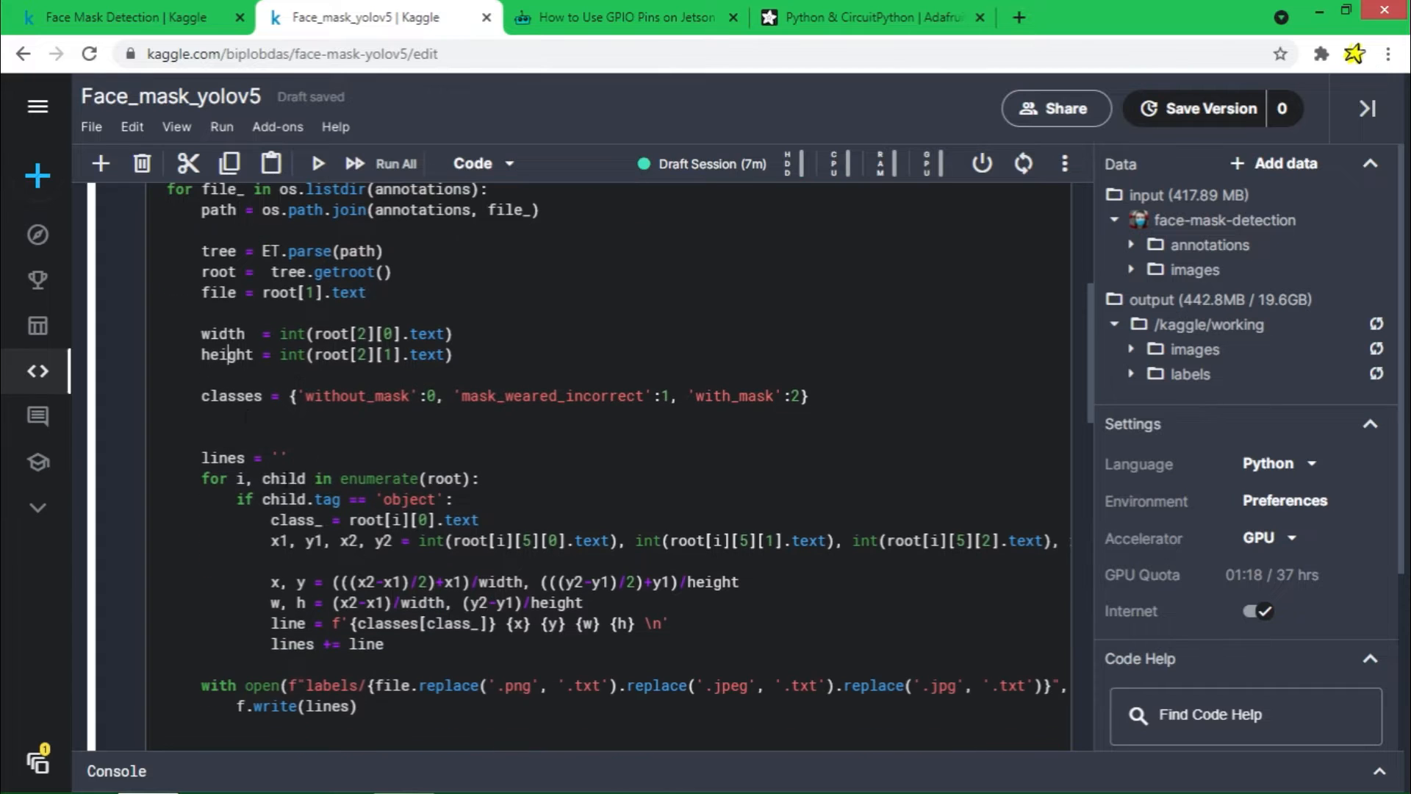
double_click(231, 395)
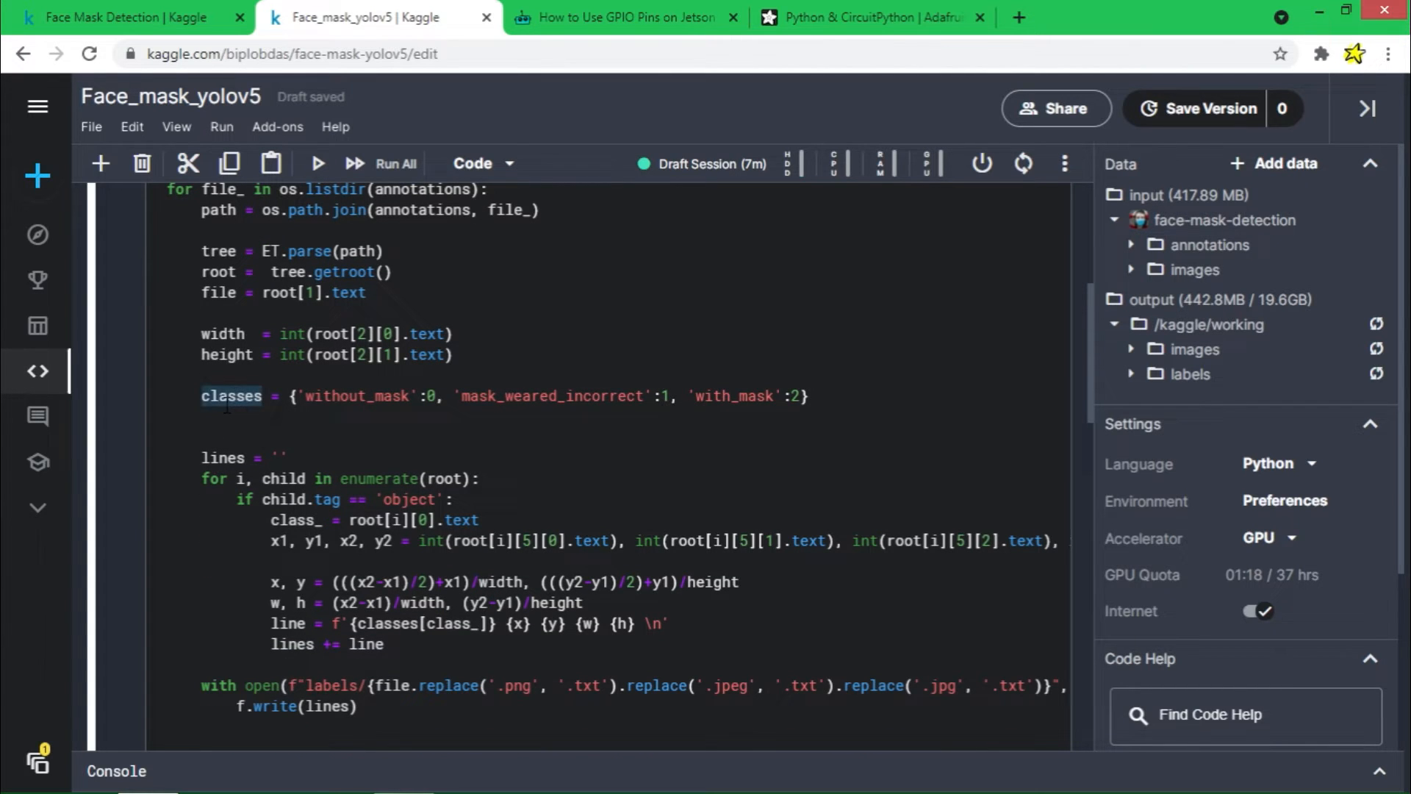
scroll("down", 3)
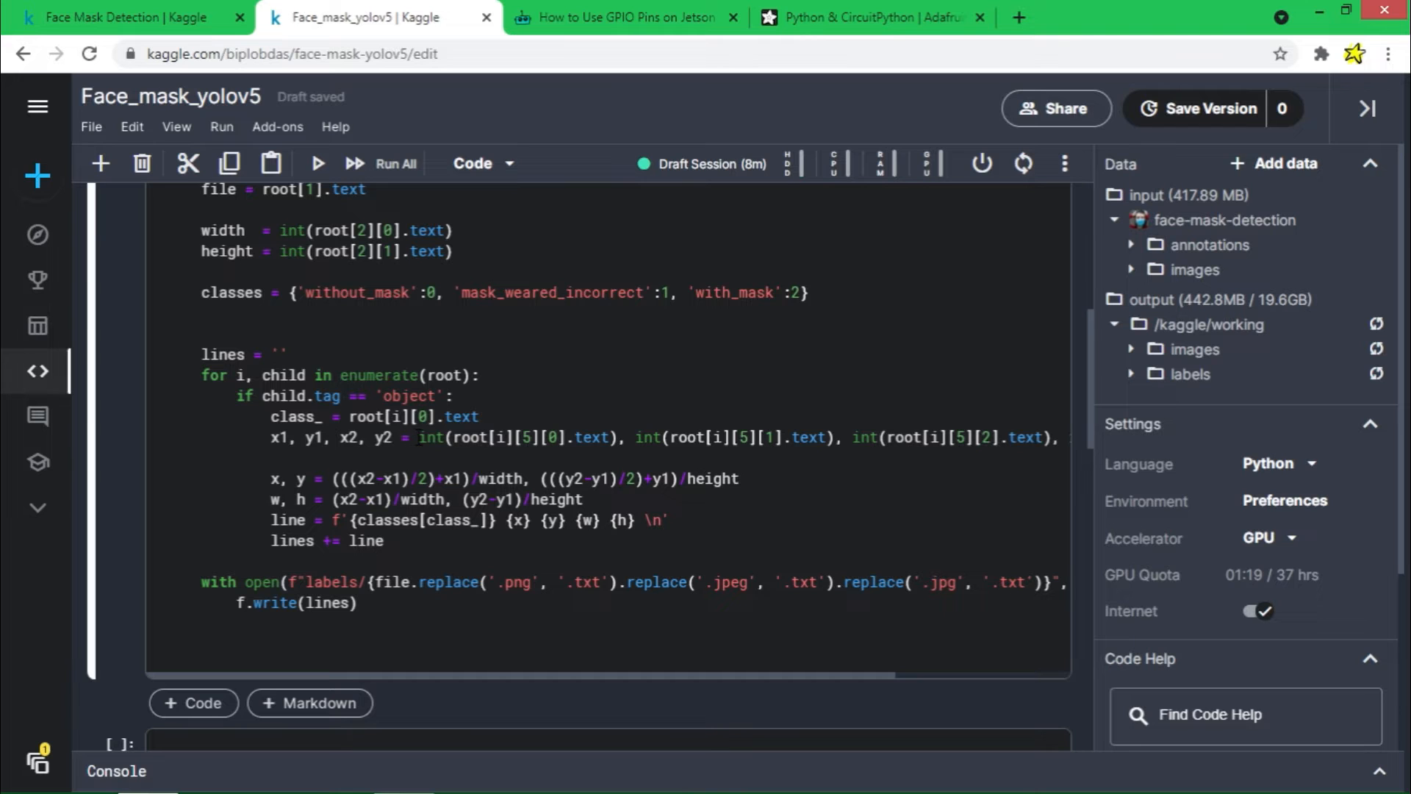
left_click(126, 18)
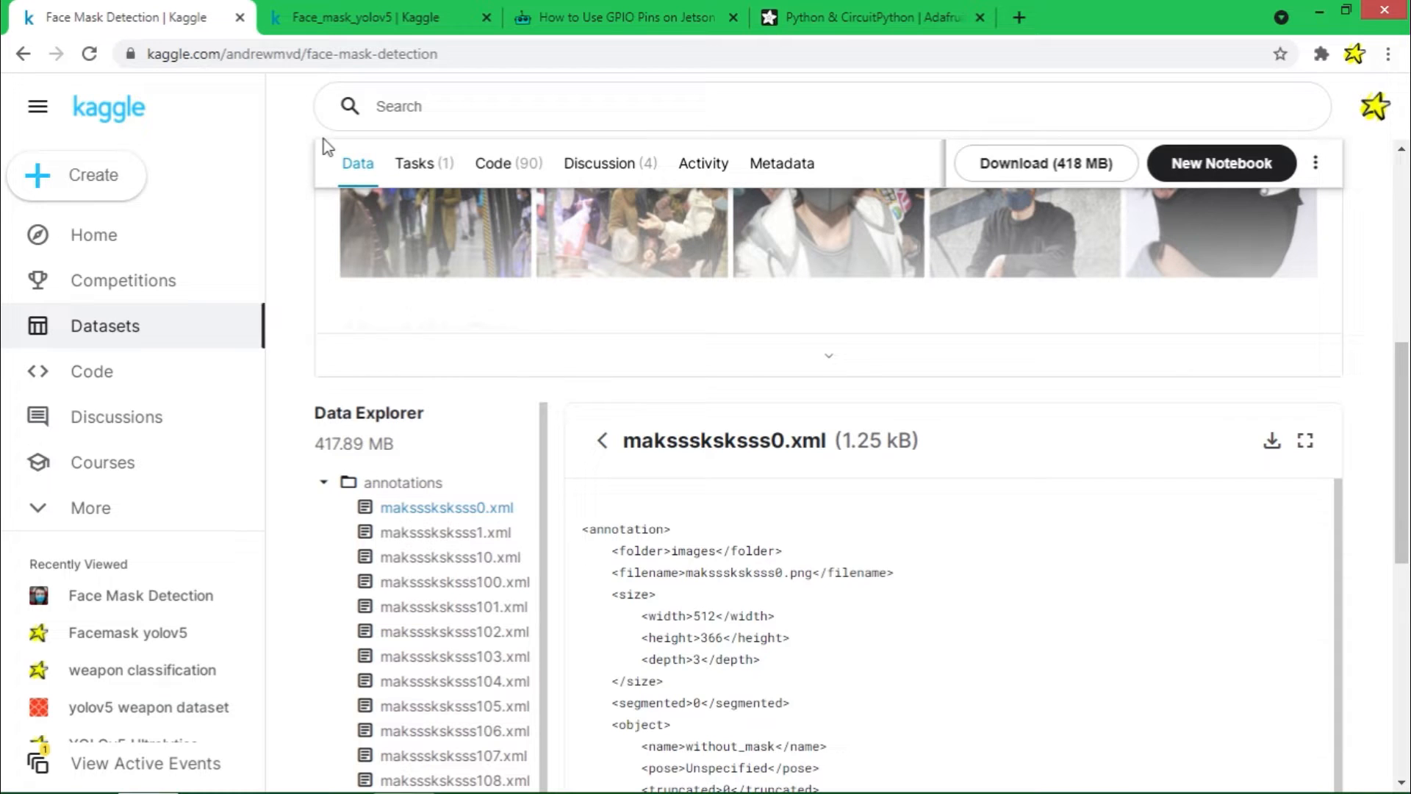
scroll("down", 3)
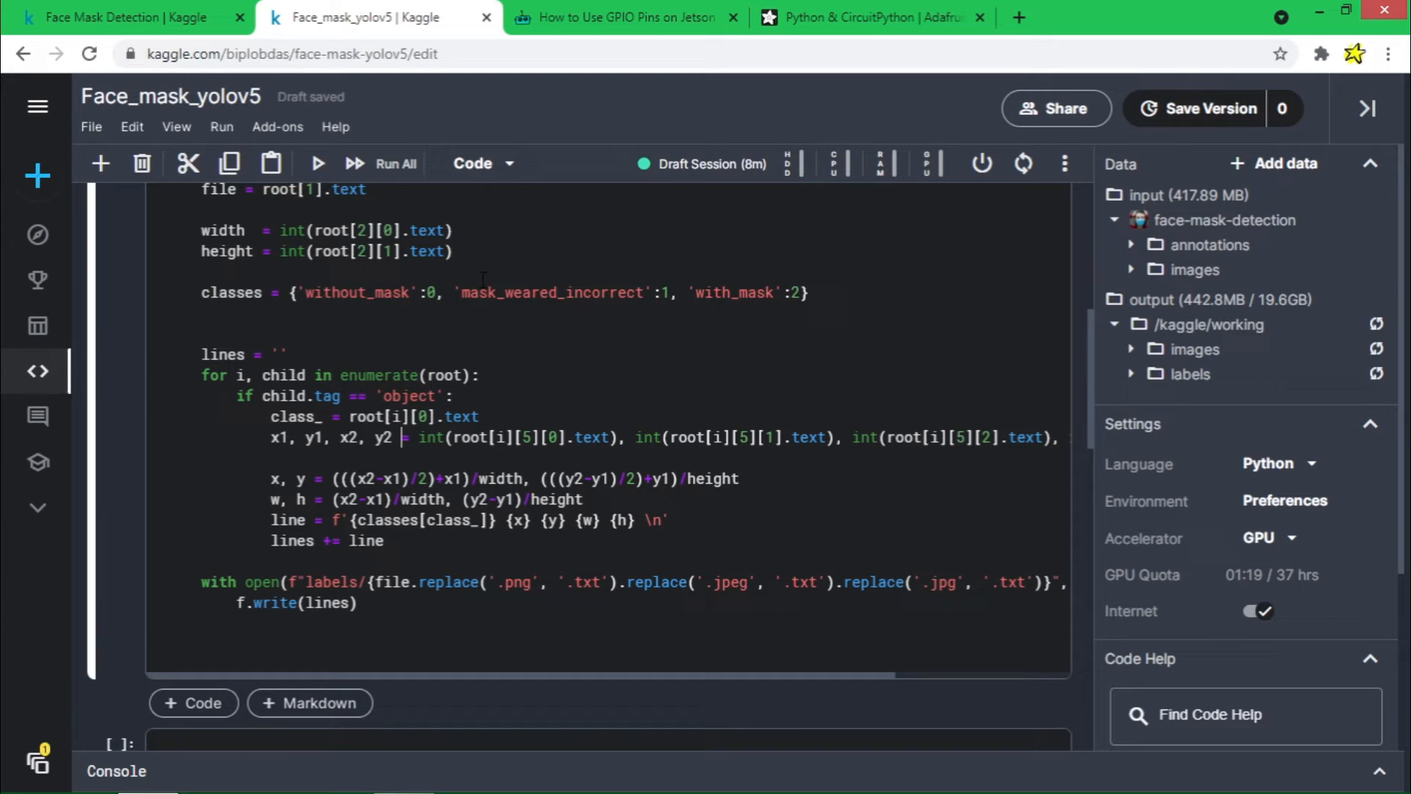
left_click_drag(272, 438, 394, 438)
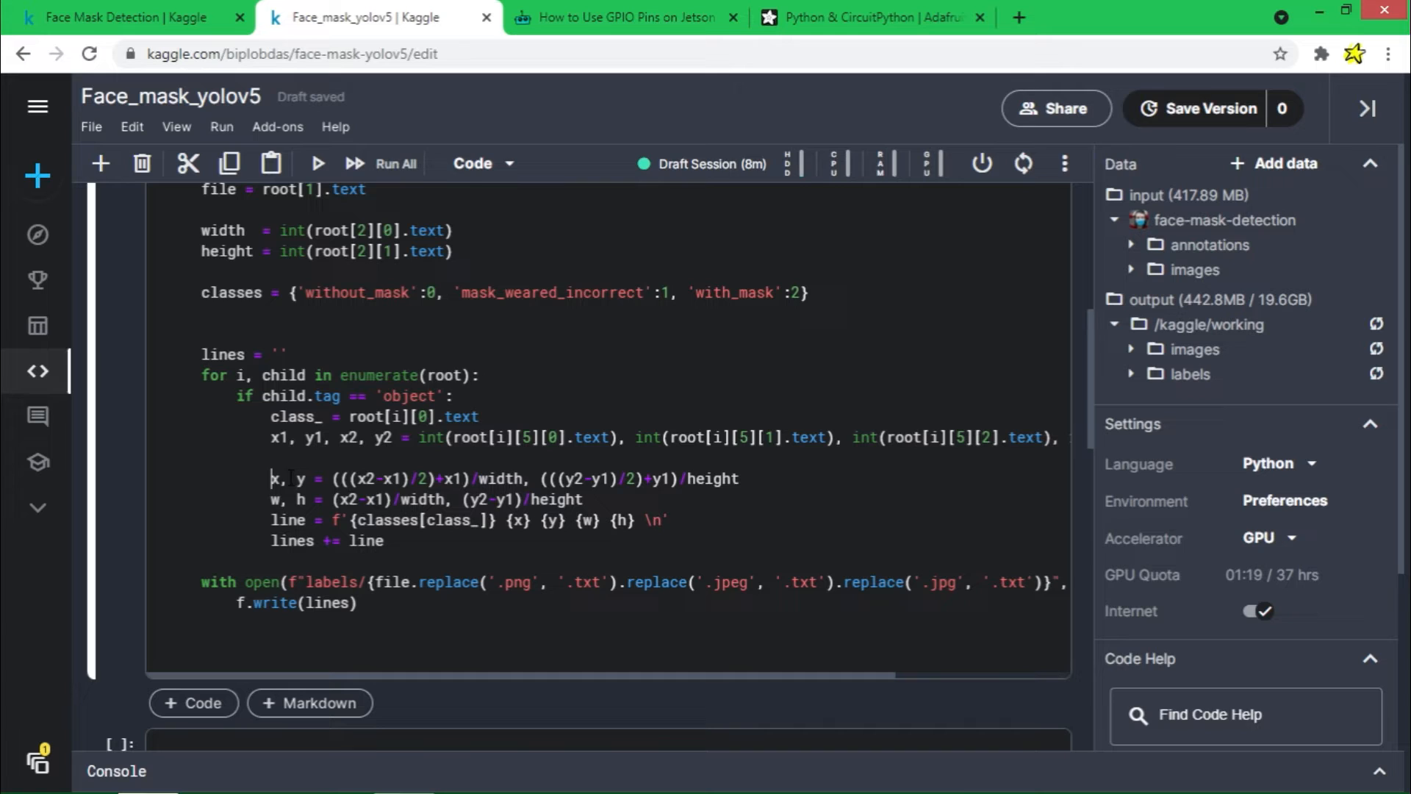
double_click(282, 500)
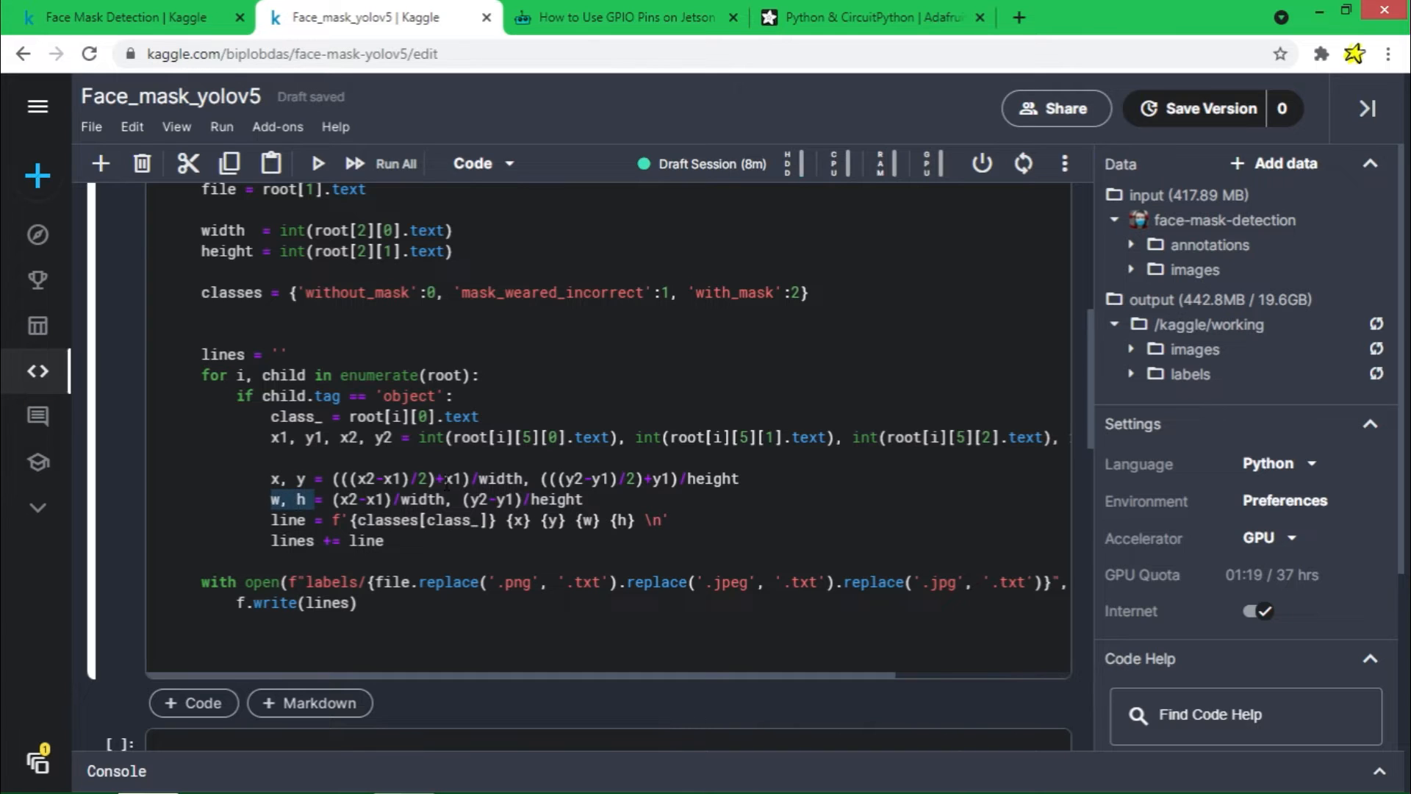
left_click_drag(270, 477, 582, 500)
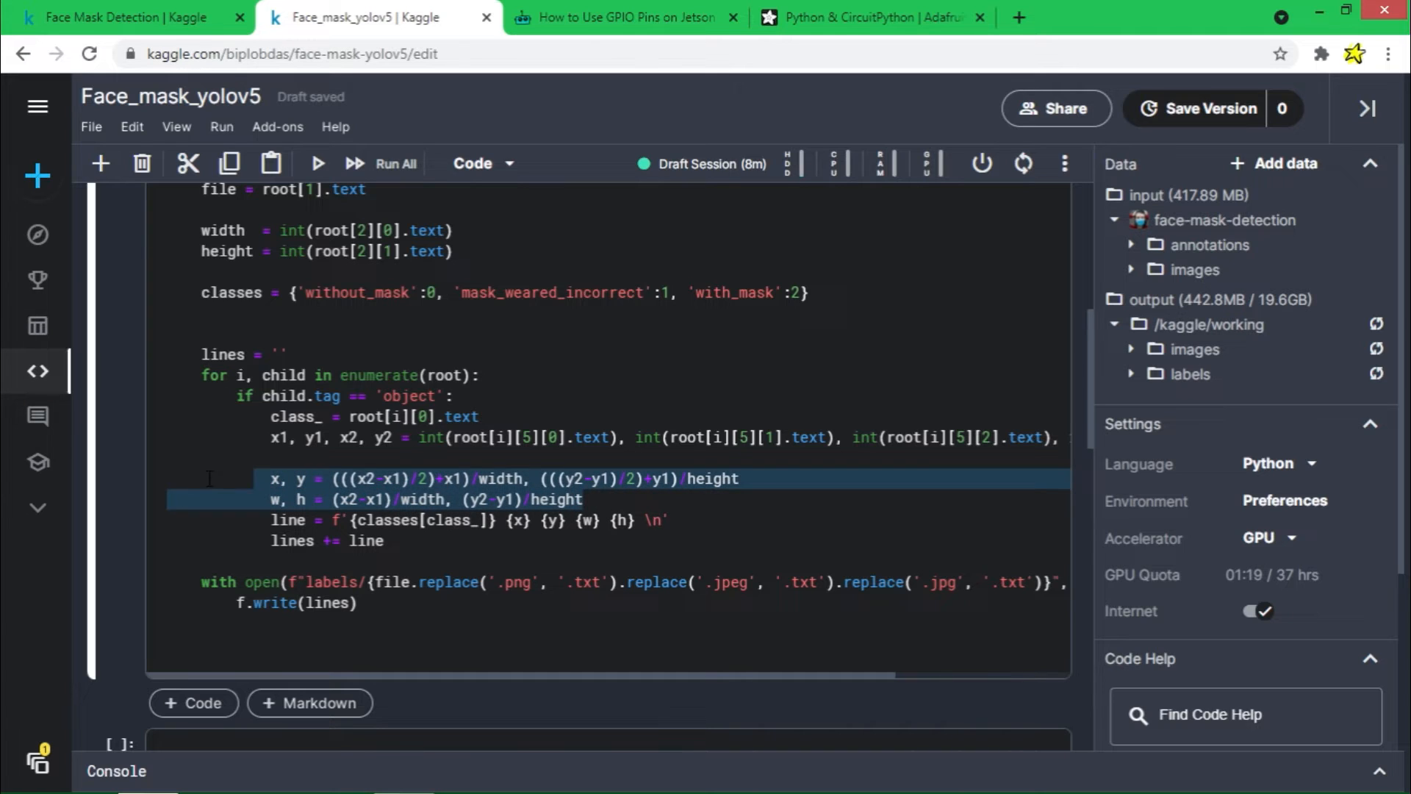
left_click(582, 500)
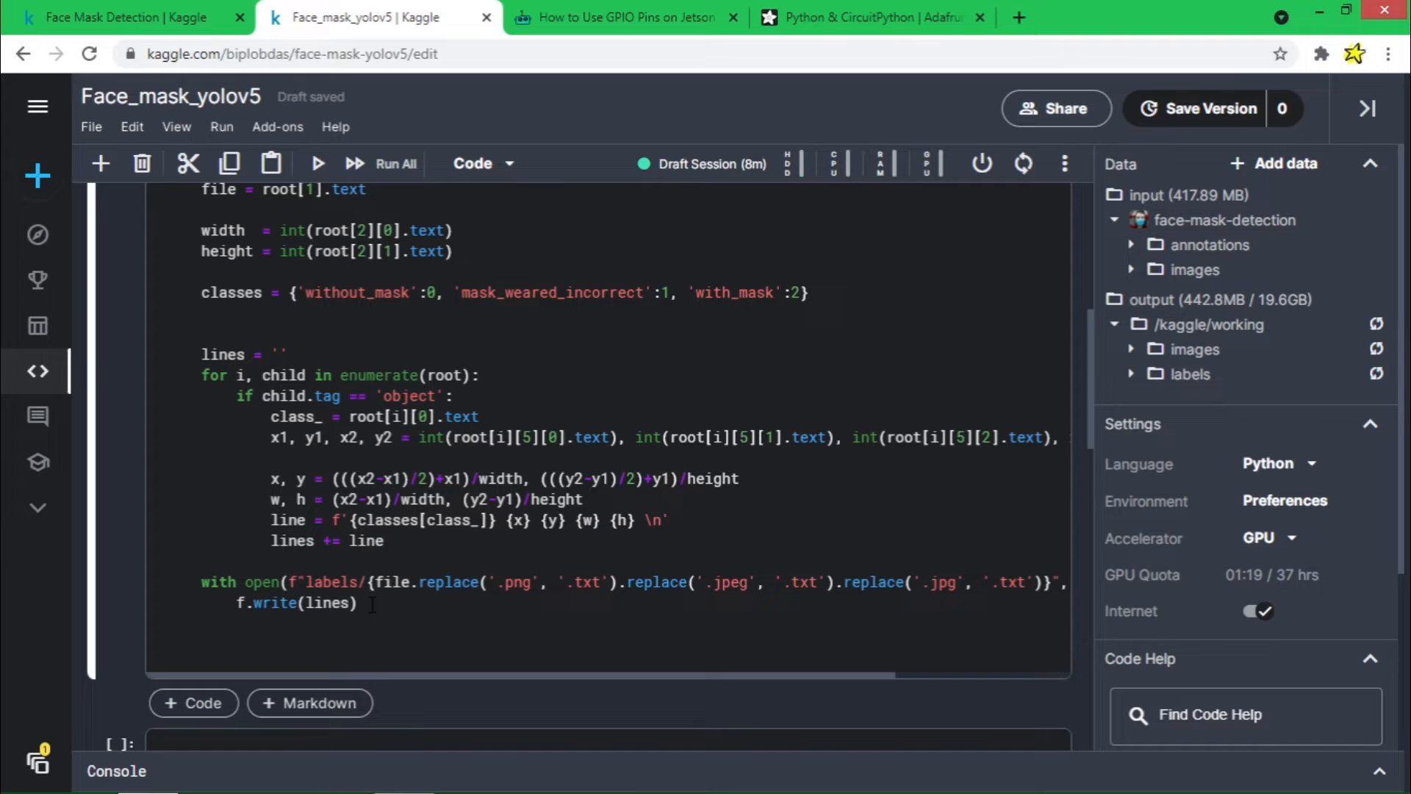
left_click_drag(203, 582, 357, 603)
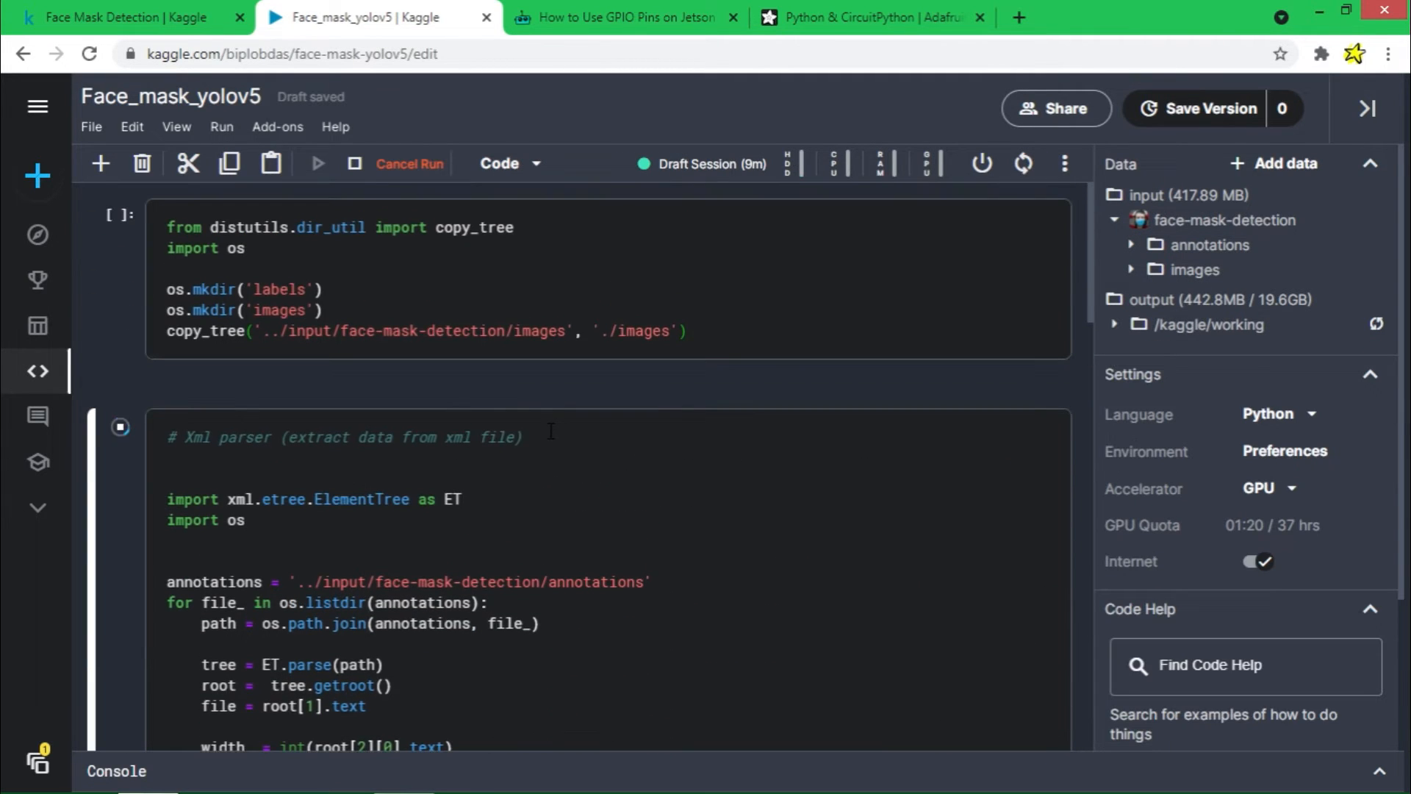
View the os.listdir('./labels') output listing the generated .txt label files.
scroll("down", 3)
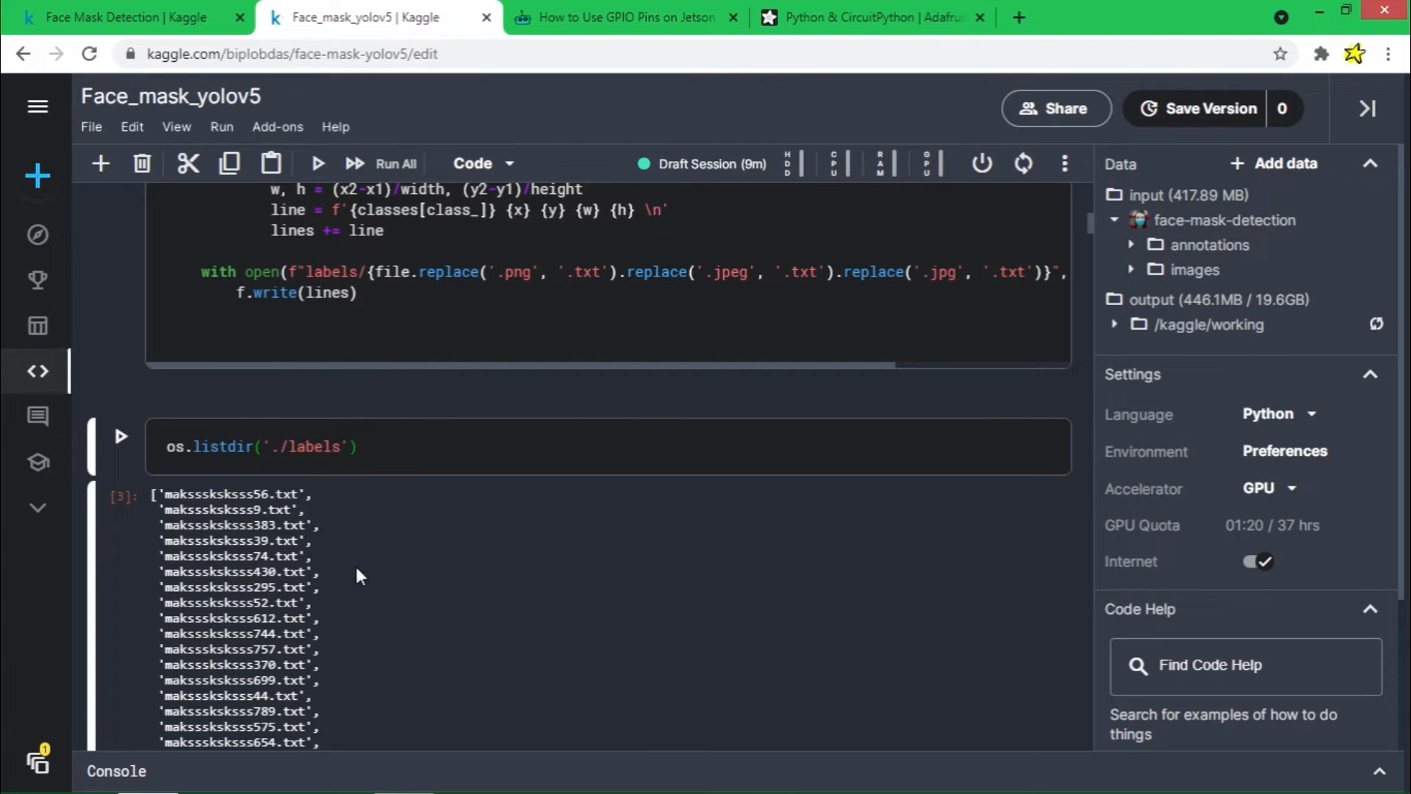
mouse_move(299, 626)
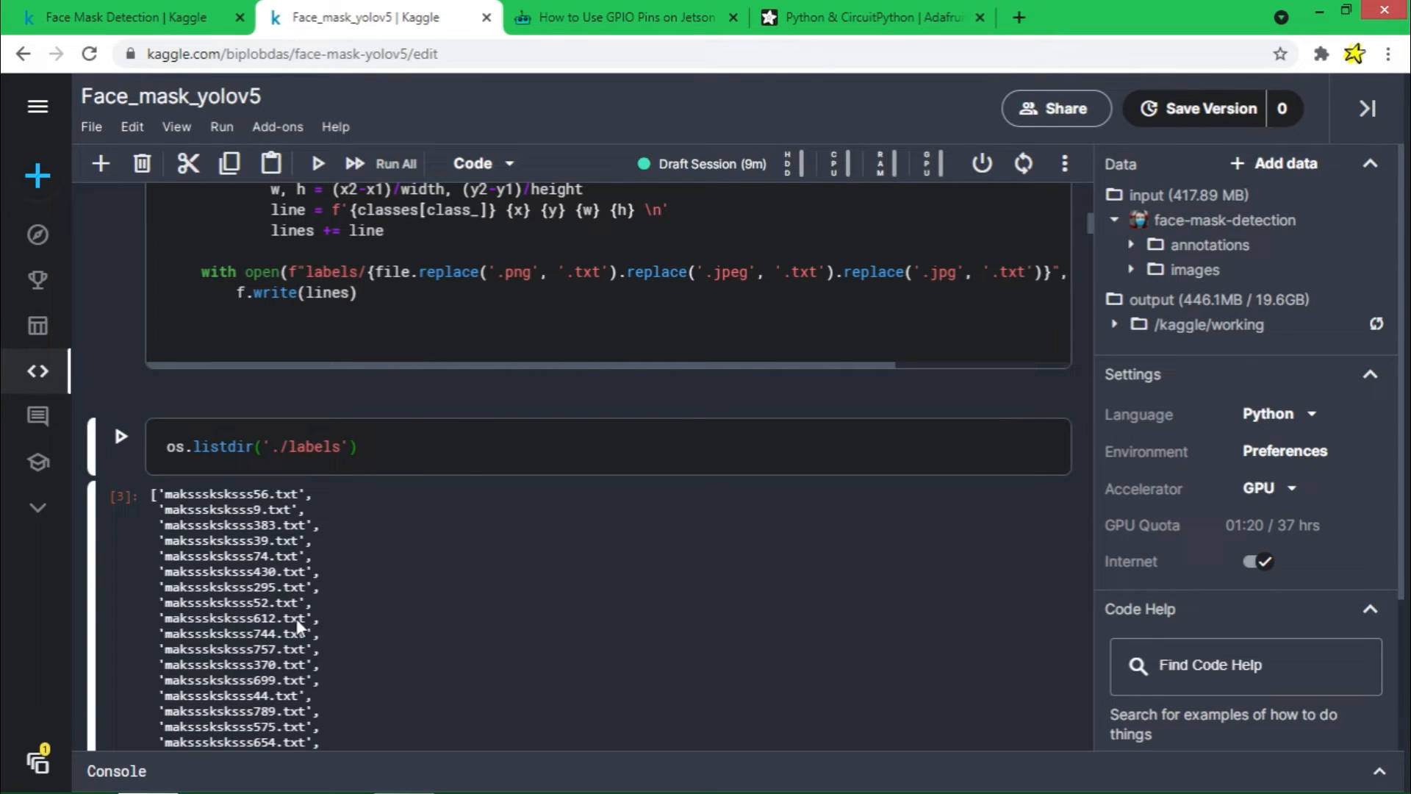
right_click(297, 620)
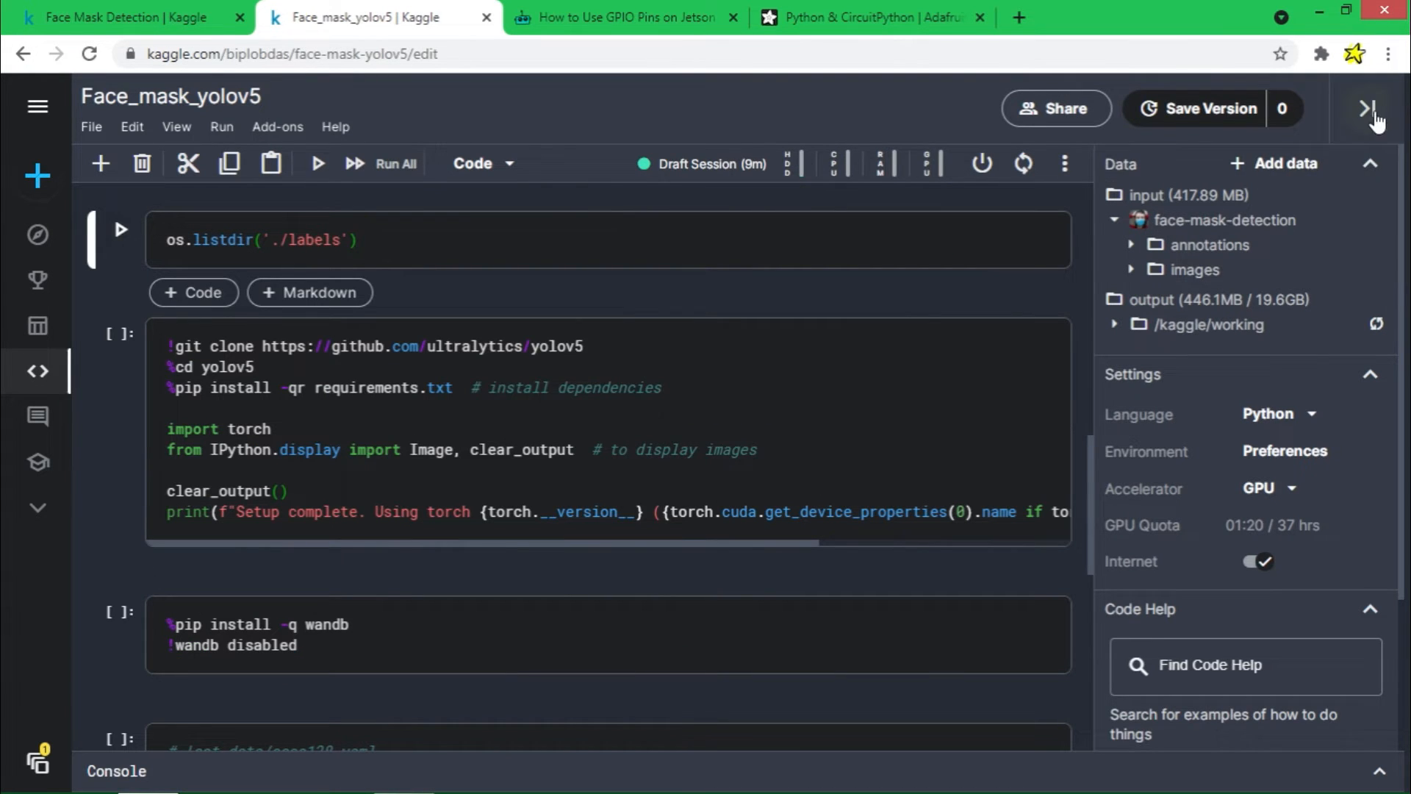
Hide the data panel and run the YOLOv5 git clone / pip install setup cell.
left_click(1367, 107)
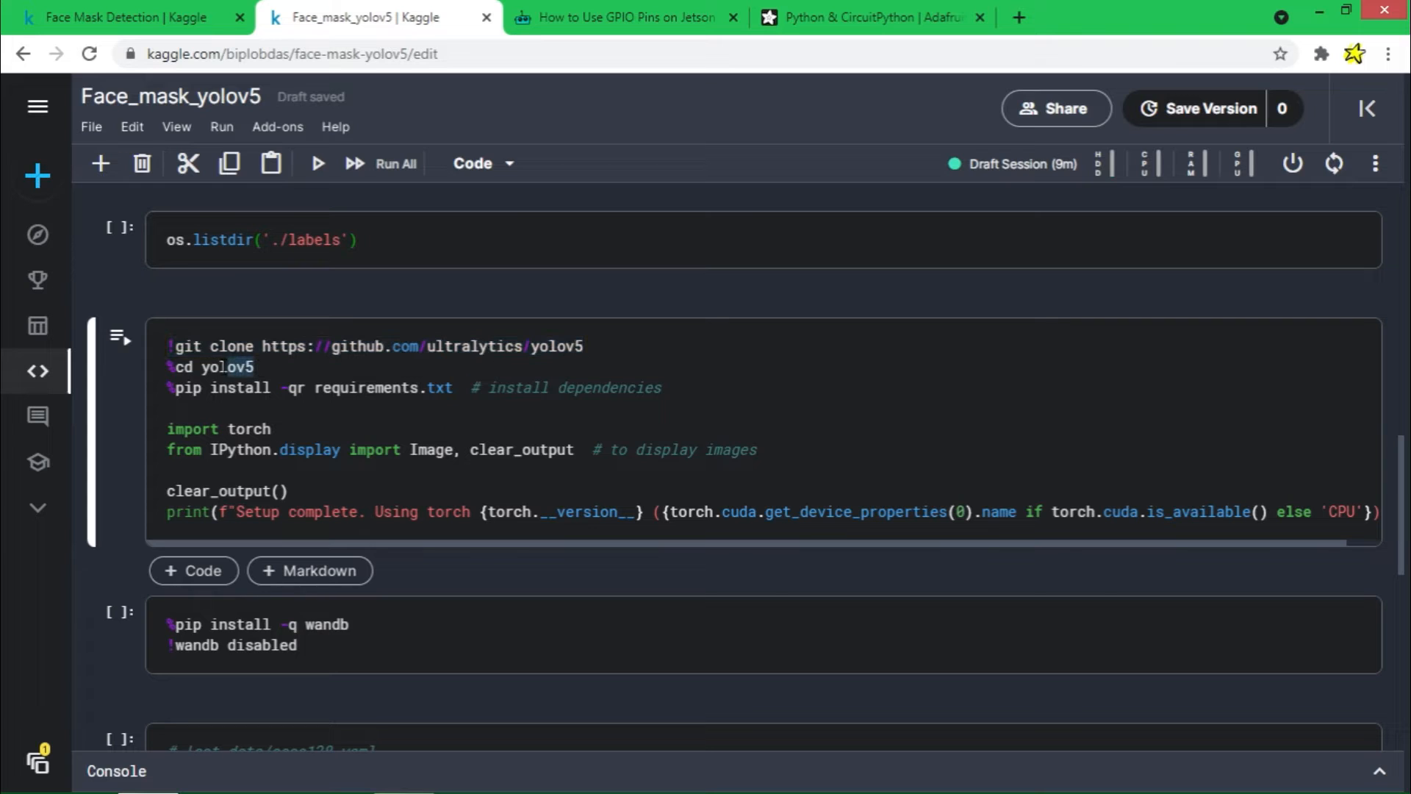
double_click(225, 366)
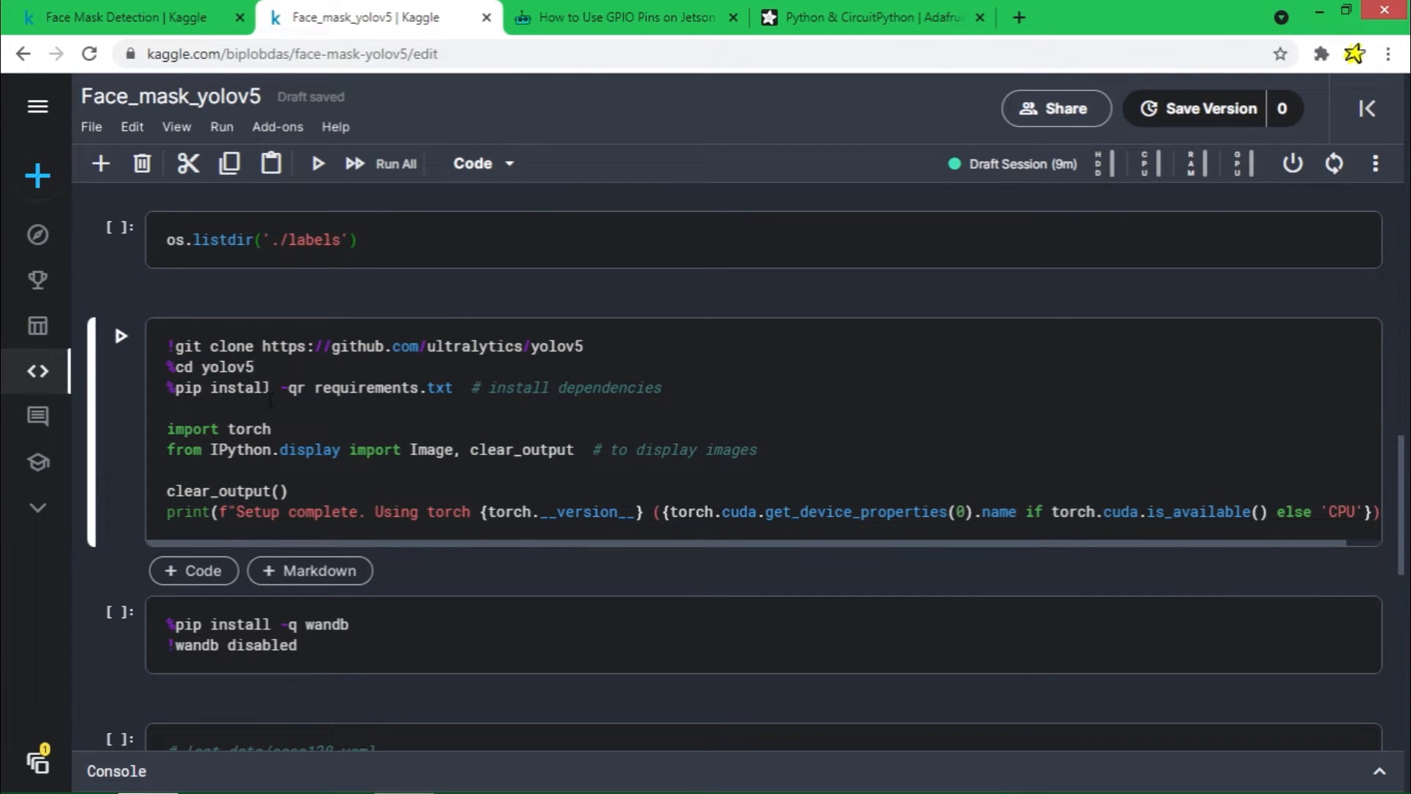
double_click(210, 368)
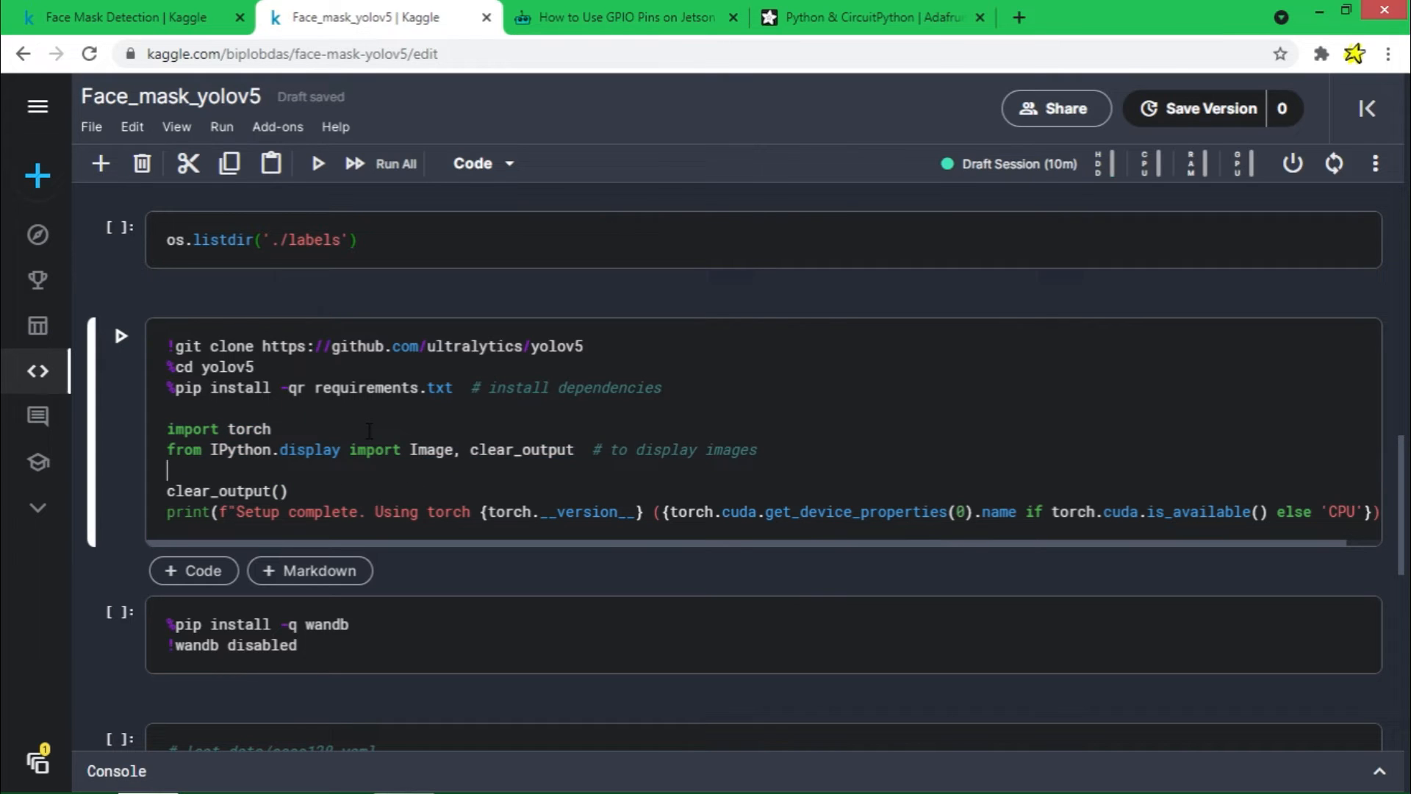
left_click(122, 335)
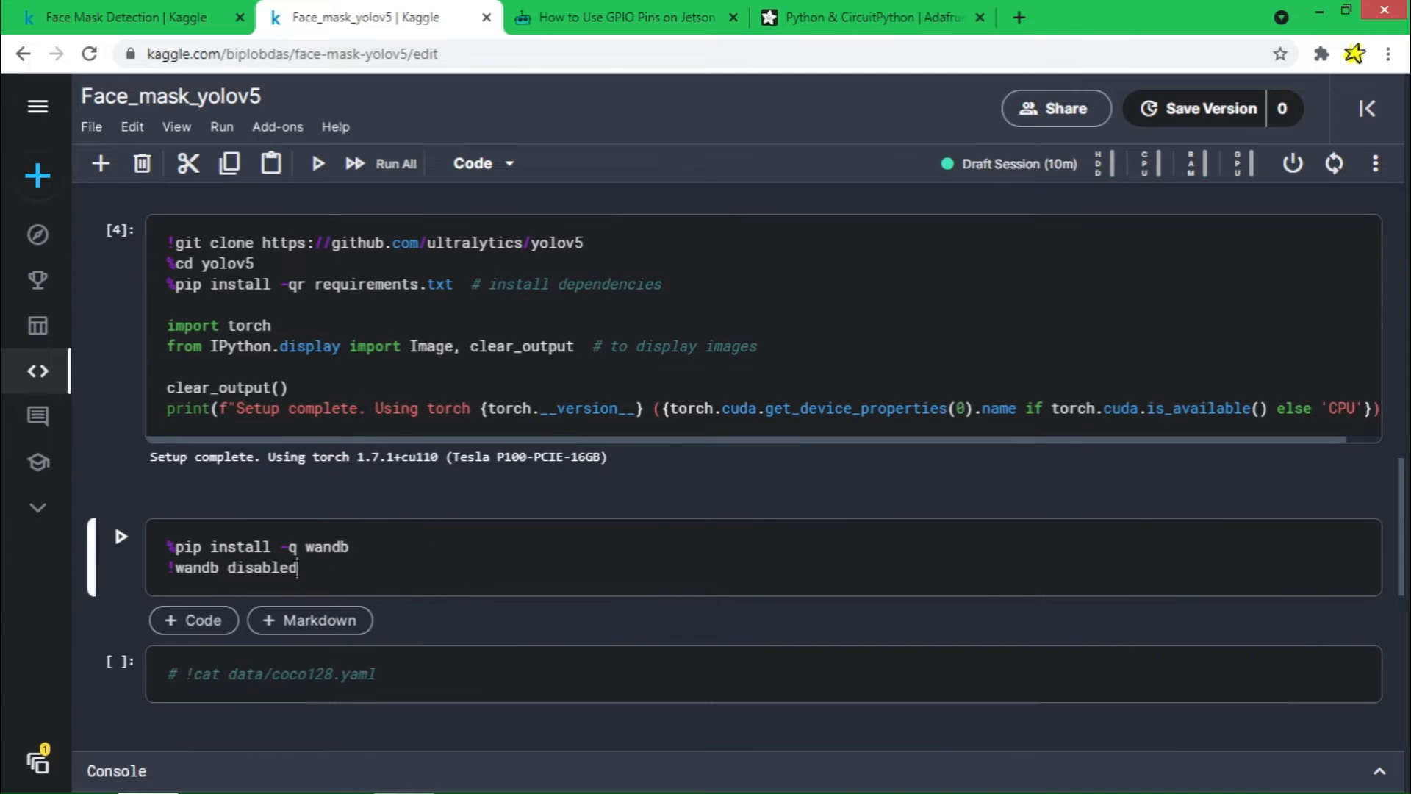
Run the %pip install wandb / !wandb disabled cell.
double_click(326, 547)
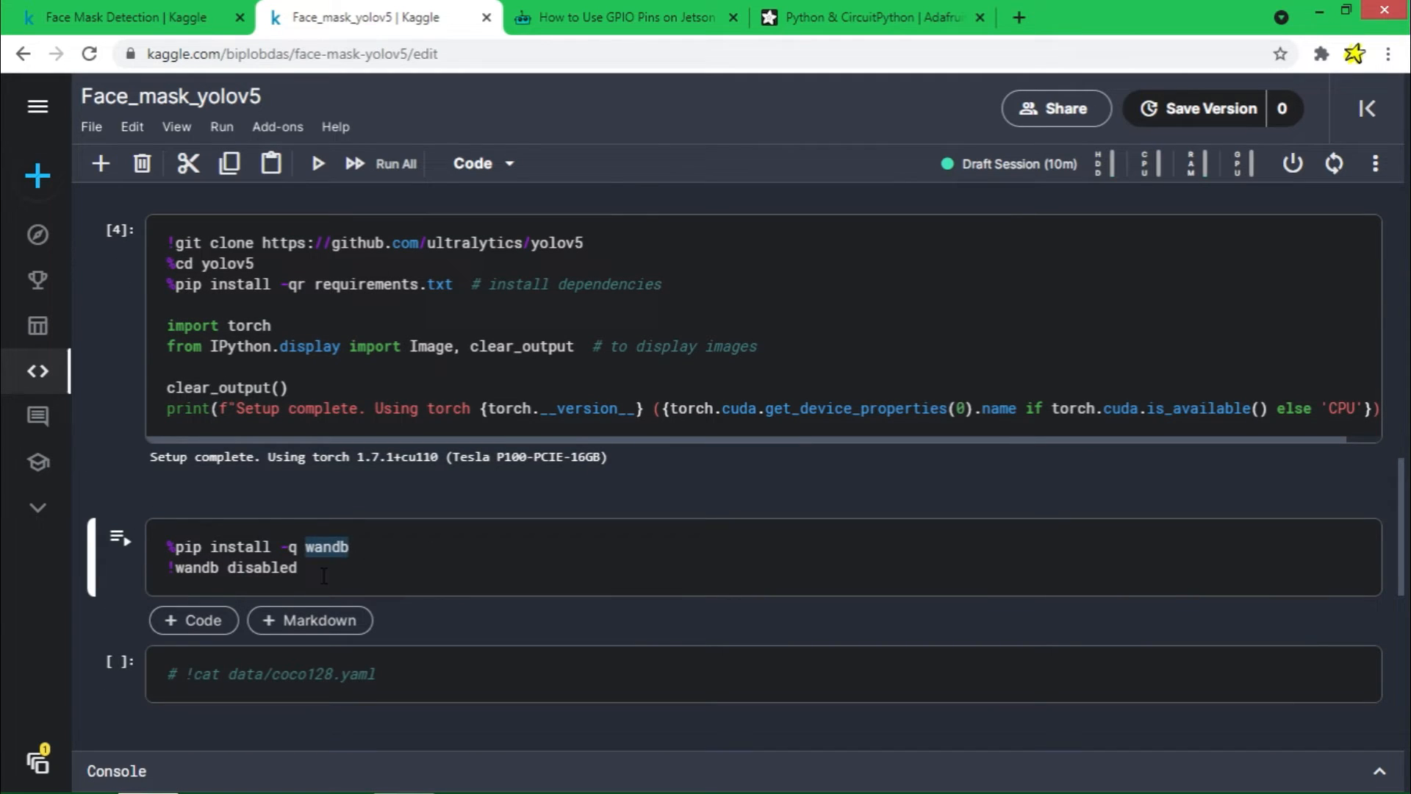
left_click(324, 567)
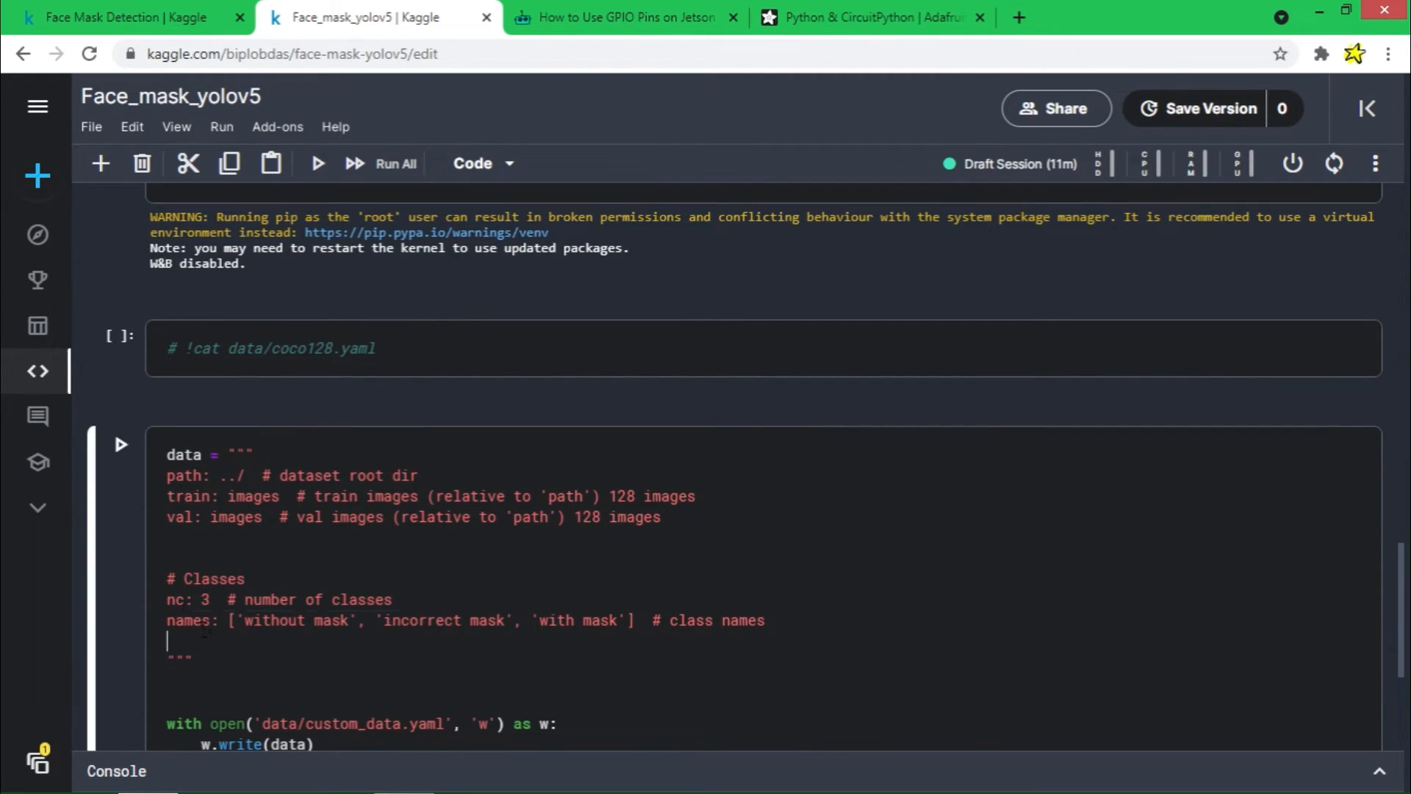
scroll("down", 3)
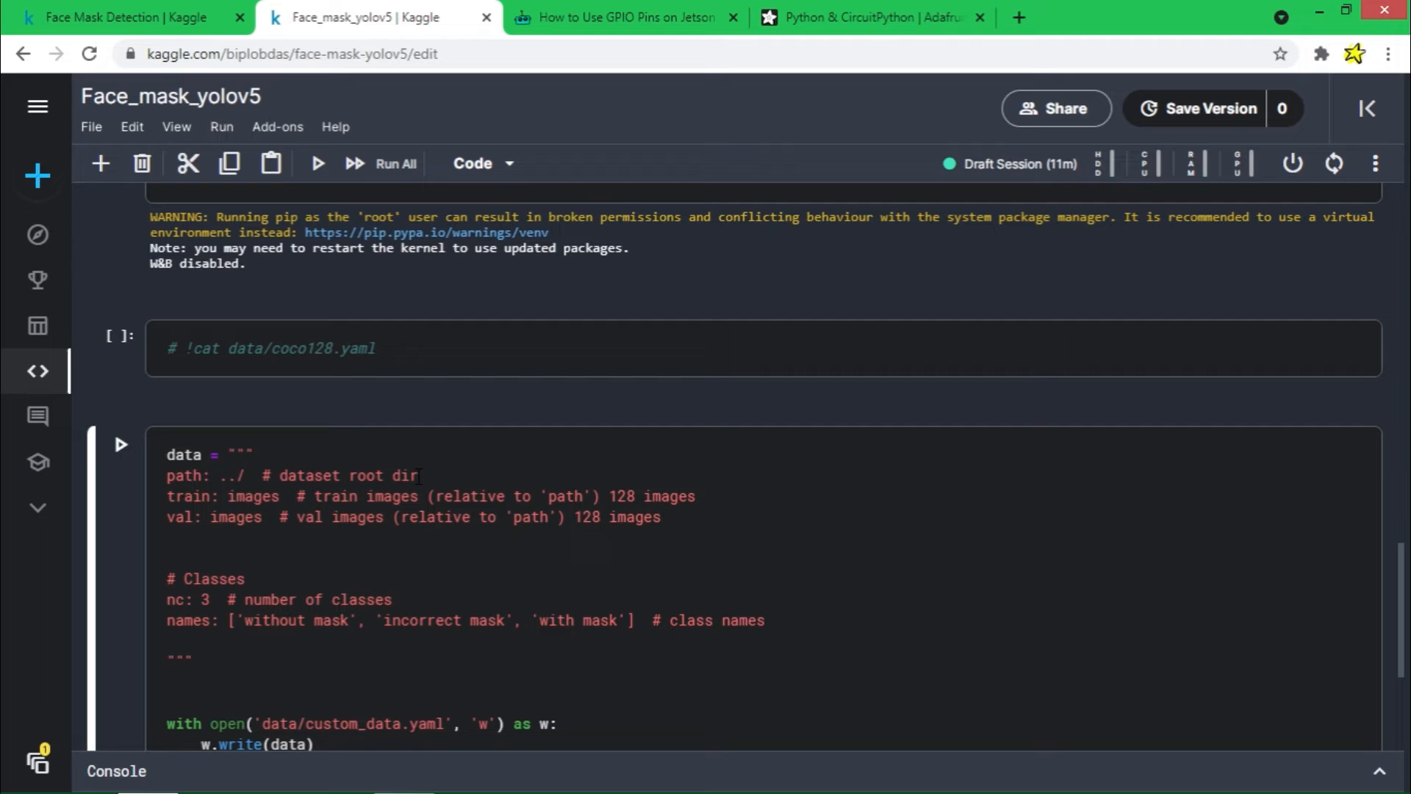
double_click(184, 475)
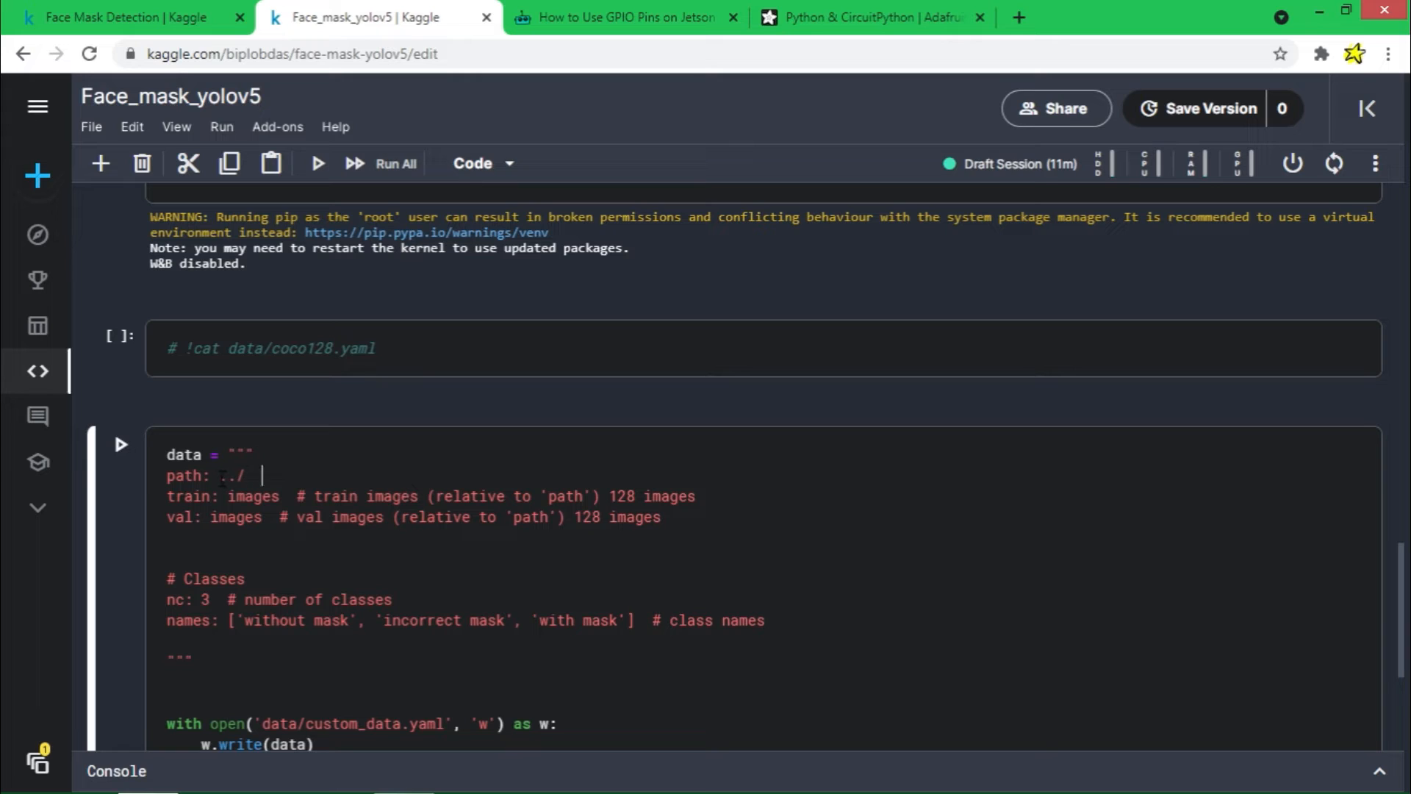
double_click(233, 474)
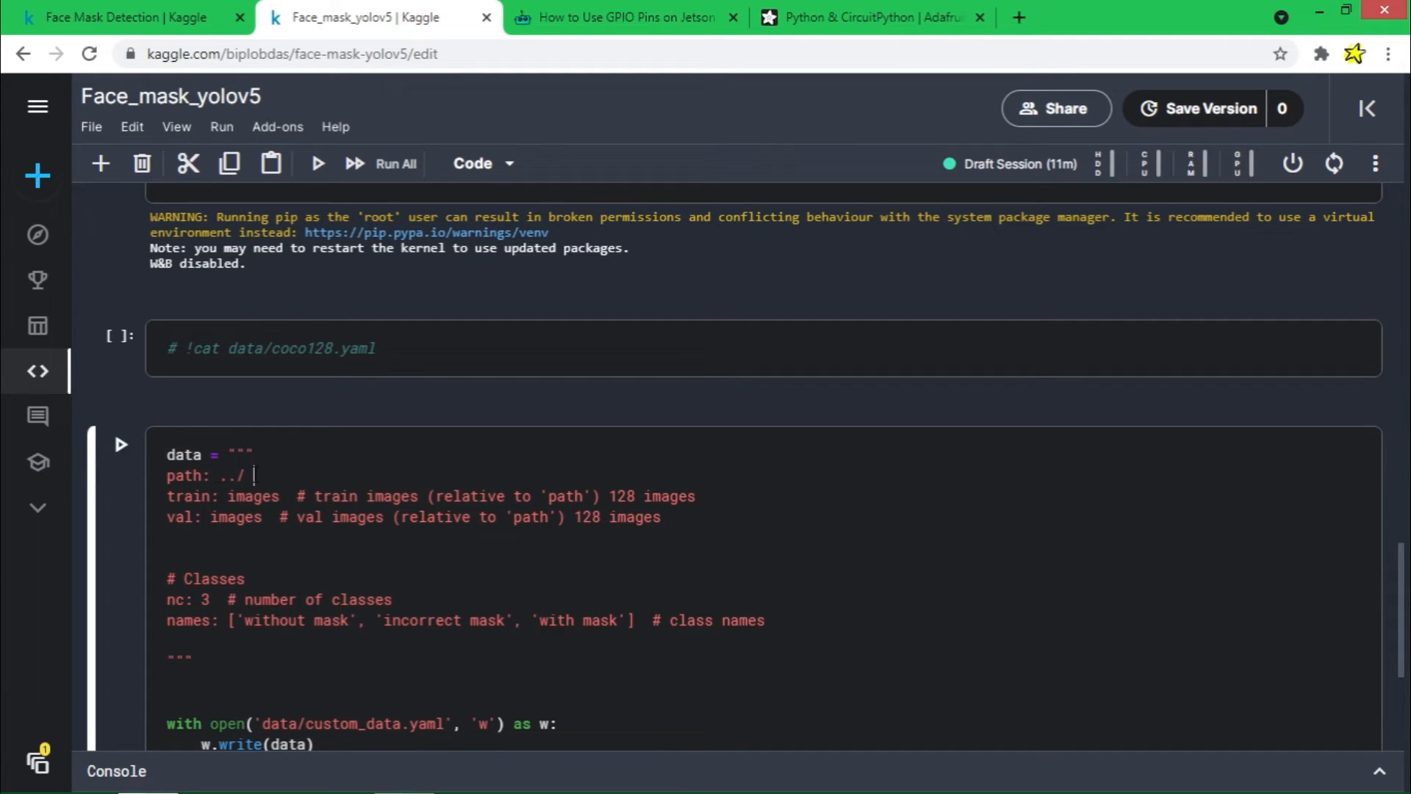
double_click(188, 495)
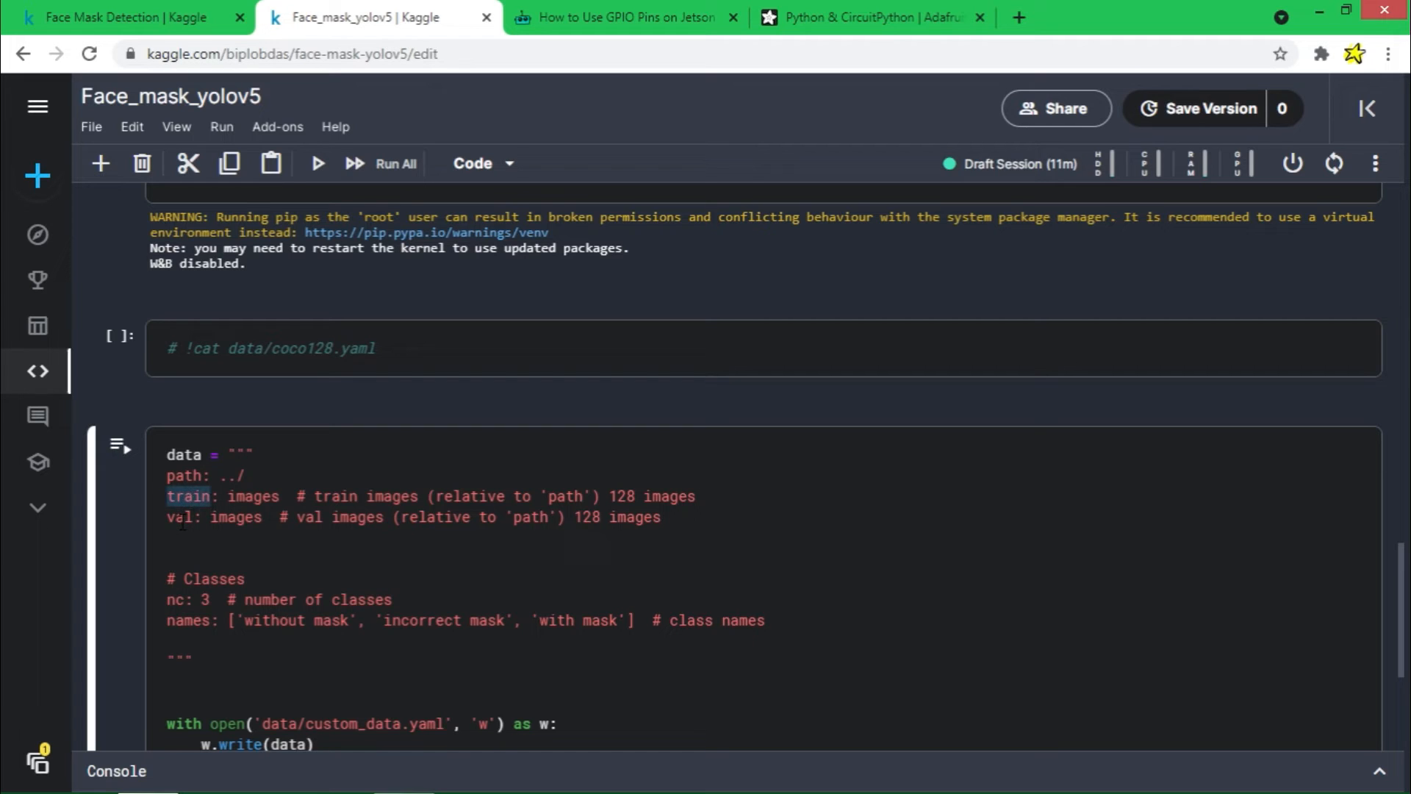
double_click(254, 495)
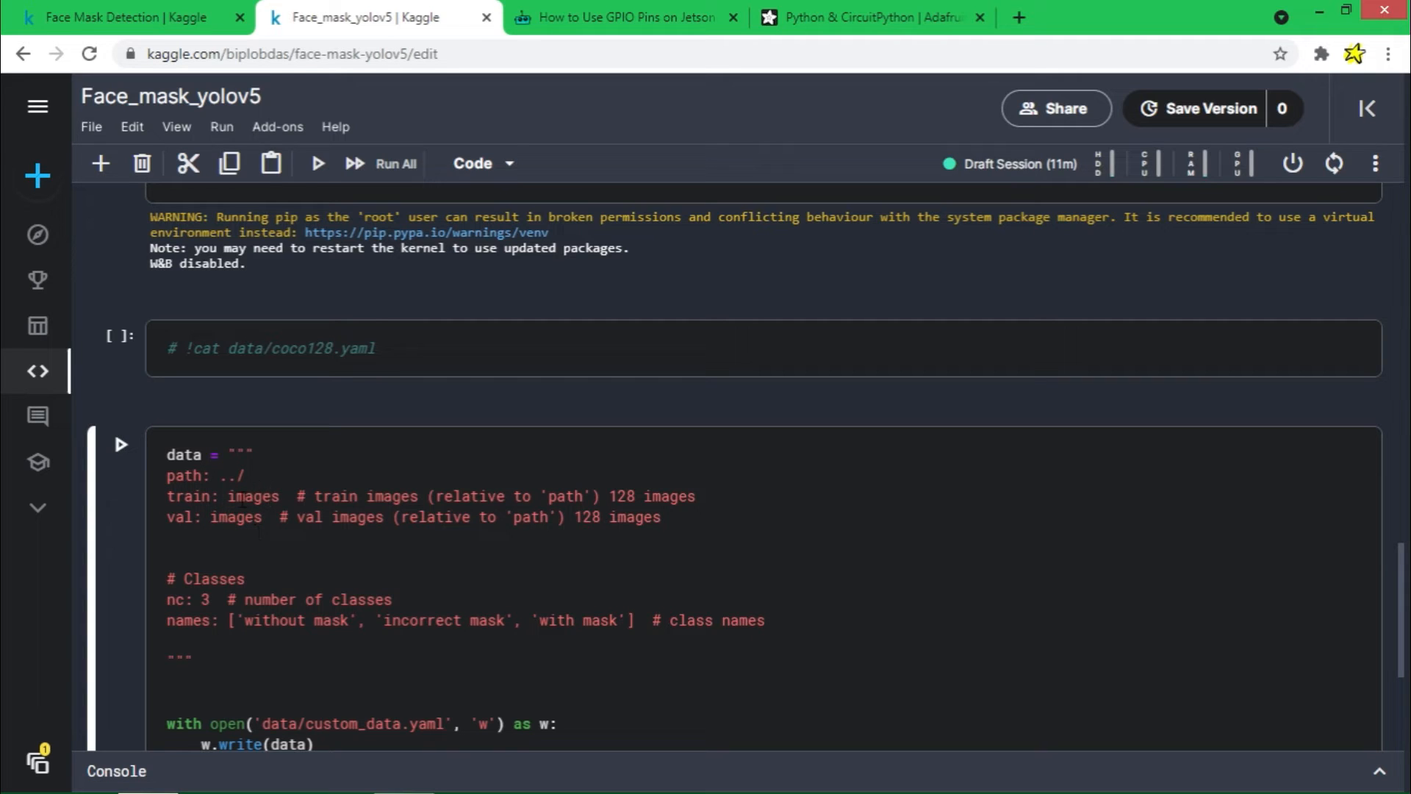
double_click(253, 495)
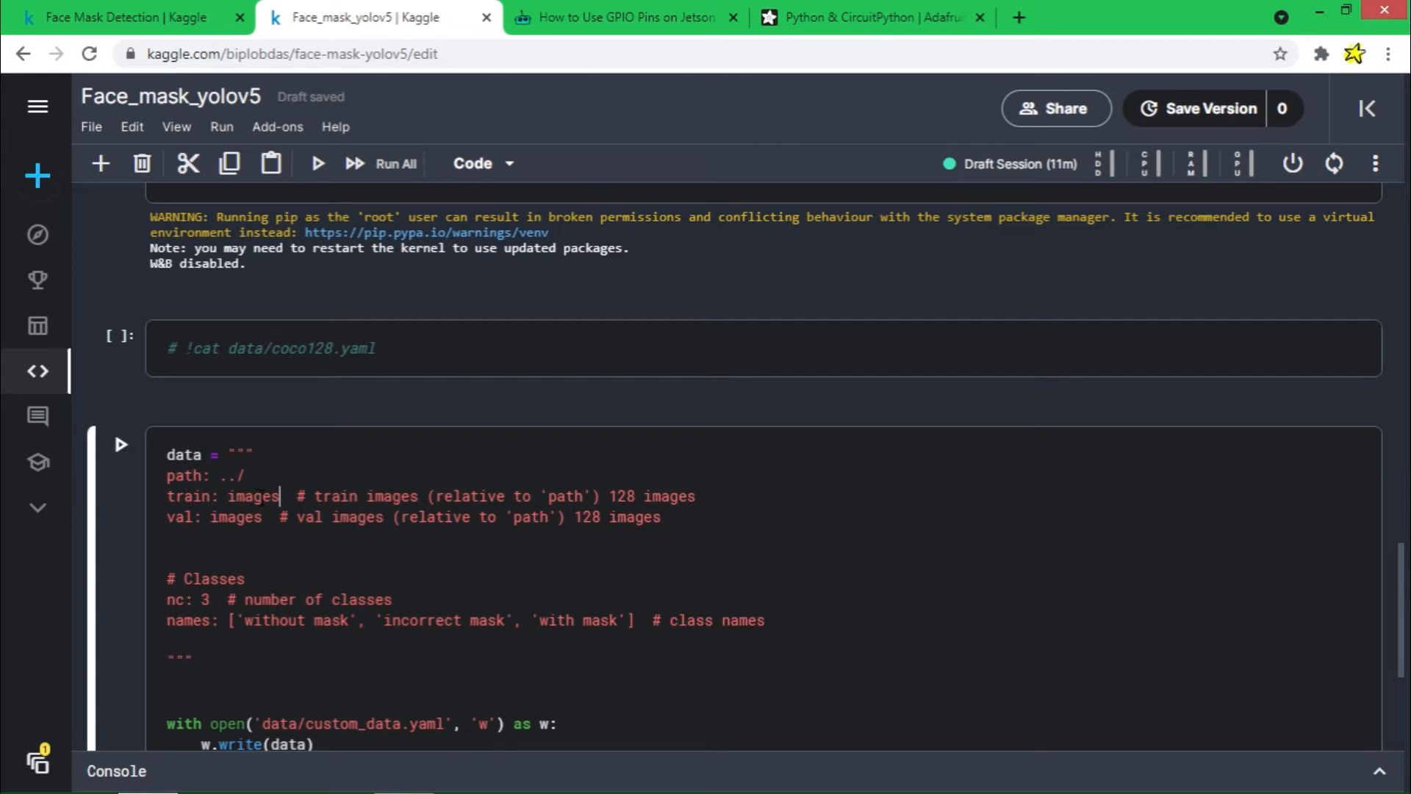
double_click(237, 516)
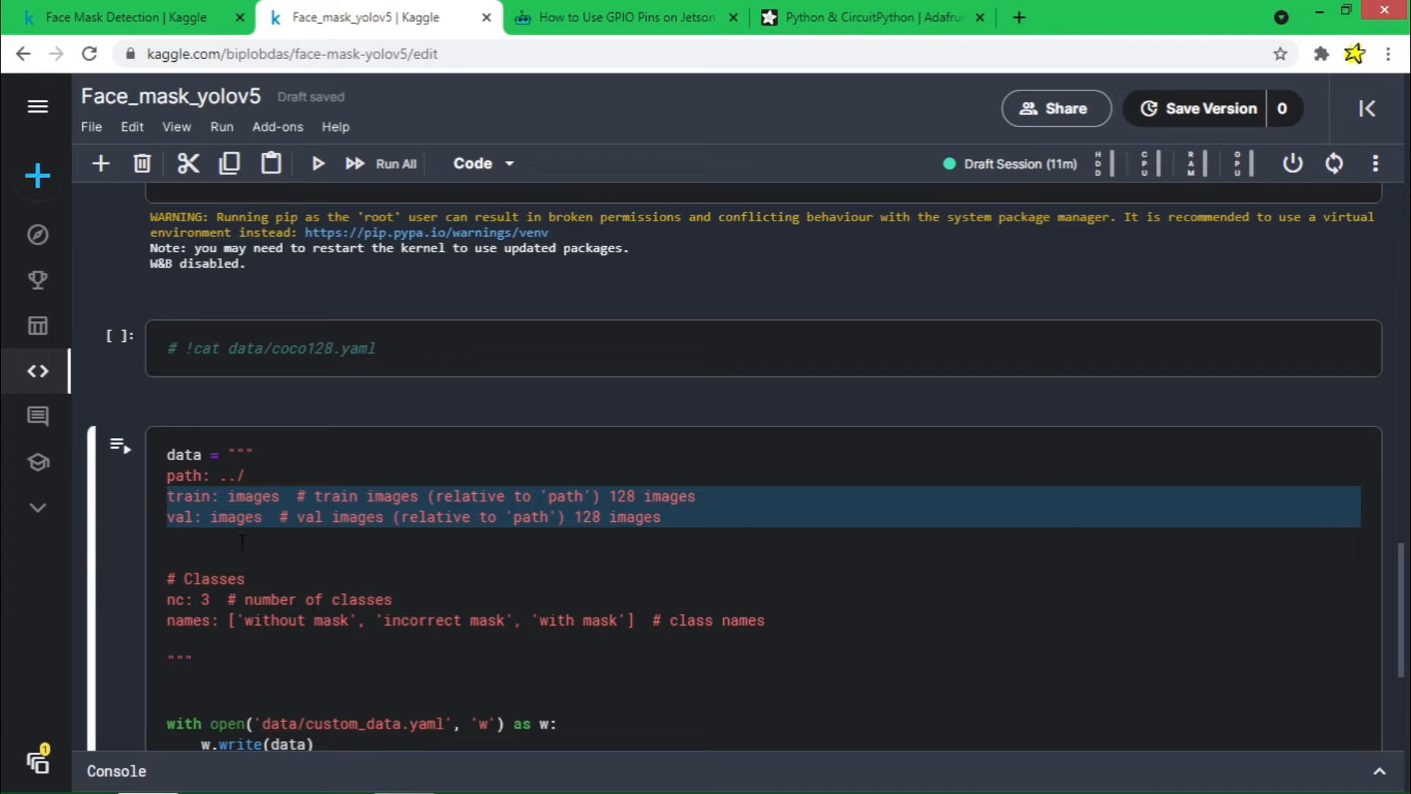
left_click(205, 585)
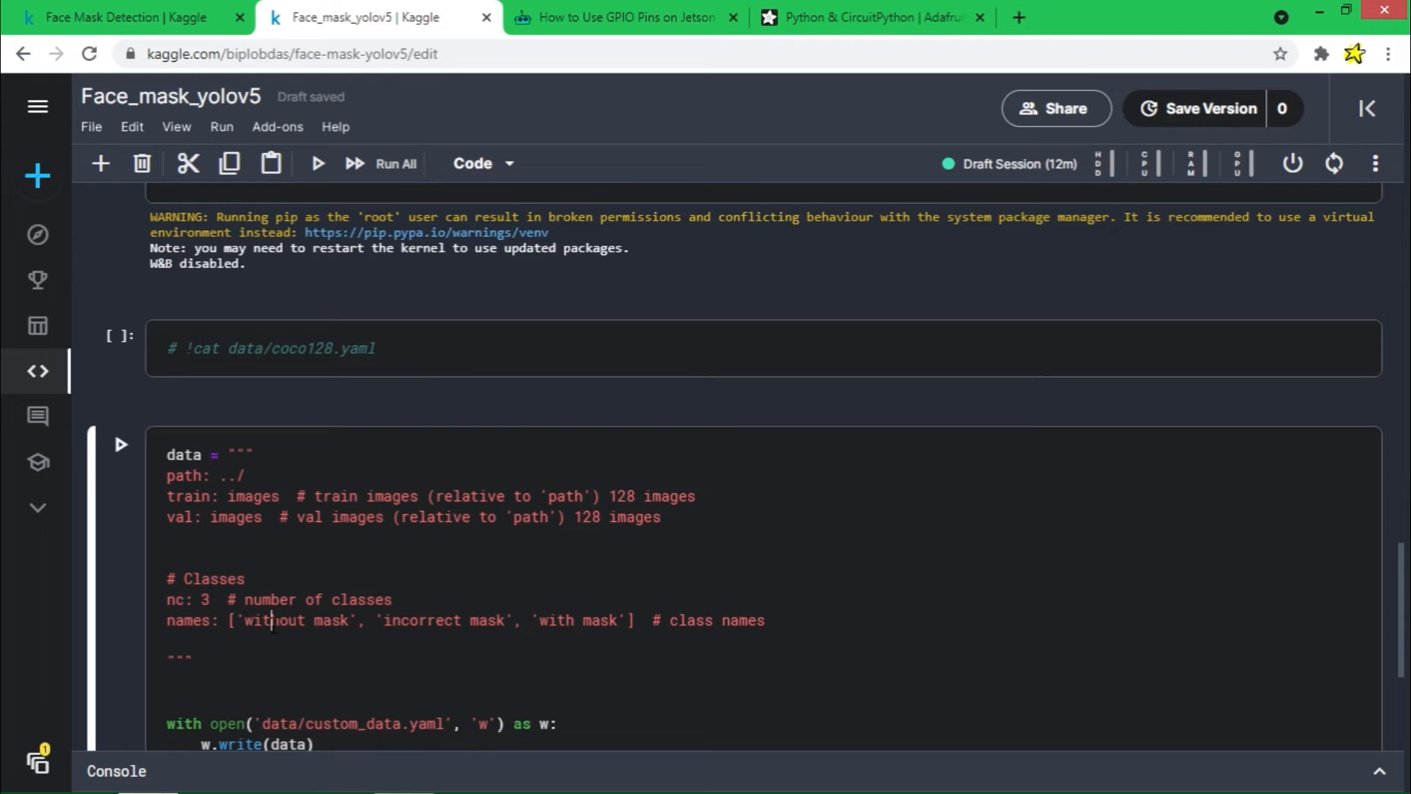
double_click(279, 620)
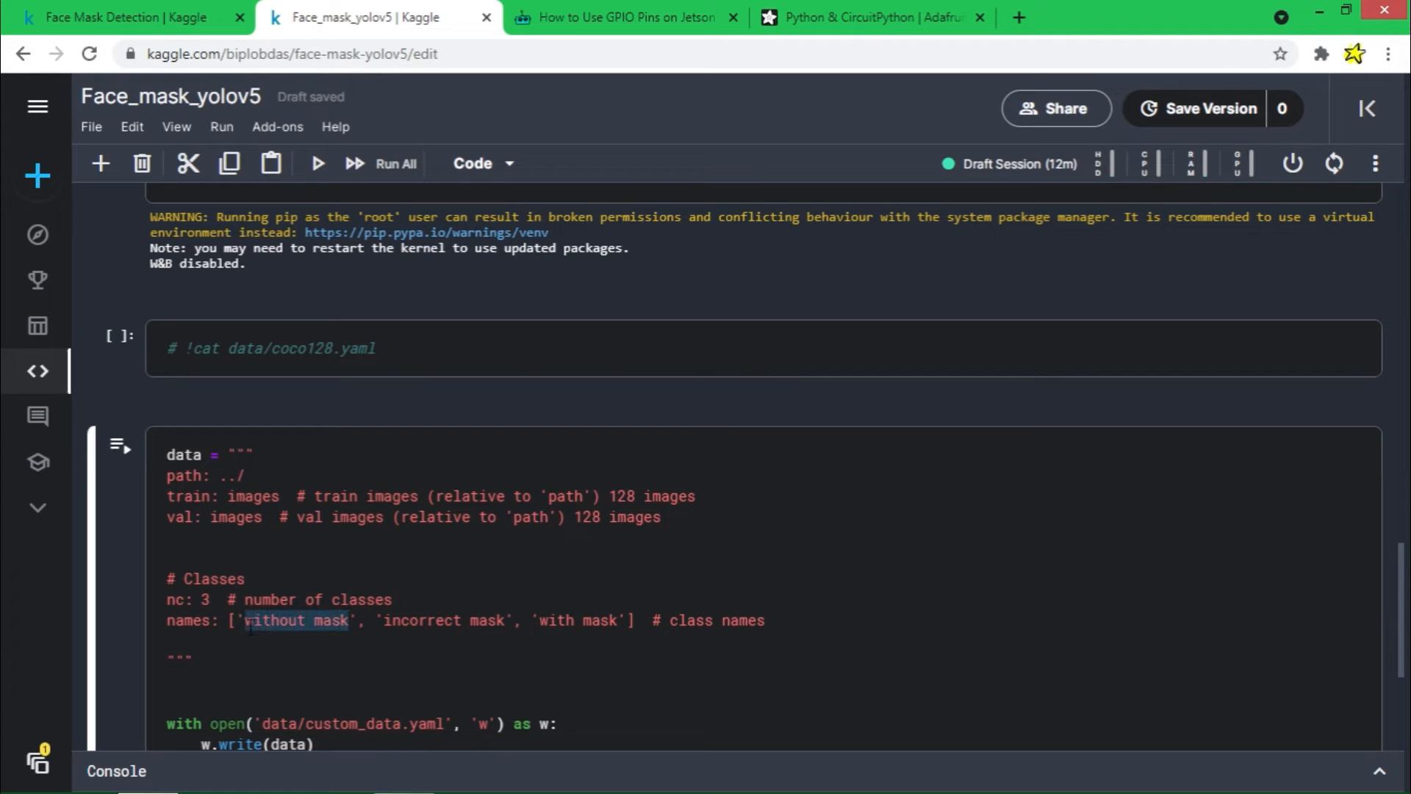
double_click(444, 621)
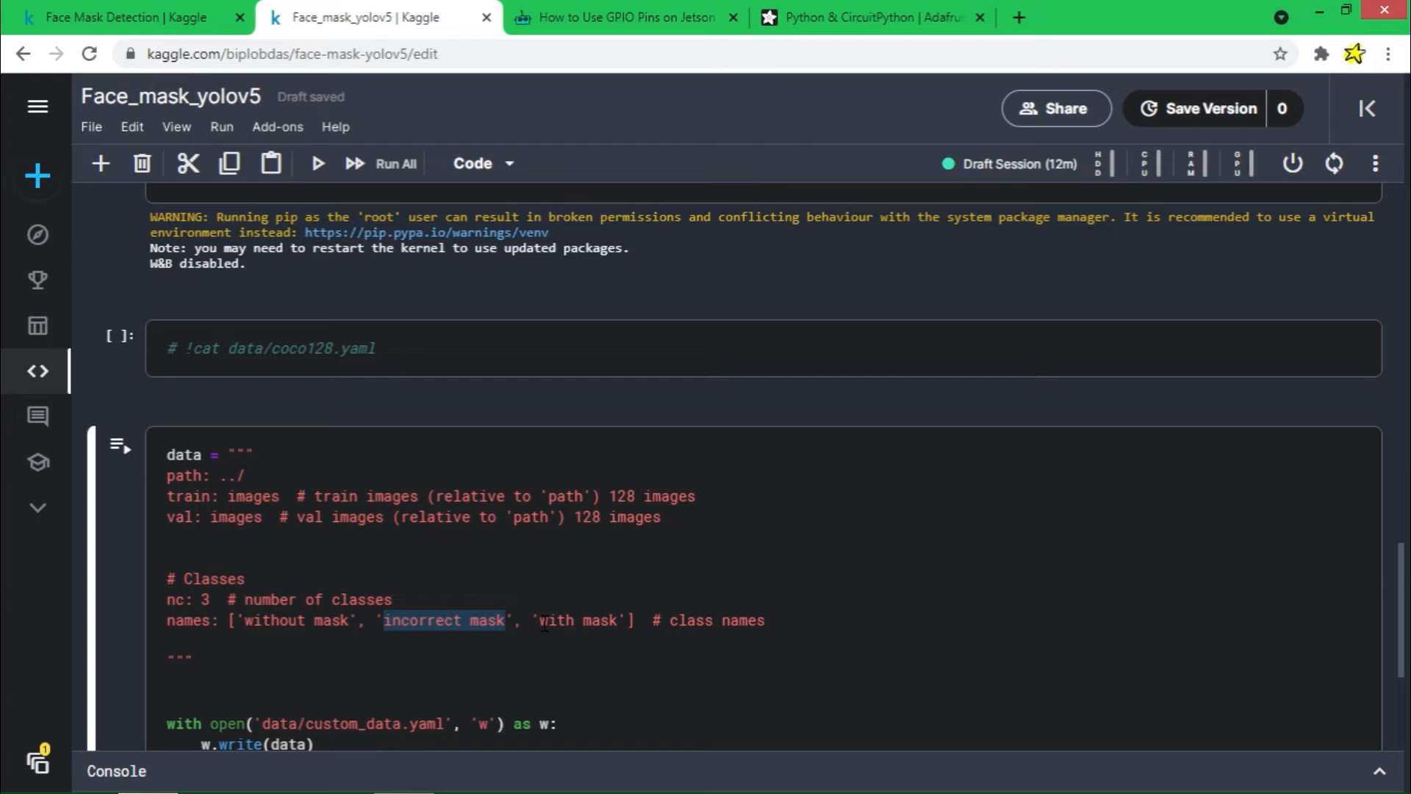
double_click(579, 620)
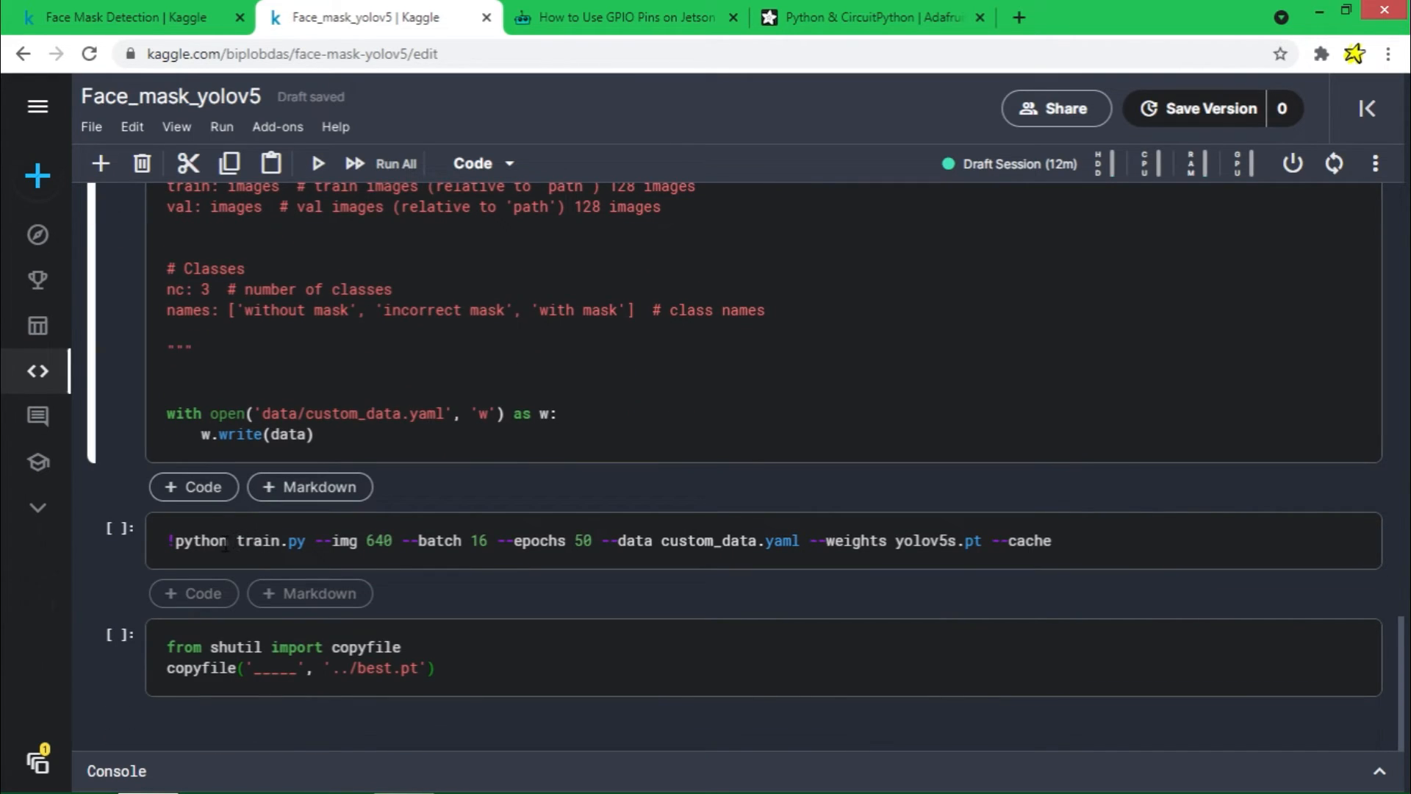
Run the train.py cell to start YOLOv5 training, noting the epochs setting as weights download.
left_click(236, 541)
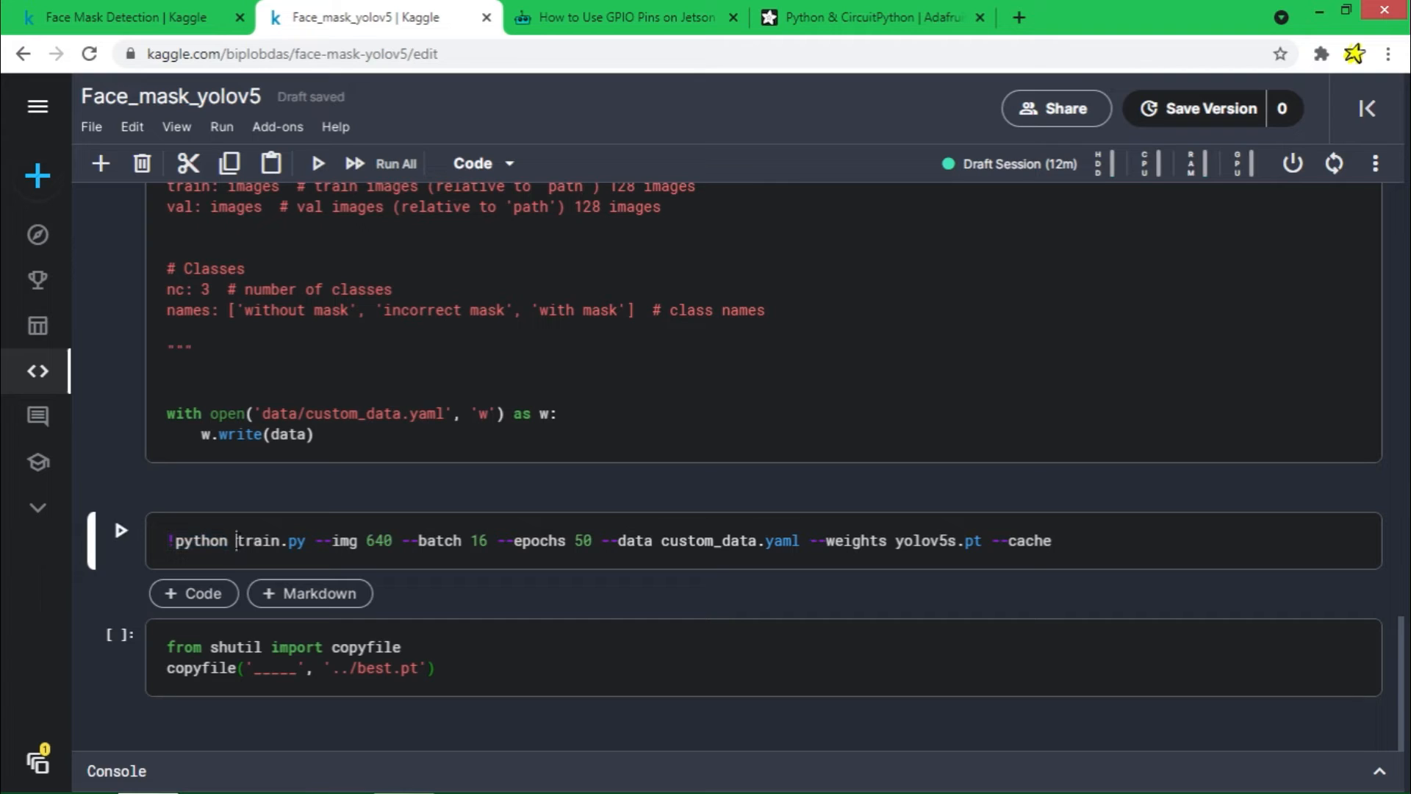
double_click(338, 541)
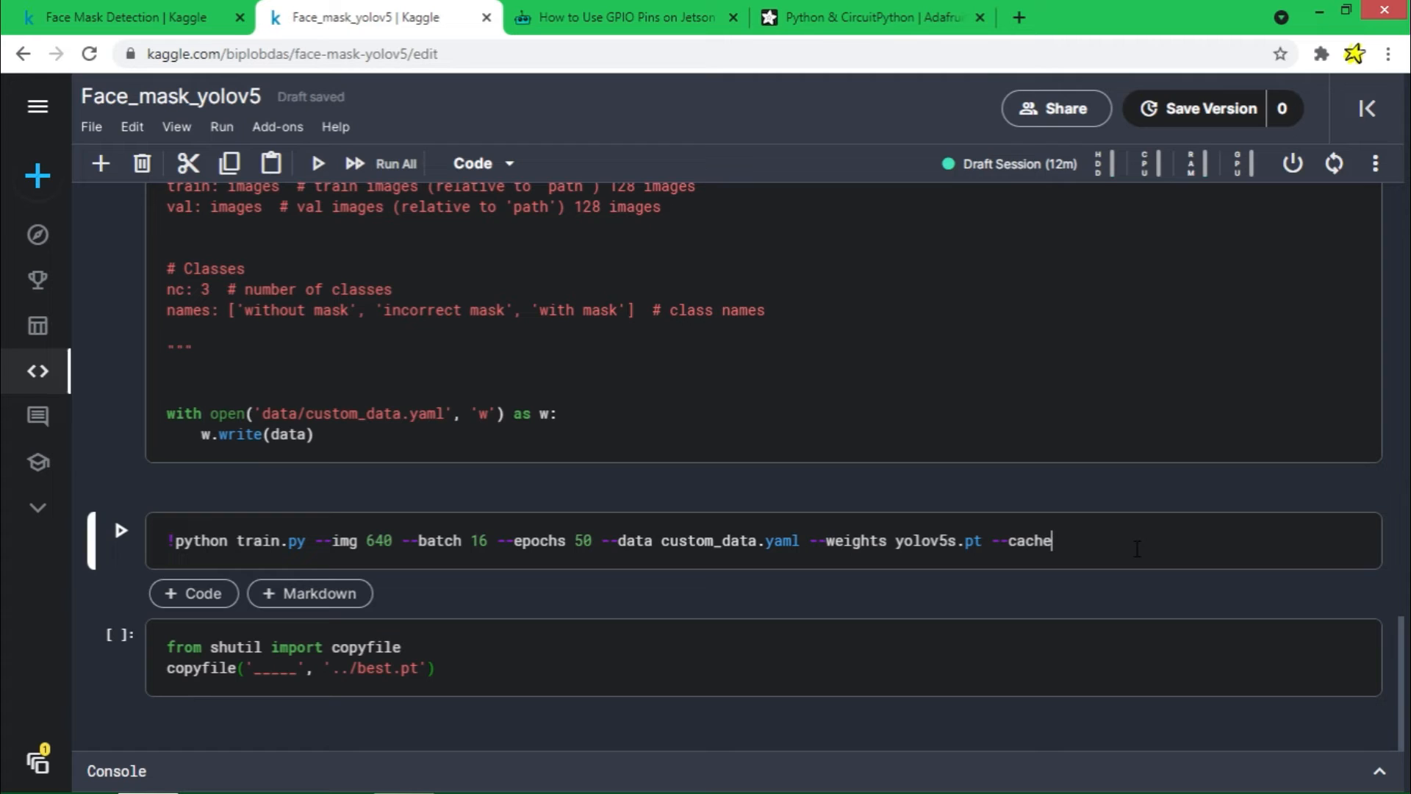
left_click(121, 531)
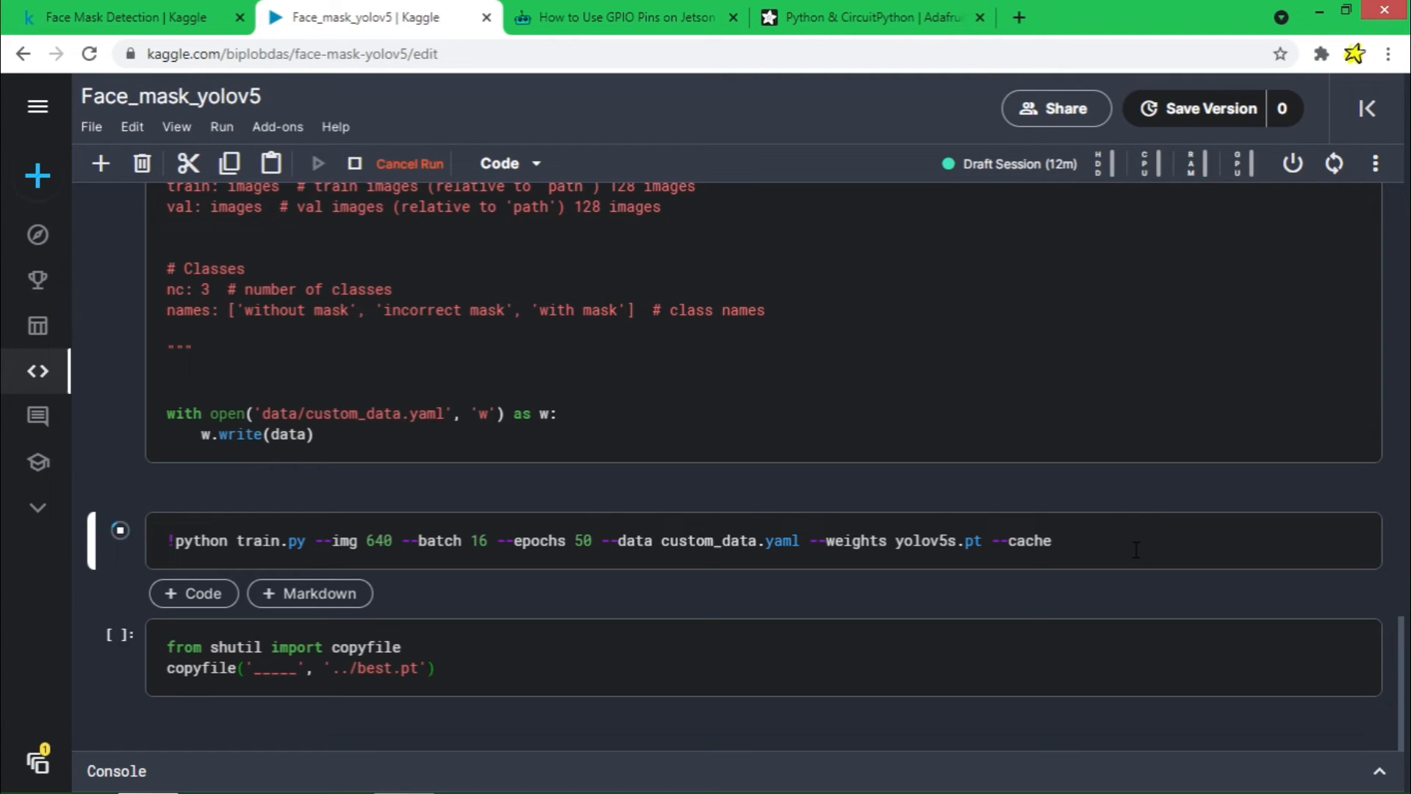
mouse_move(1087, 540)
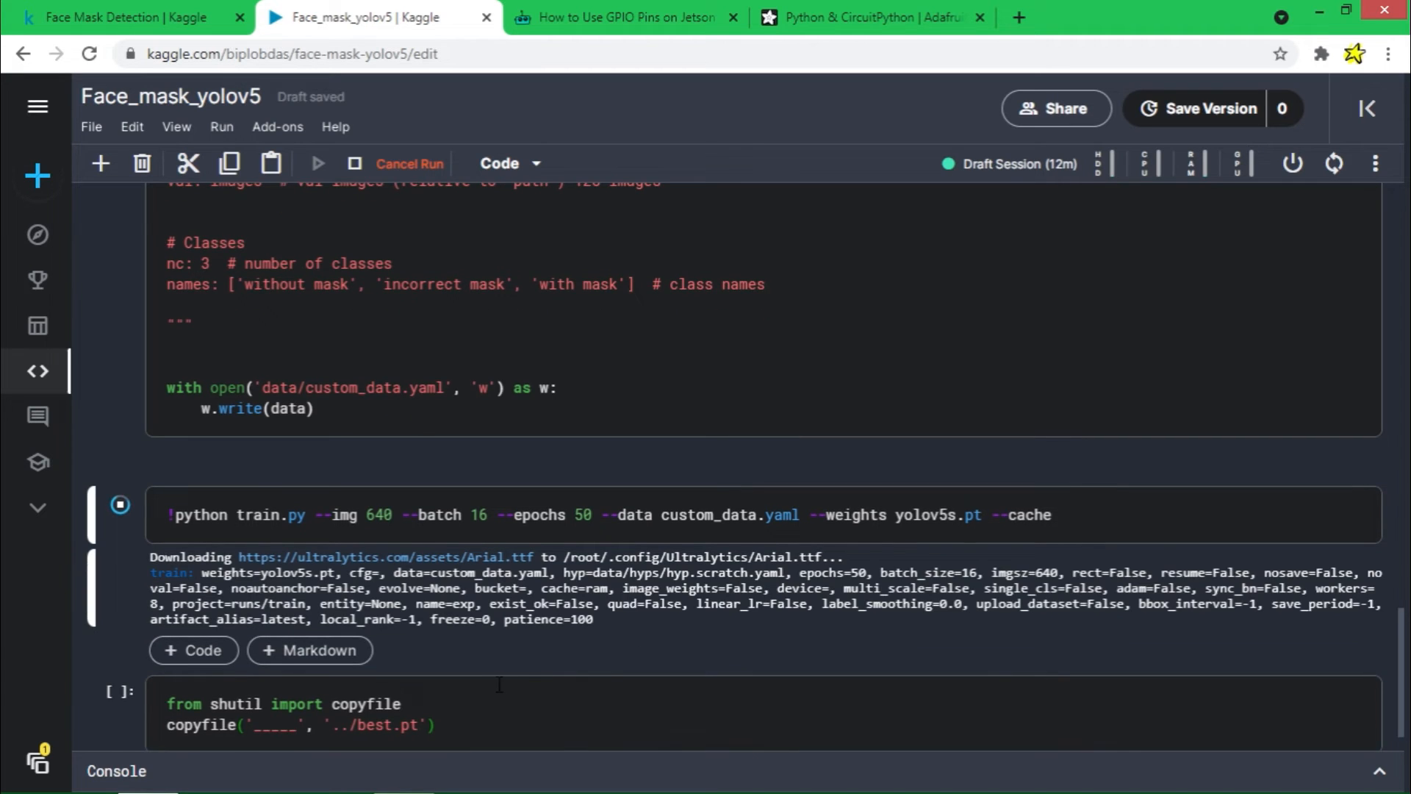
scroll("down", 3)
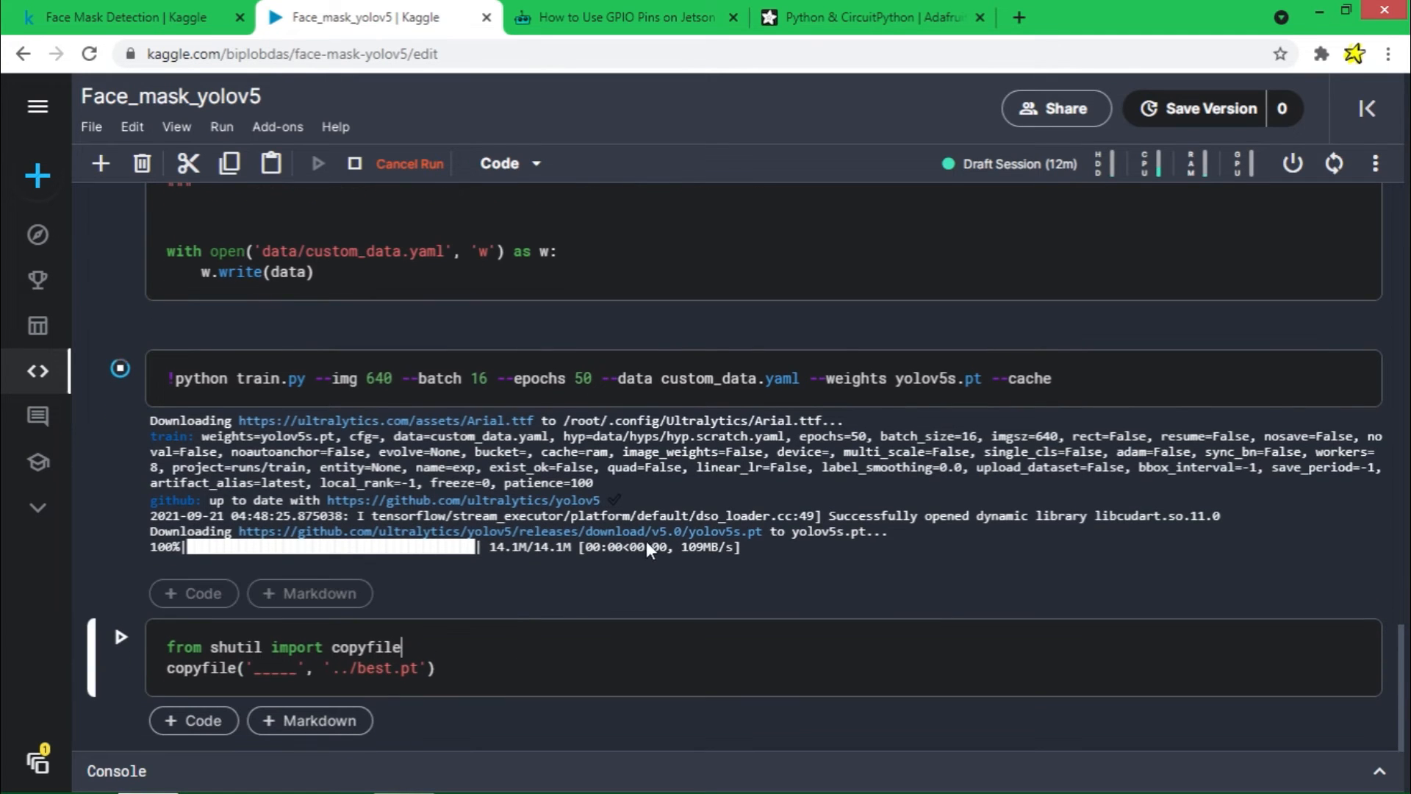
mouse_move(497, 612)
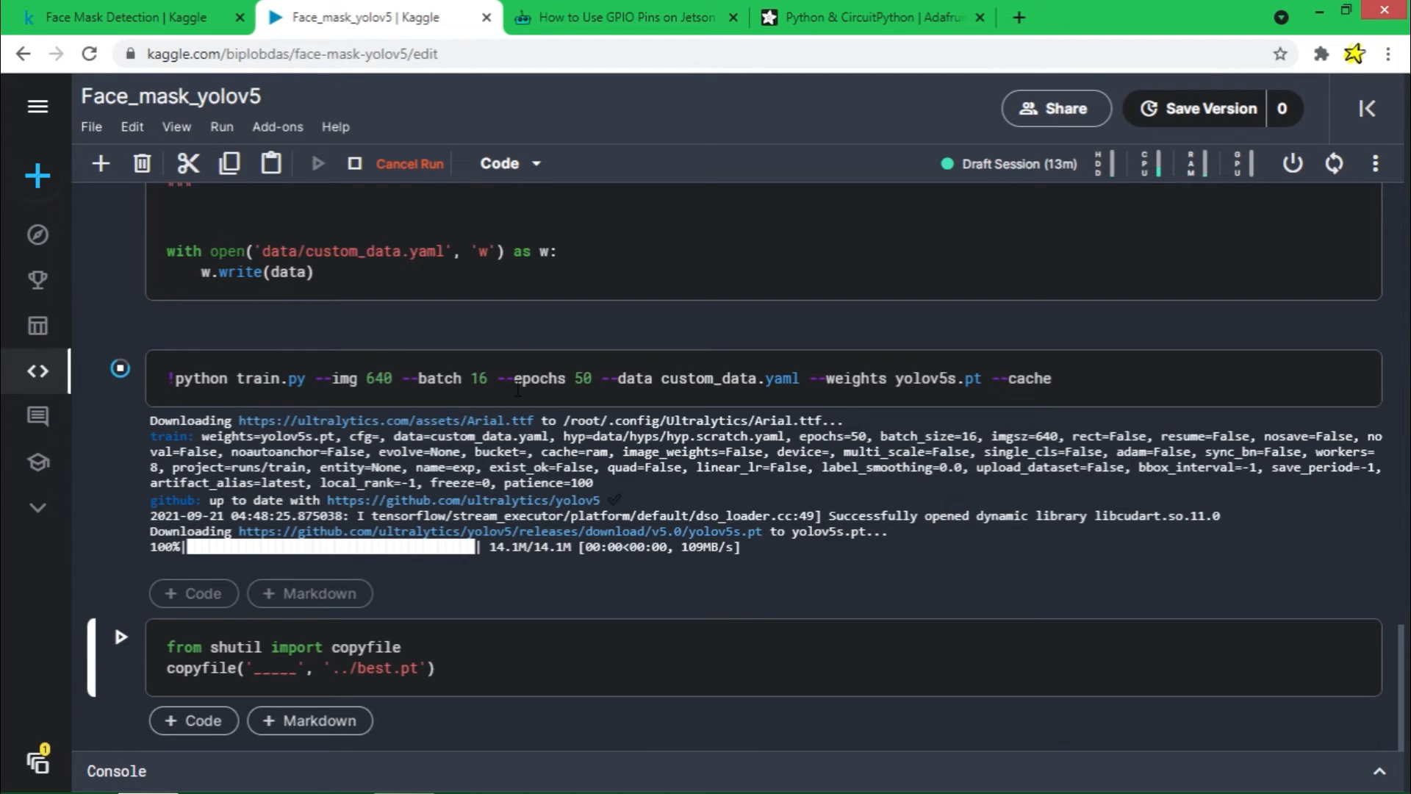
double_click(582, 378)
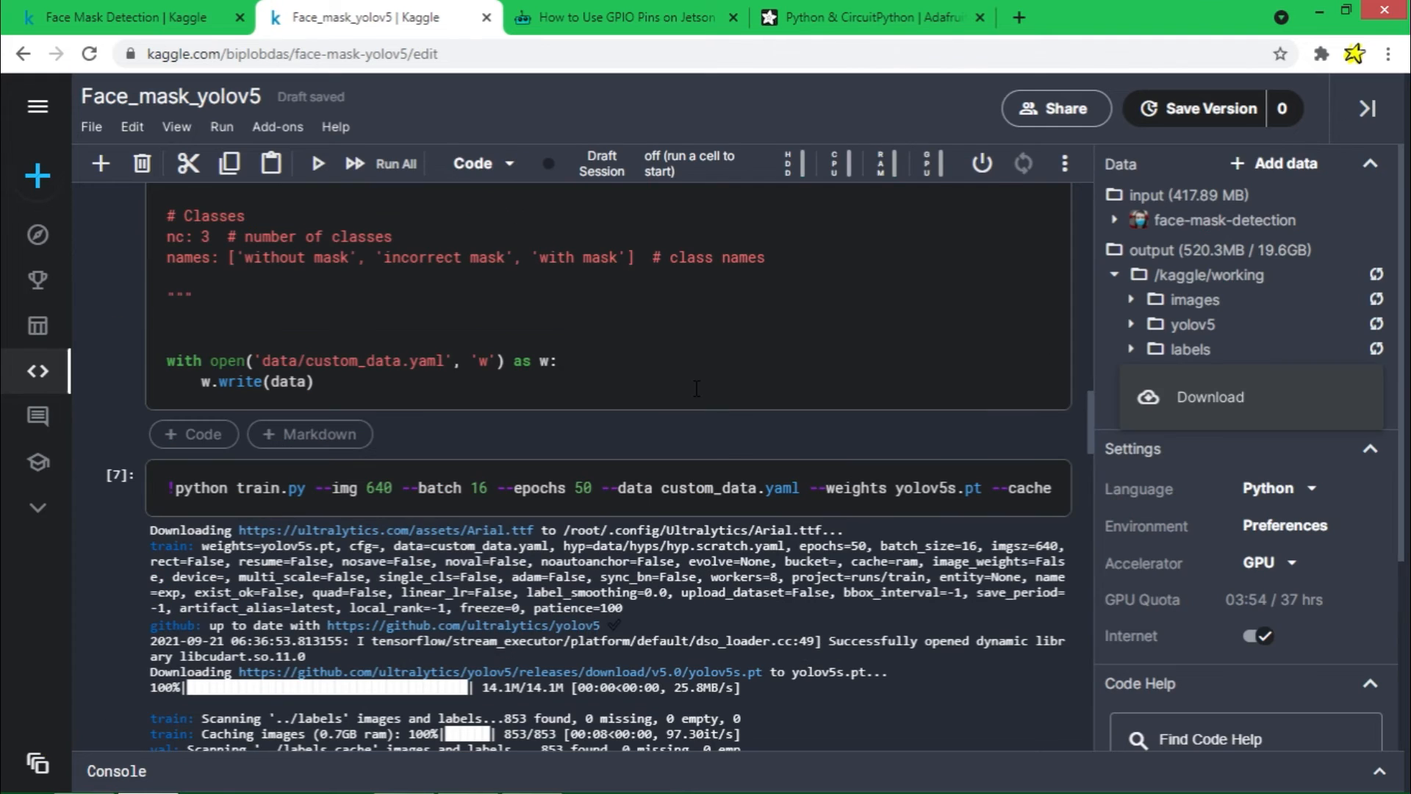
mouse_move(676, 423)
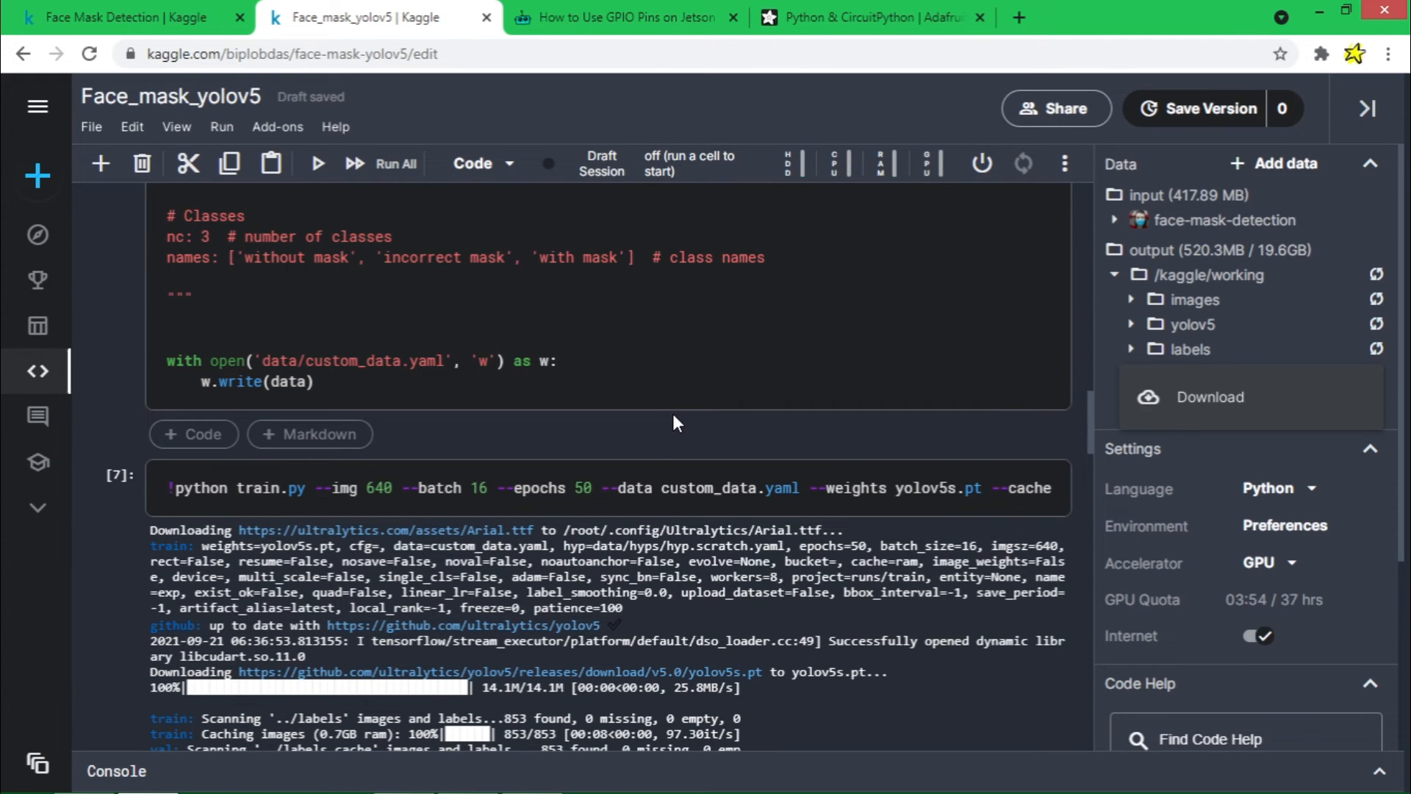
Scroll through the 50-epoch training log down to the copyfile cell that saves best.pt.
scroll("down", 3)
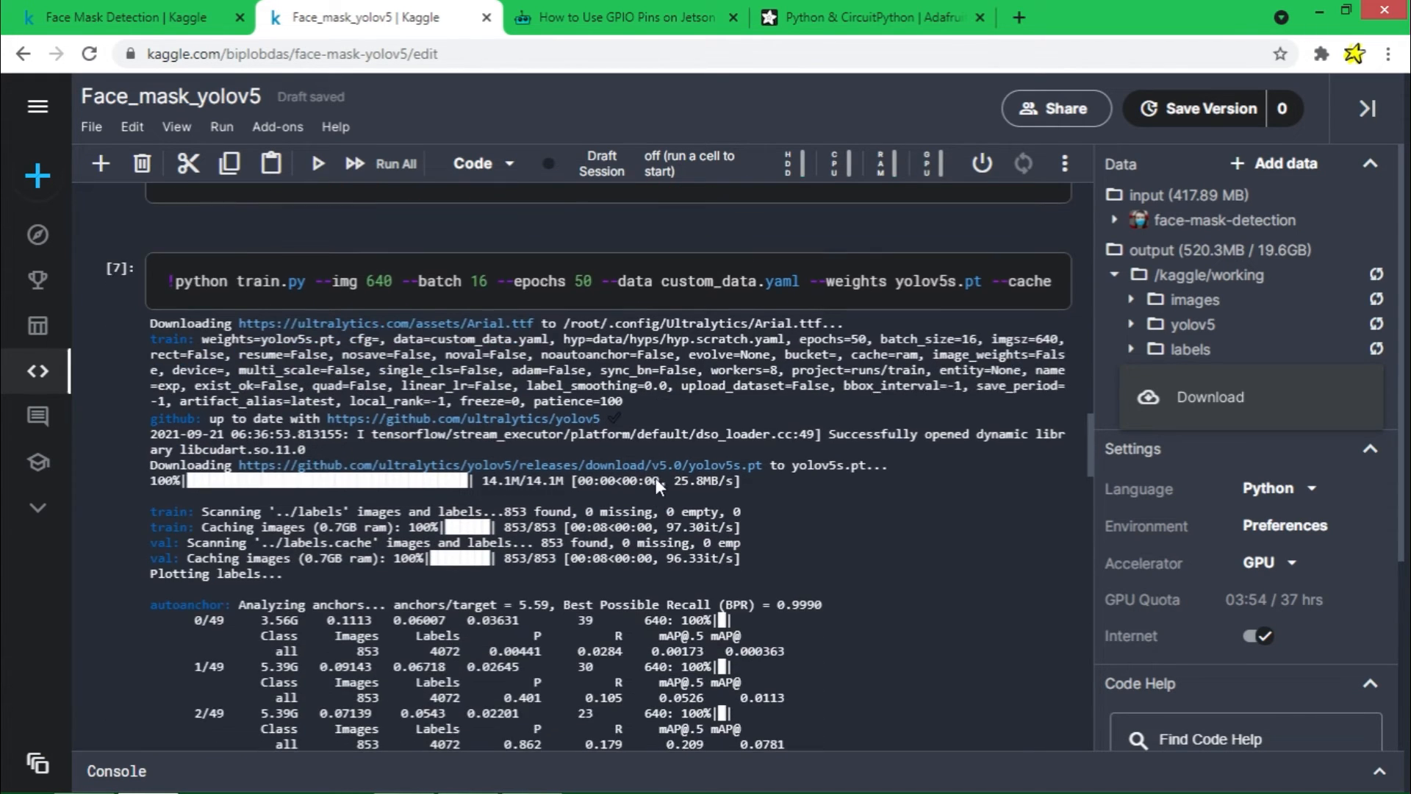
scroll("down", 3)
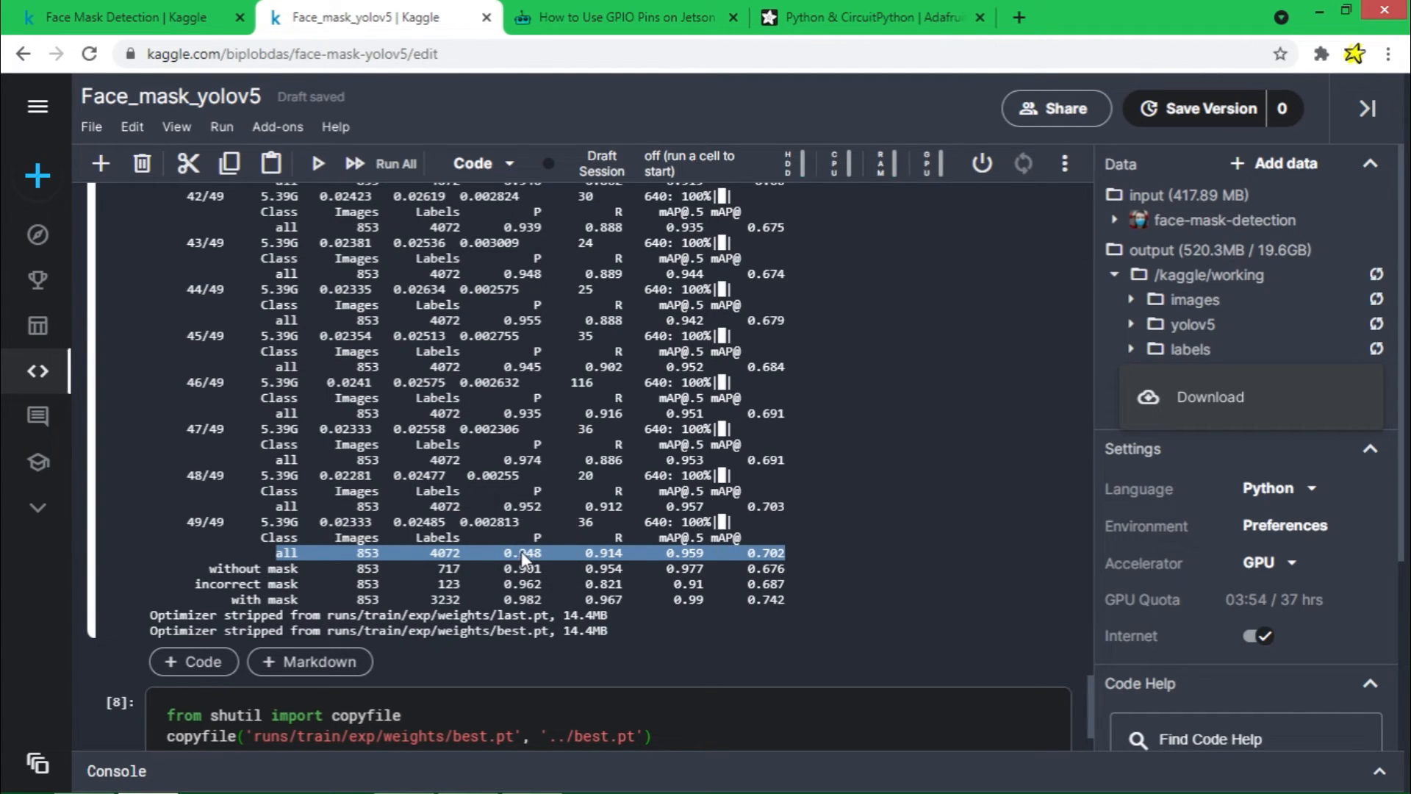
mouse_move(514, 560)
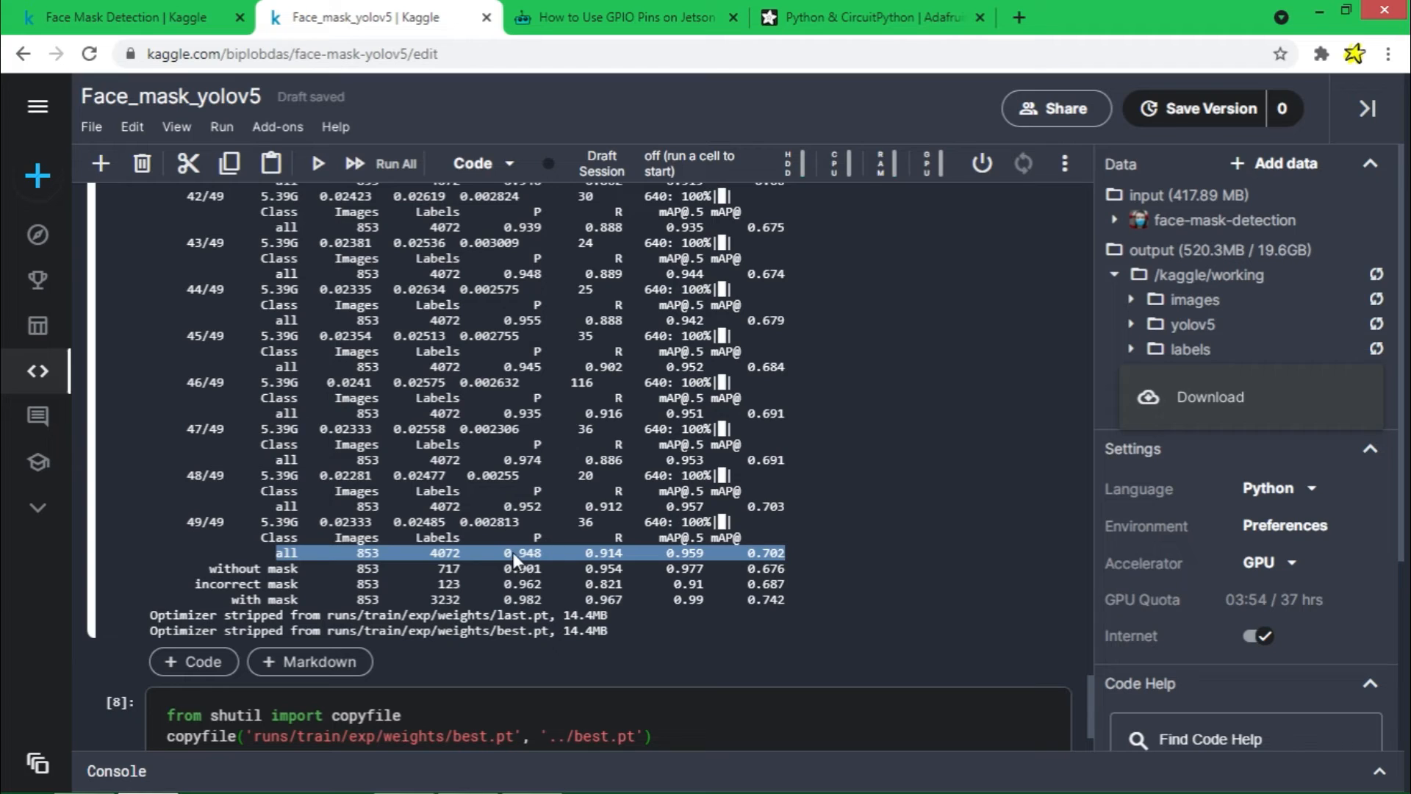
mouse_move(623, 549)
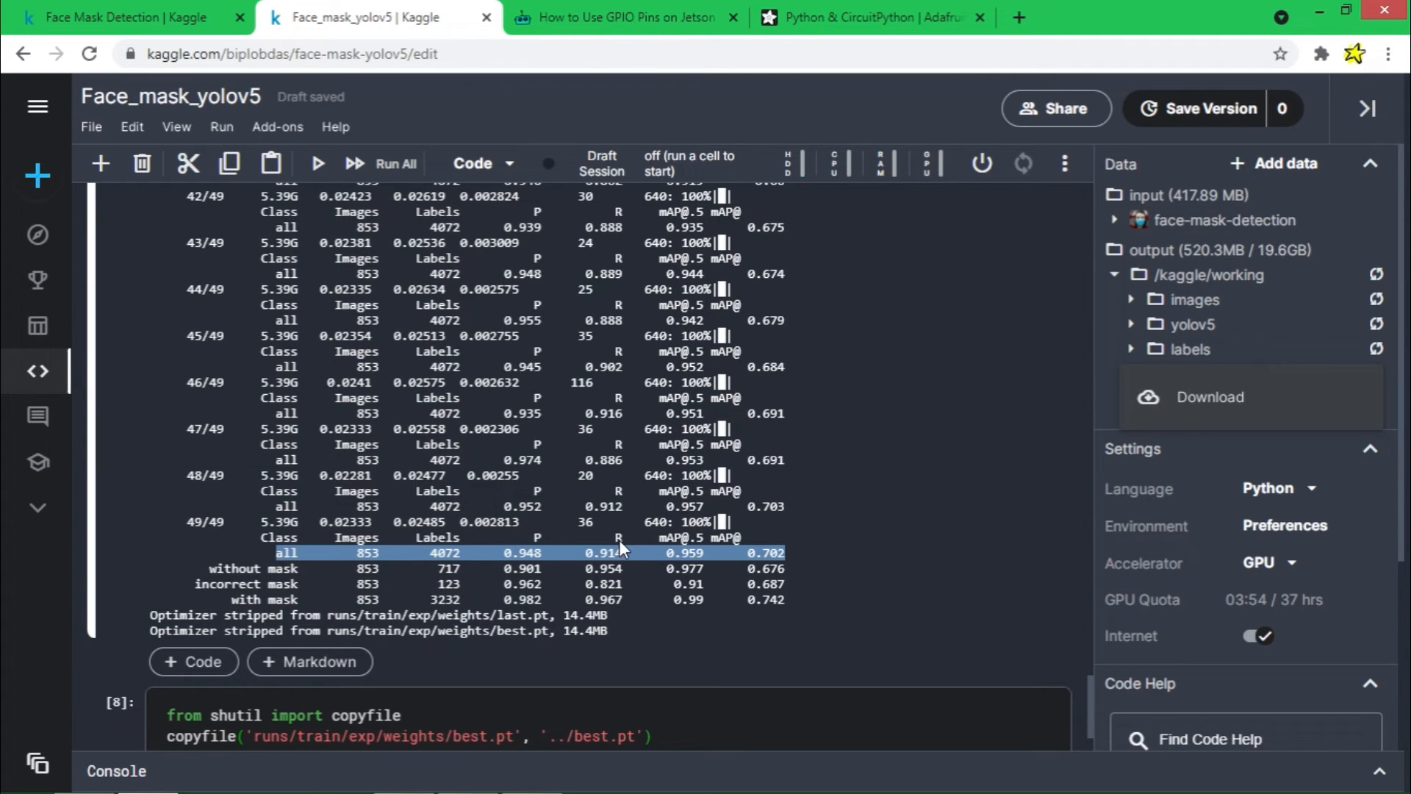
mouse_move(626, 563)
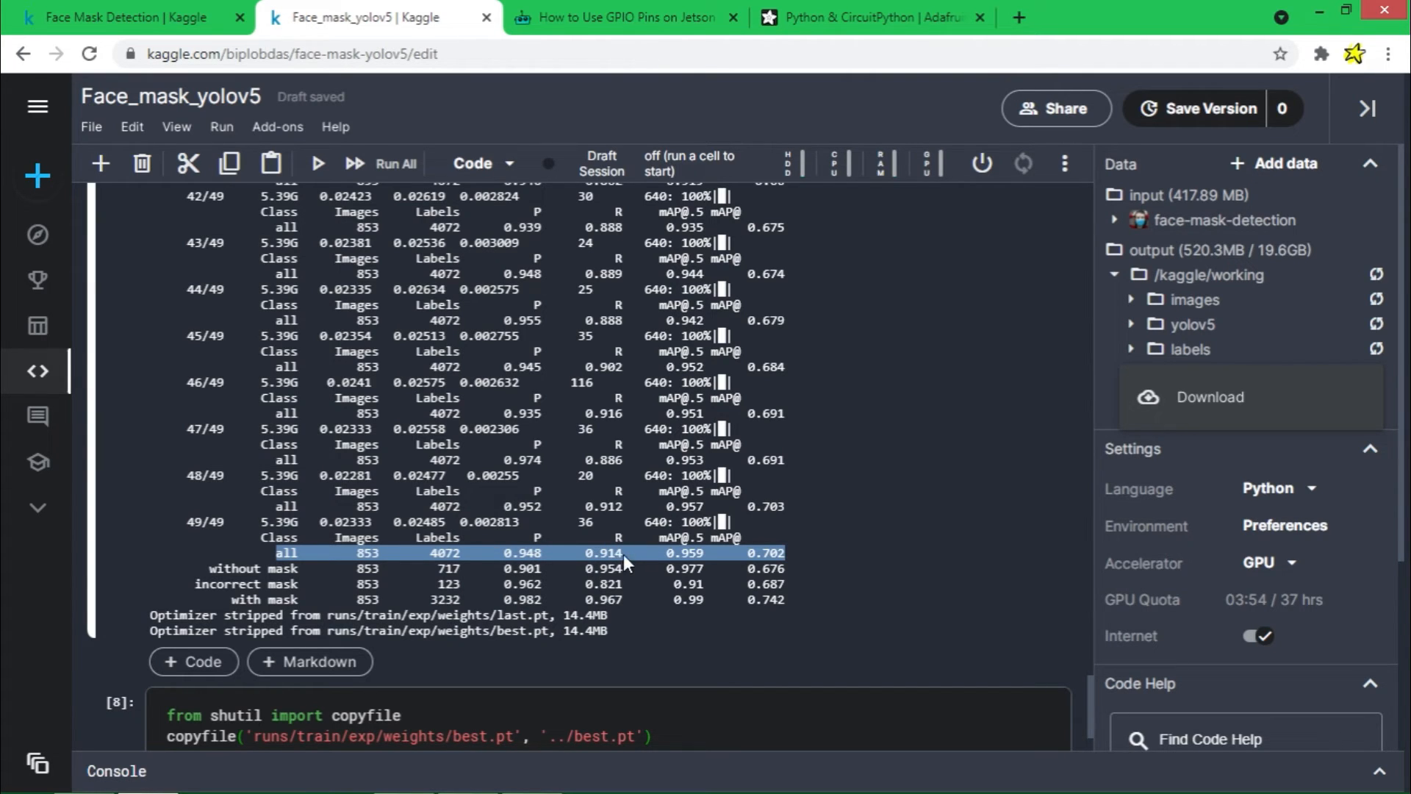
mouse_move(692, 563)
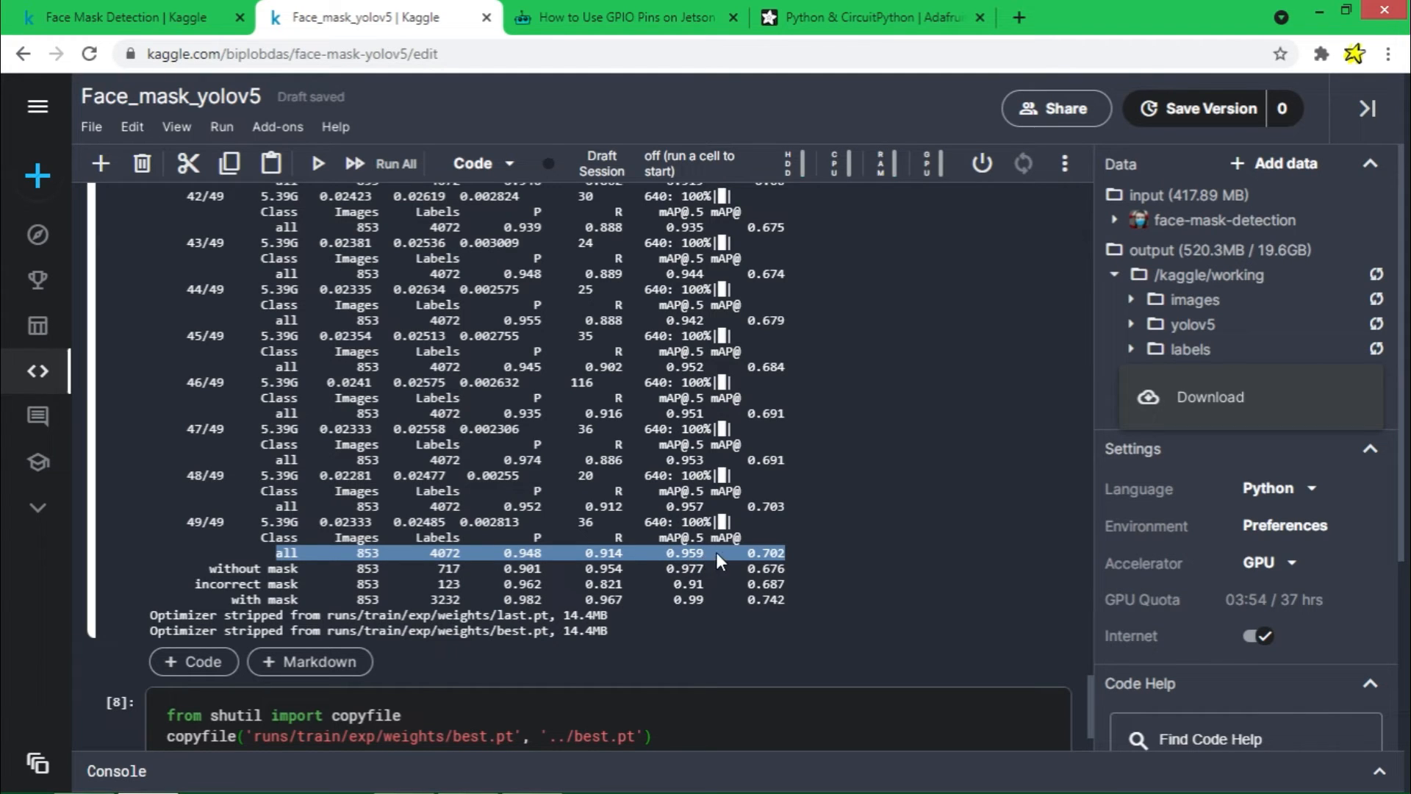
mouse_move(746, 584)
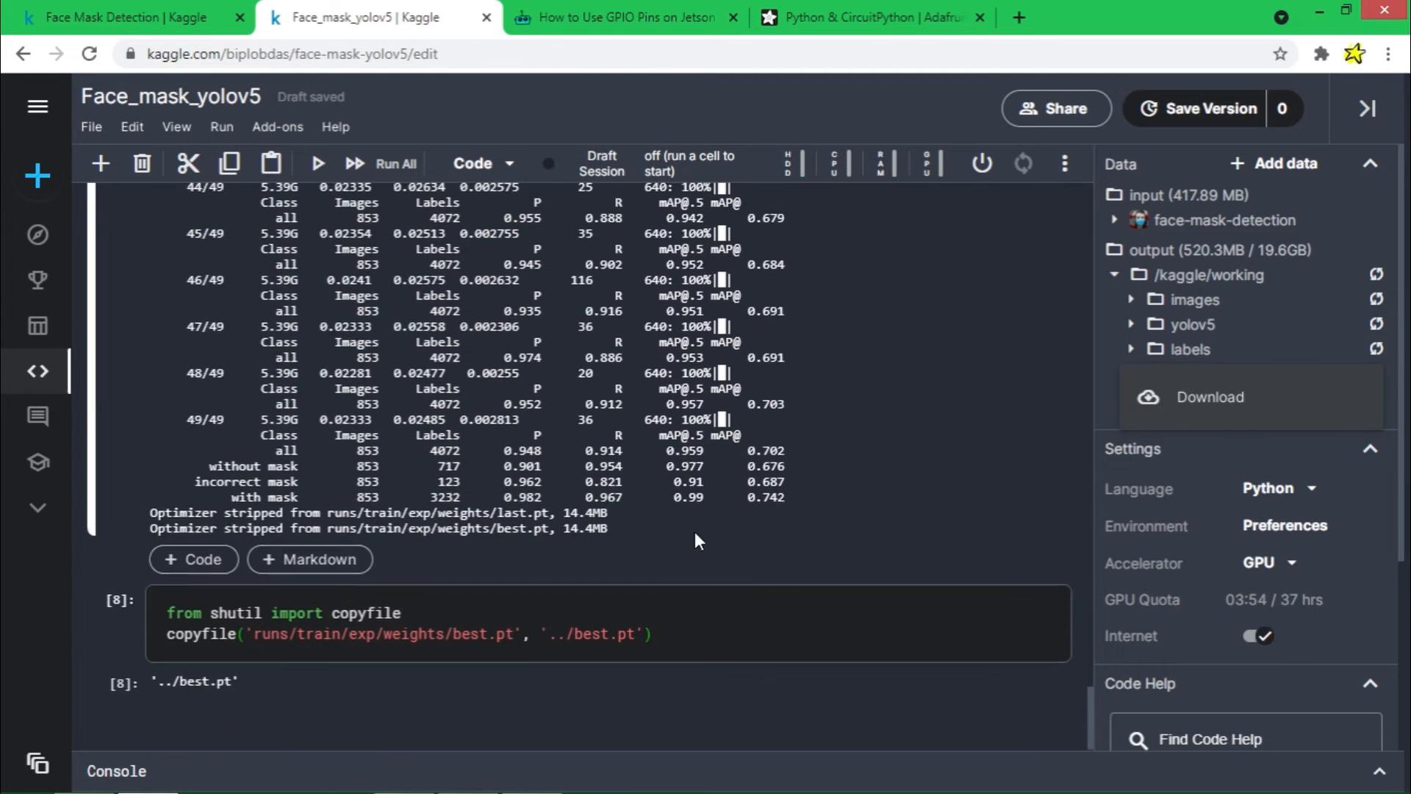
mouse_move(704, 457)
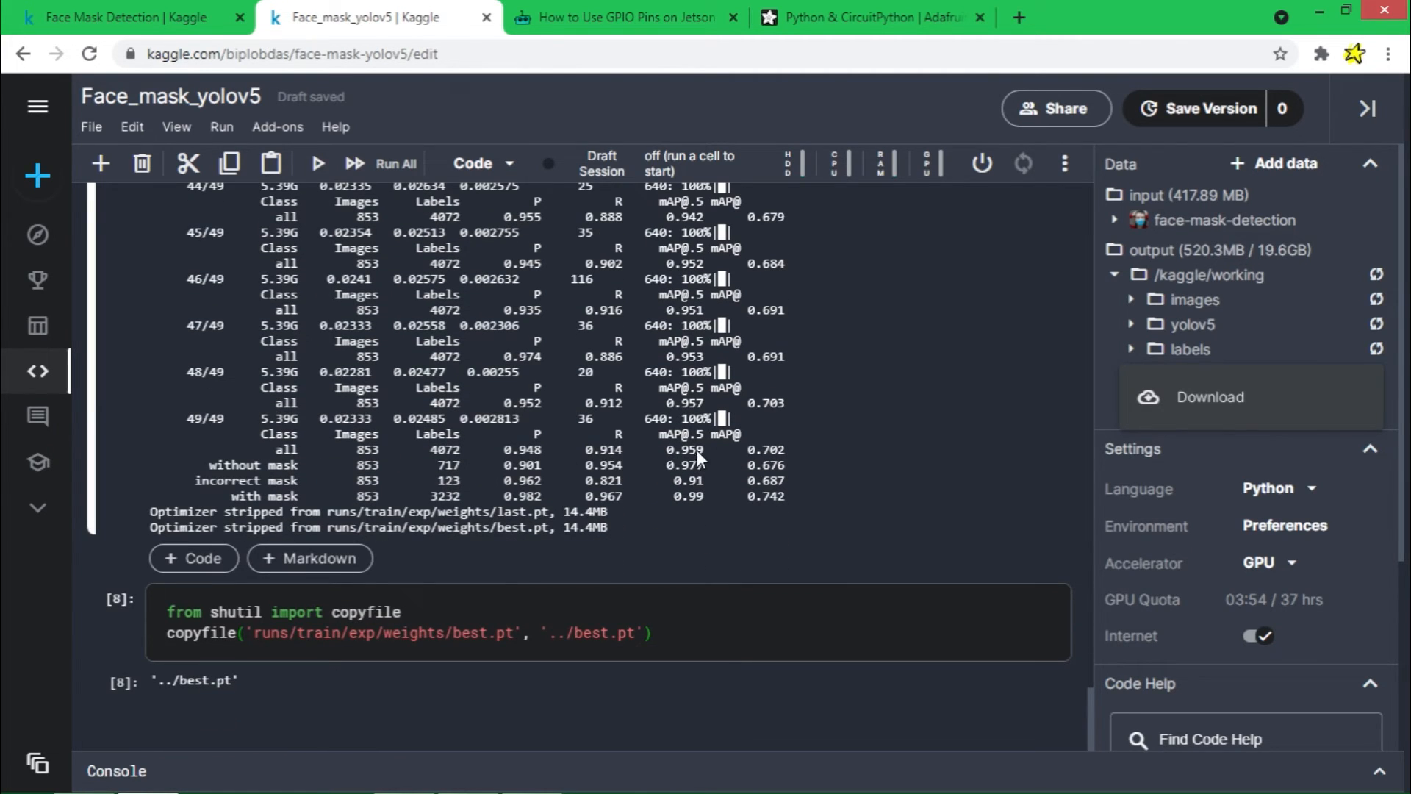
mouse_move(333, 538)
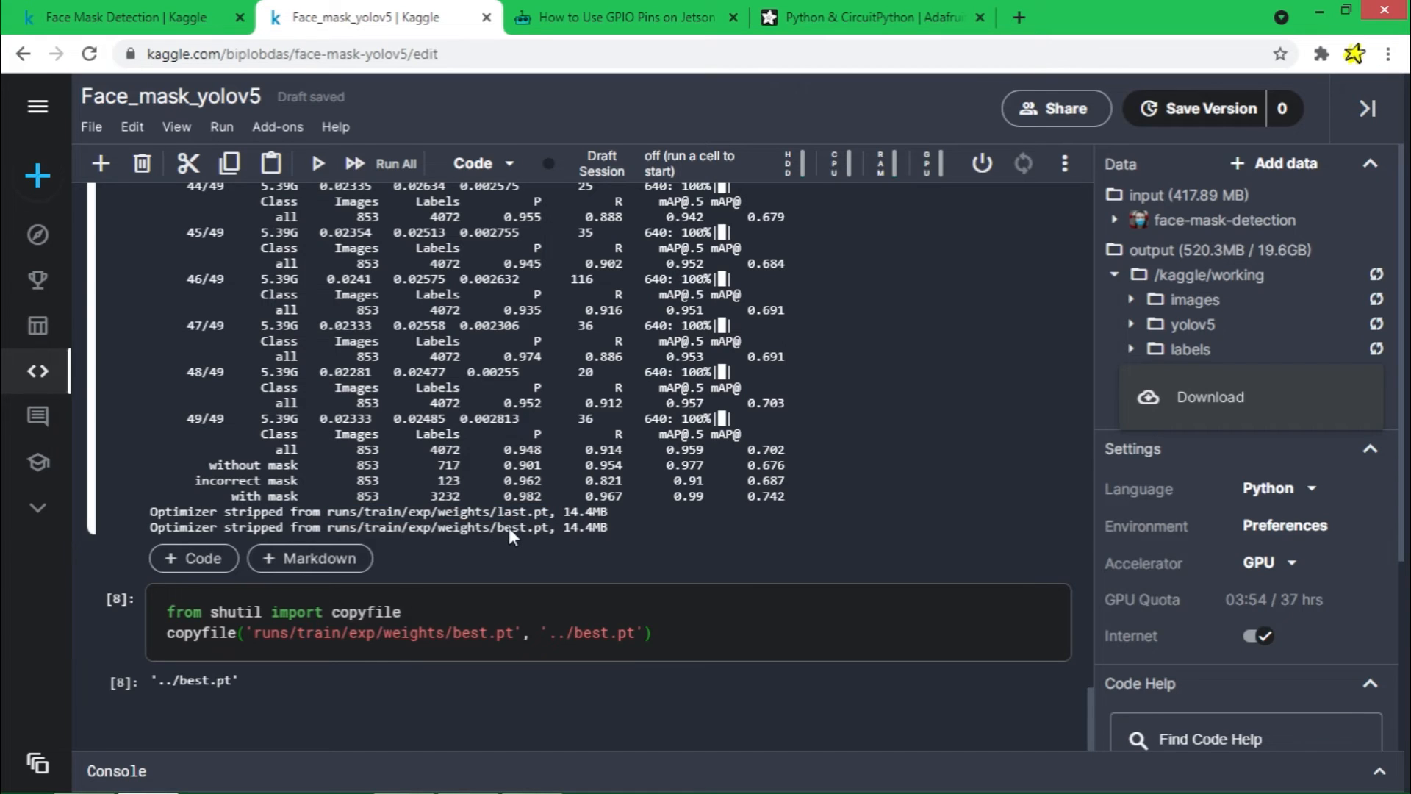
mouse_move(525, 531)
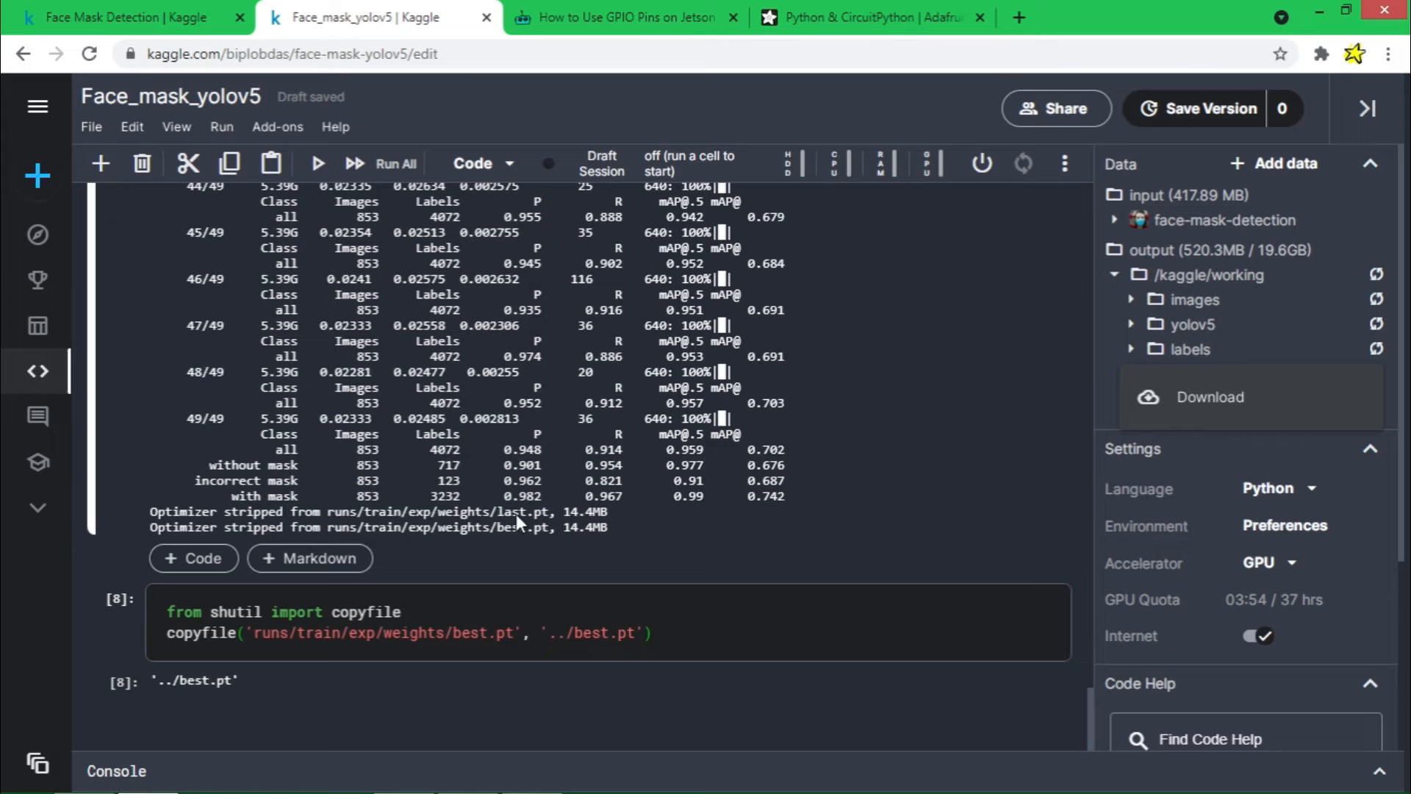
mouse_move(547, 520)
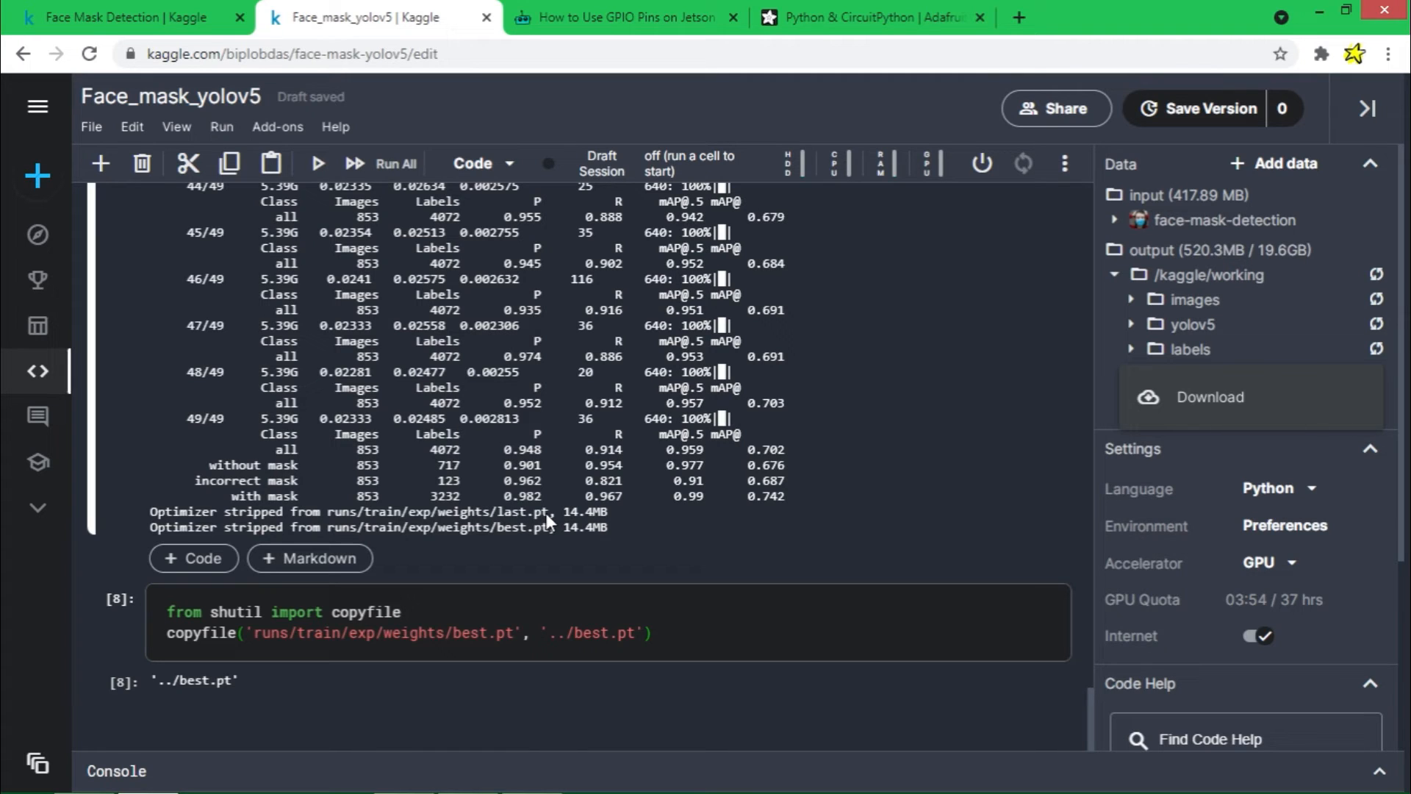
mouse_move(177, 435)
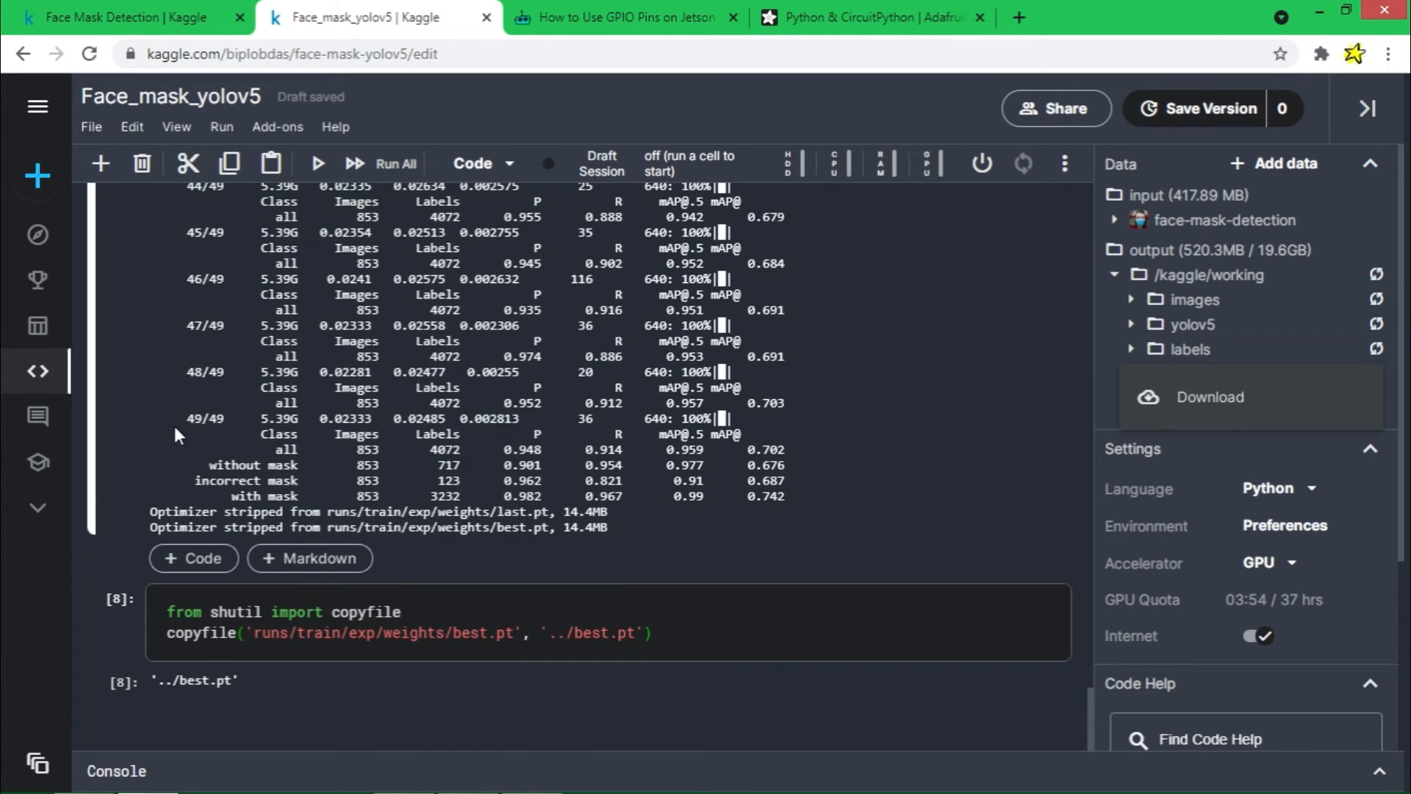
mouse_move(504, 529)
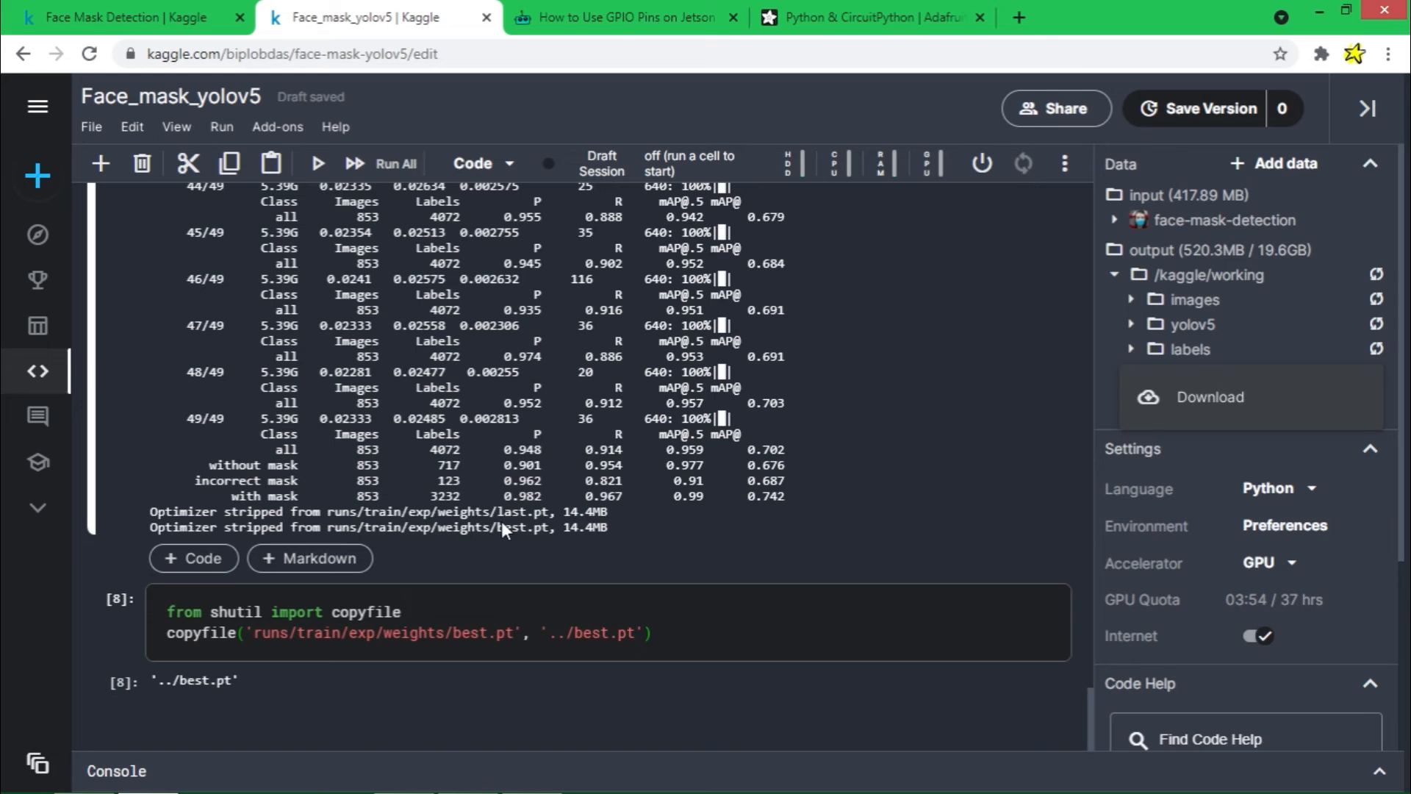
mouse_move(220, 400)
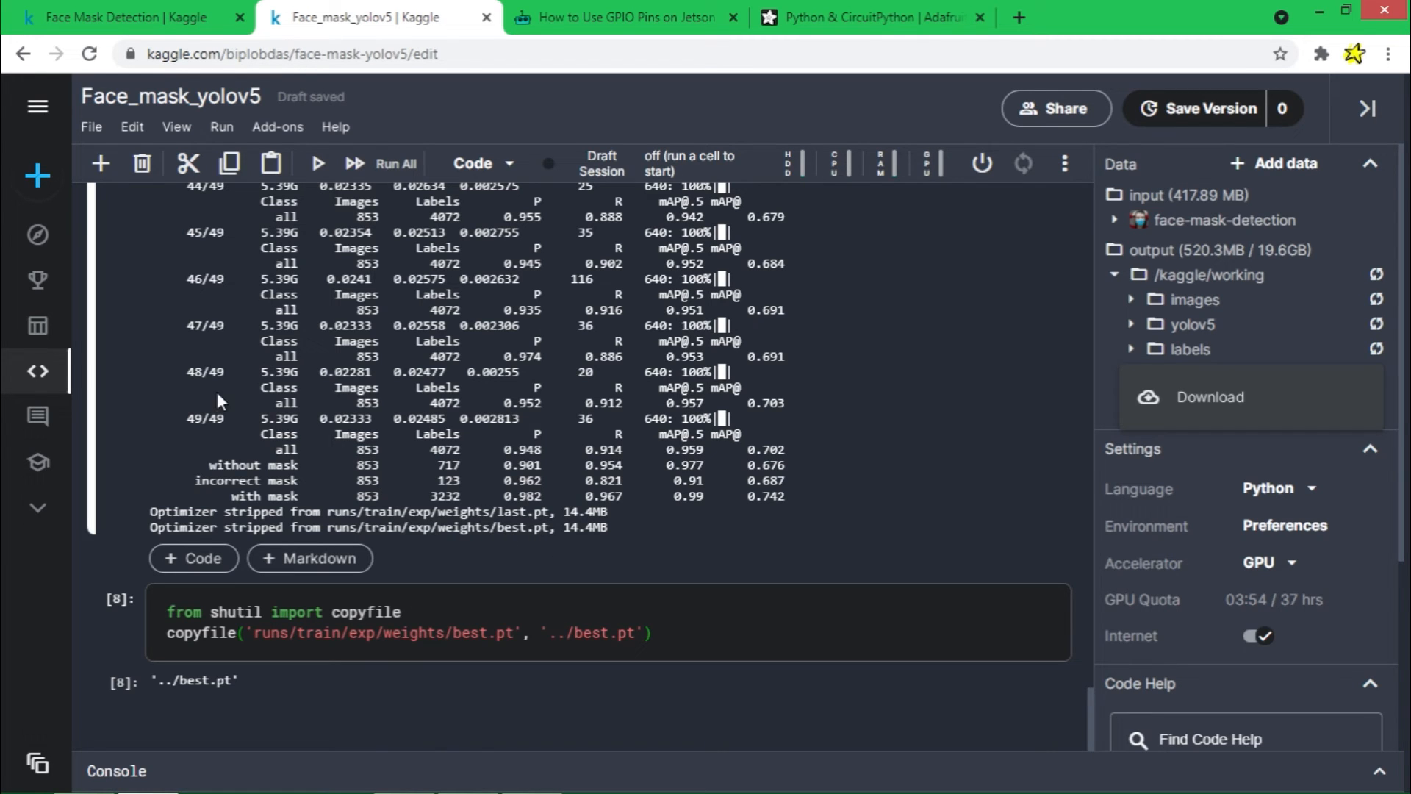
scroll("down", 3)
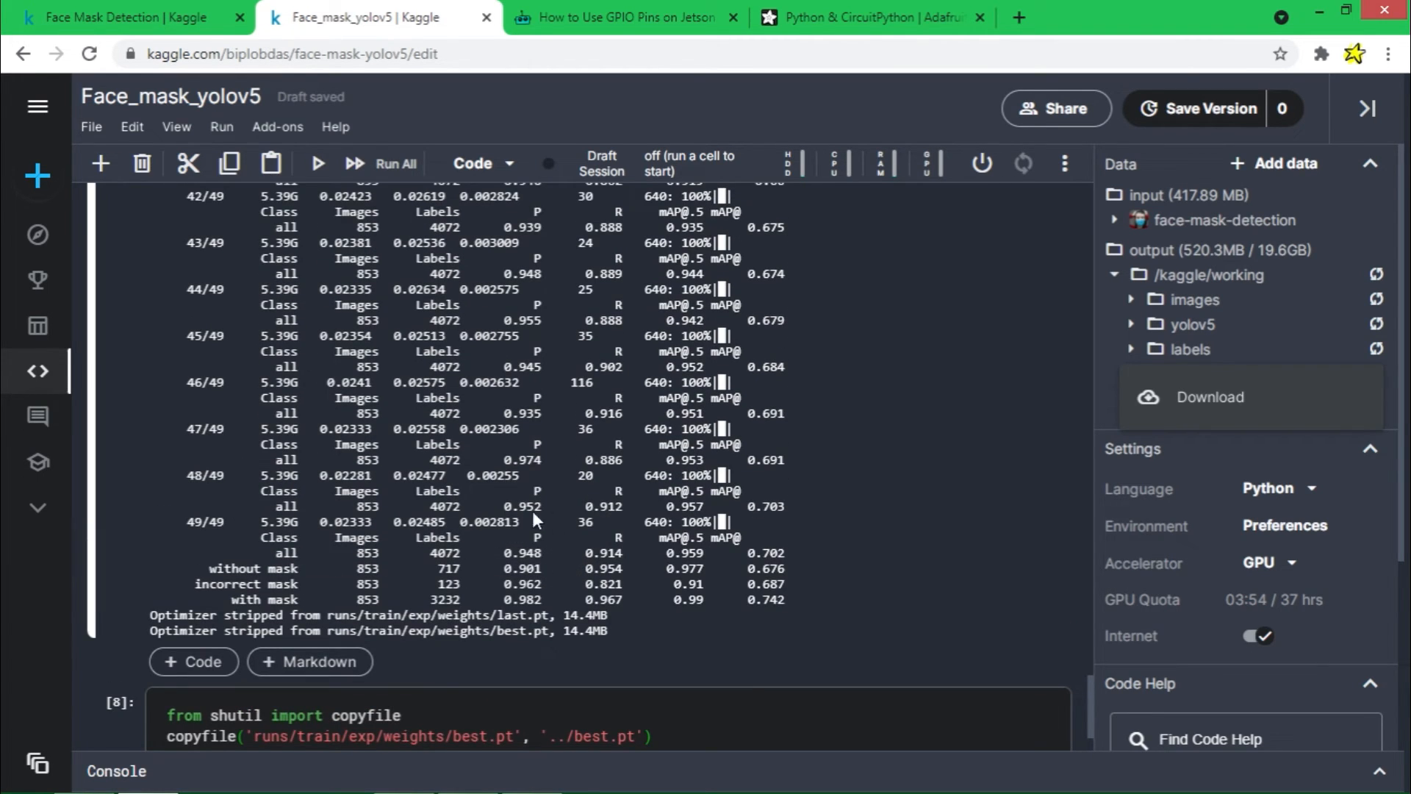
mouse_move(266, 454)
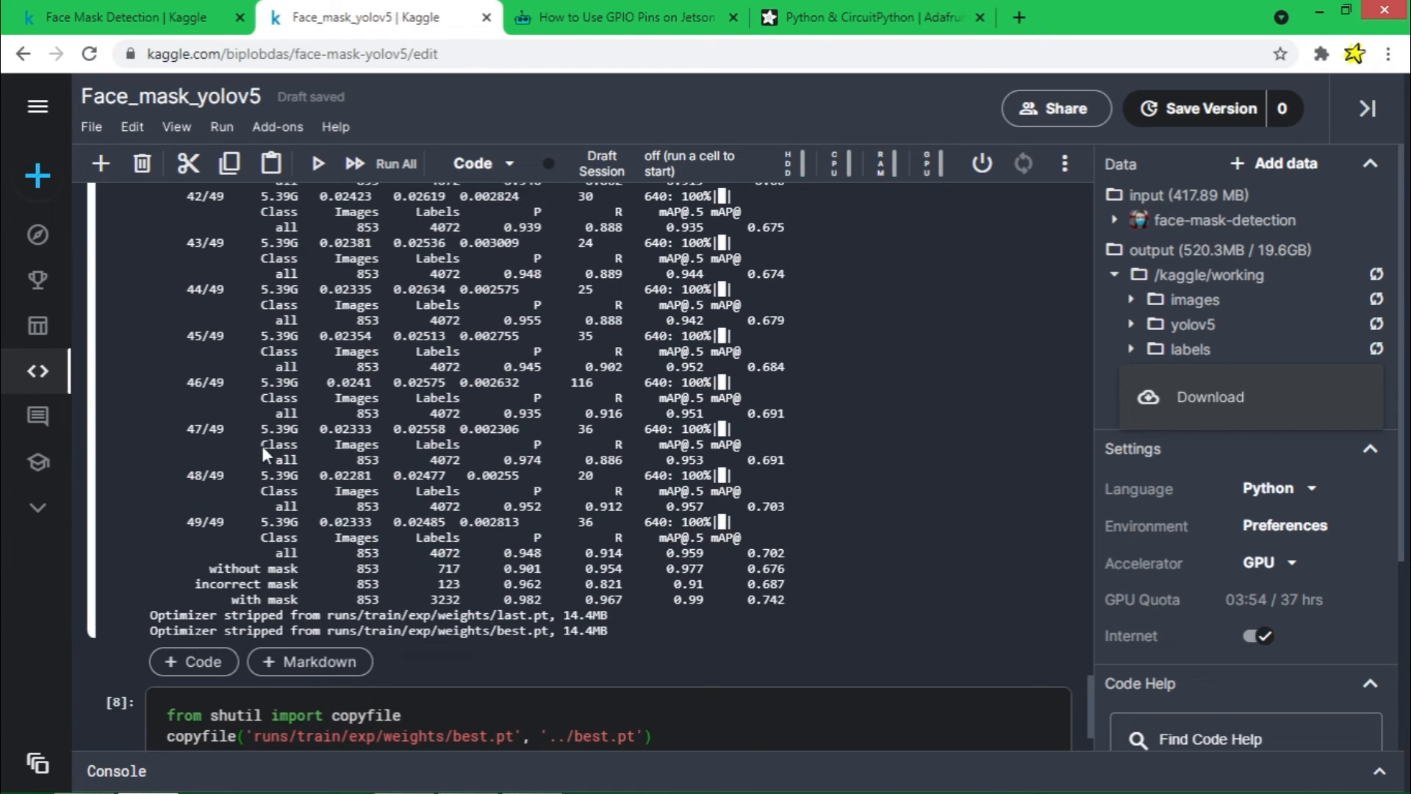
mouse_move(335, 488)
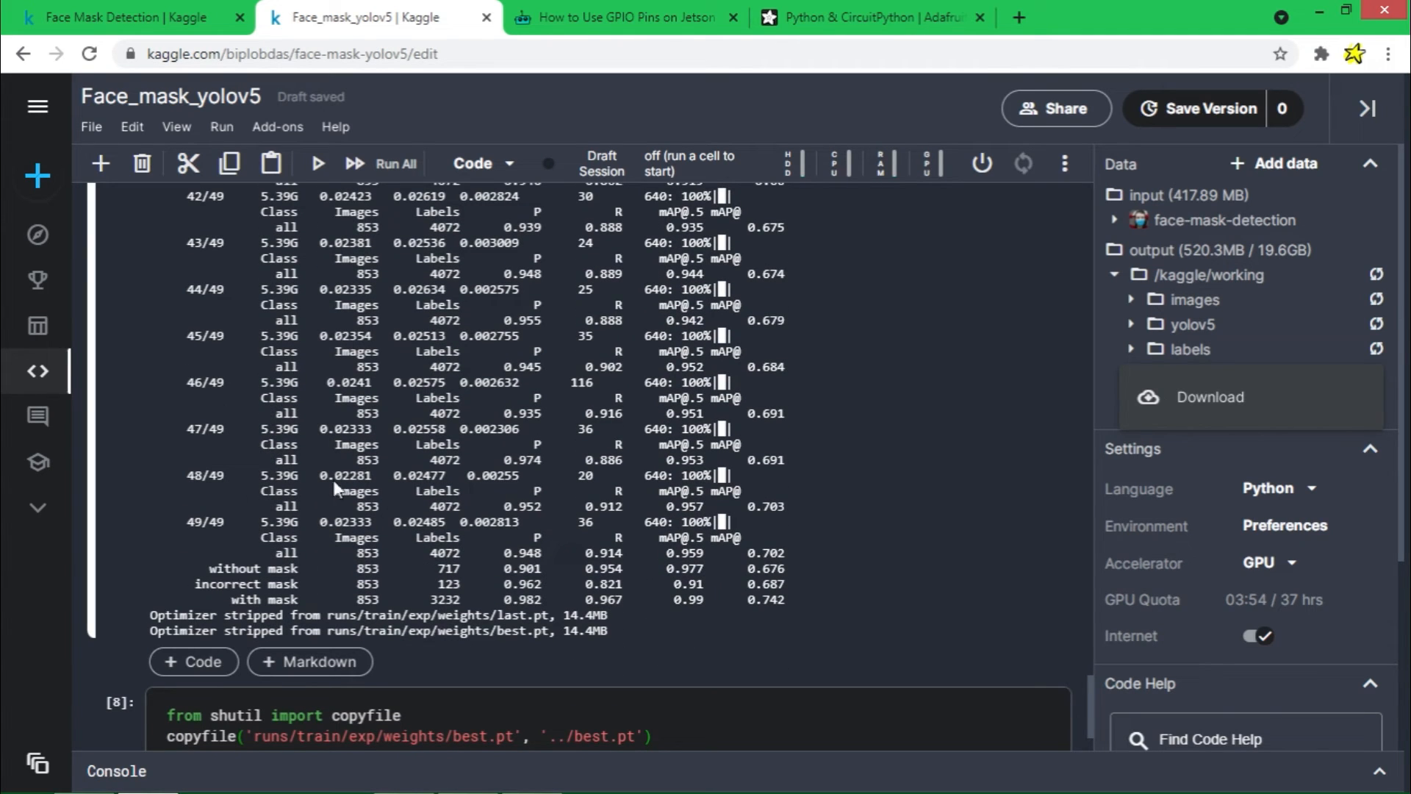
mouse_move(533, 595)
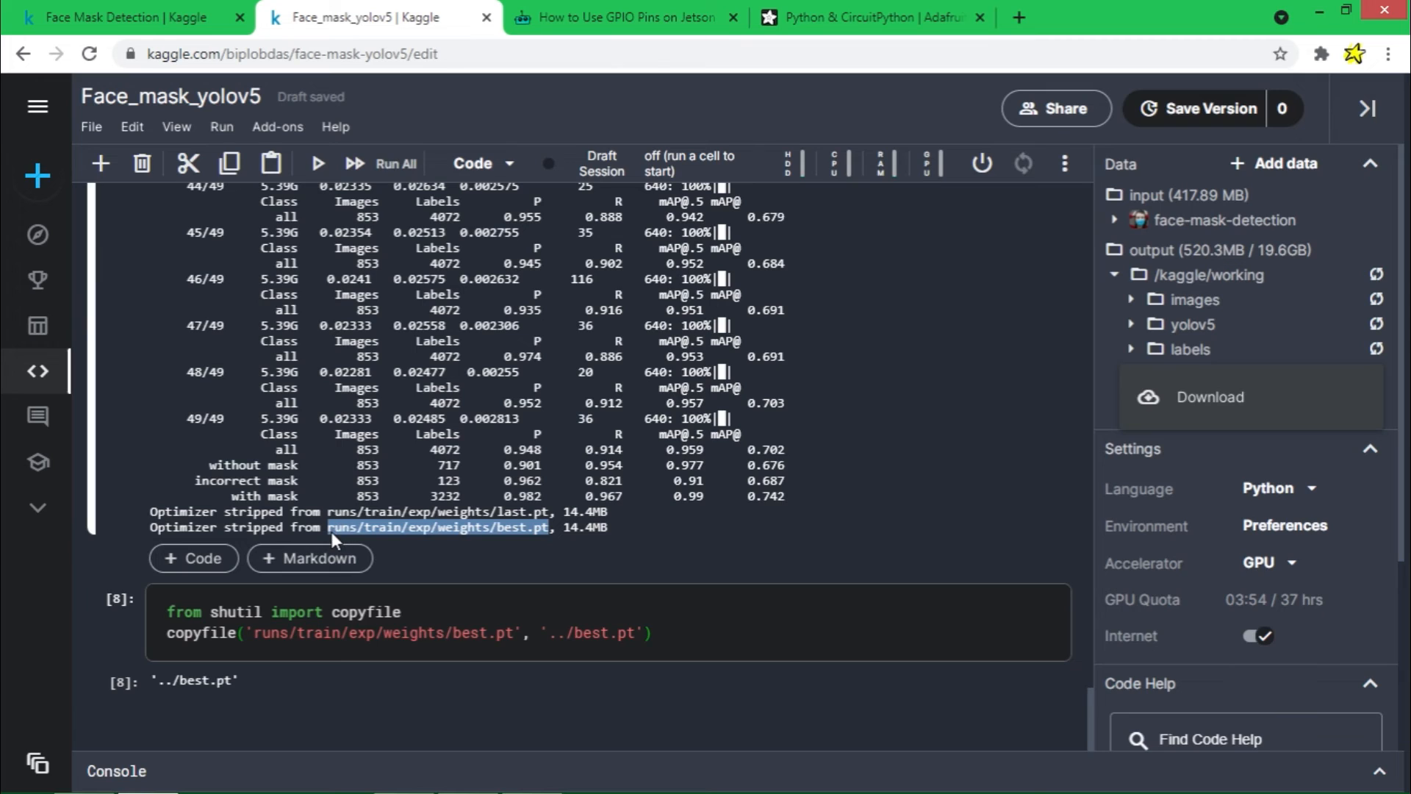
mouse_move(547, 538)
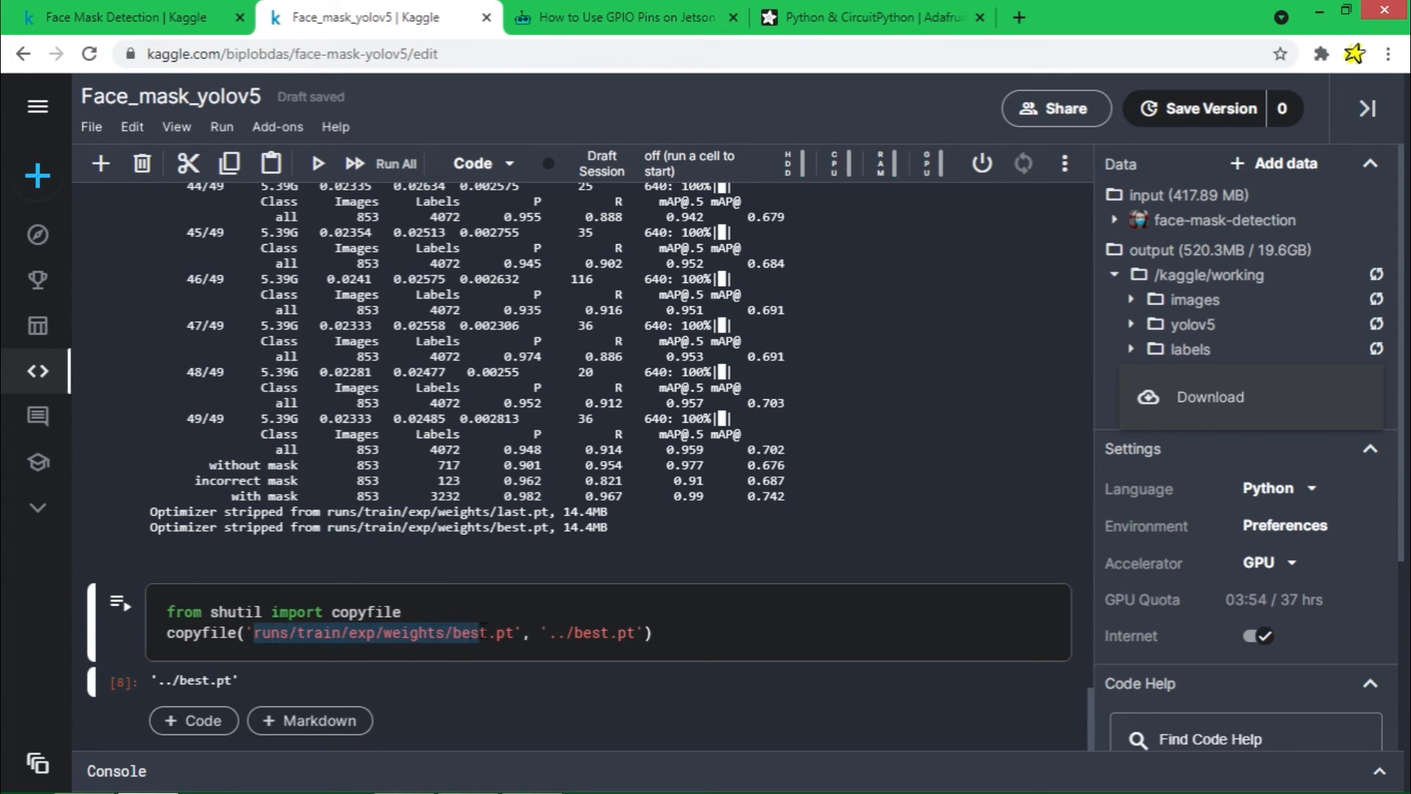
Select the '../best.pt' destination path in the copyfile cell.
left_click(554, 632)
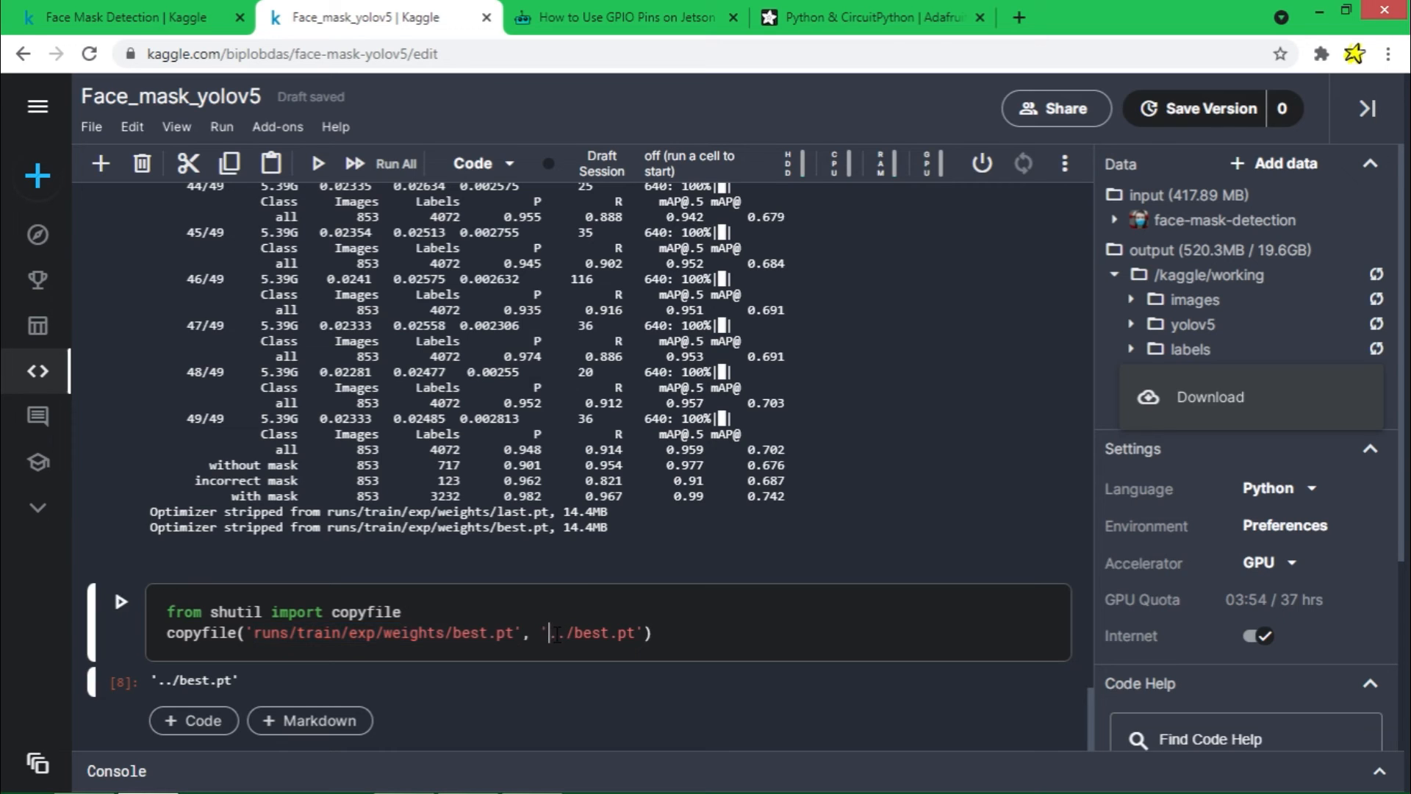
double_click(591, 632)
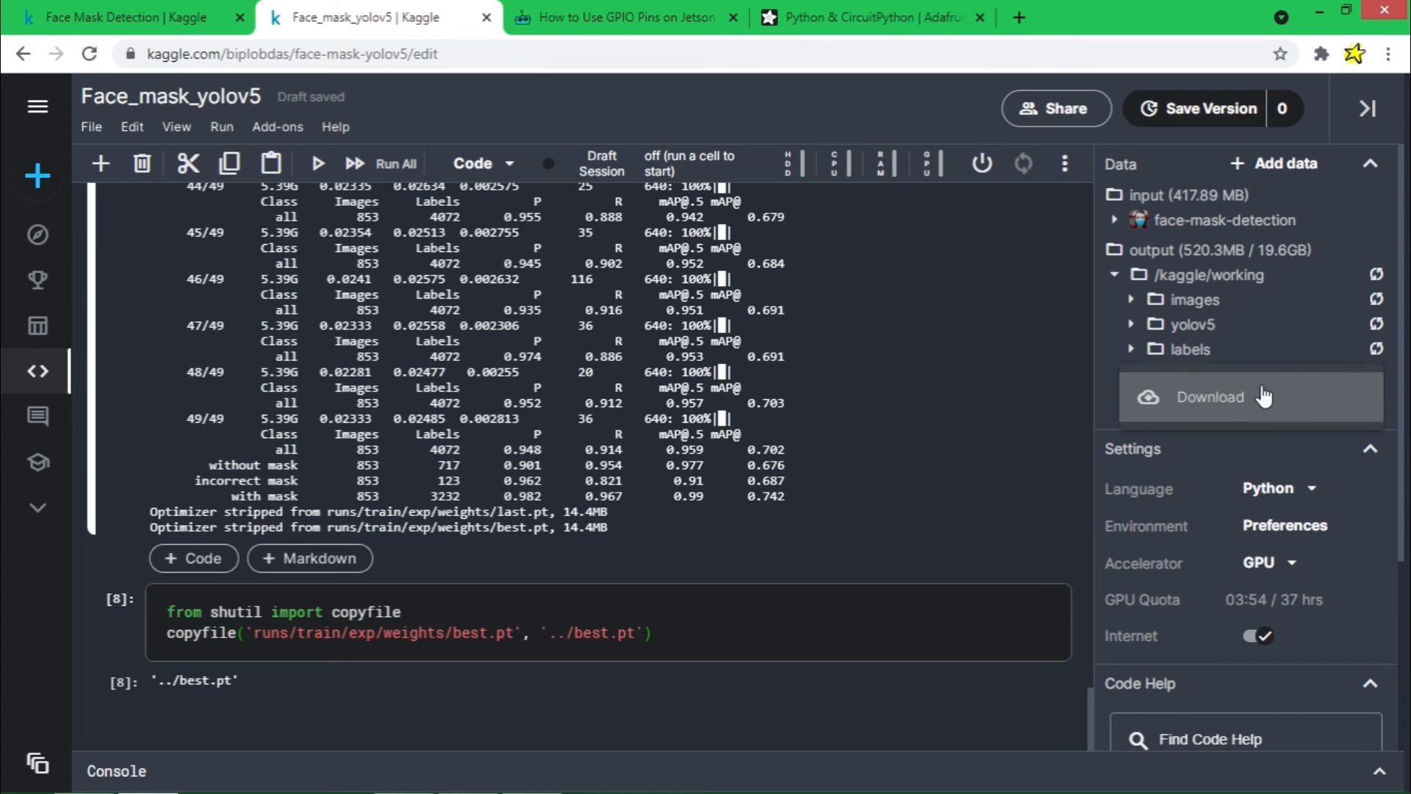
mouse_move(1097, 397)
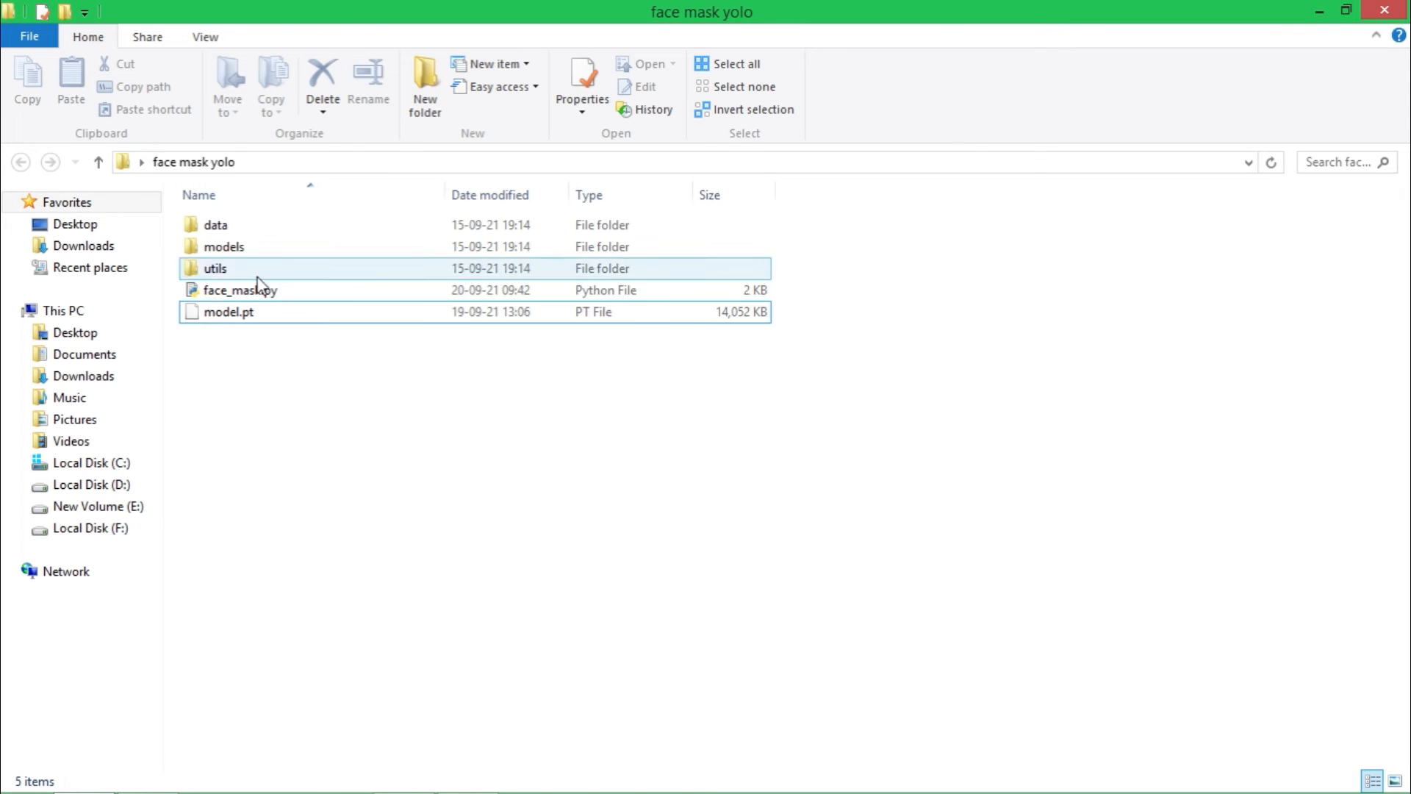
Select face_mask.py beside model.pt and launch it in Sublime Text via Open with.
left_click(240, 289)
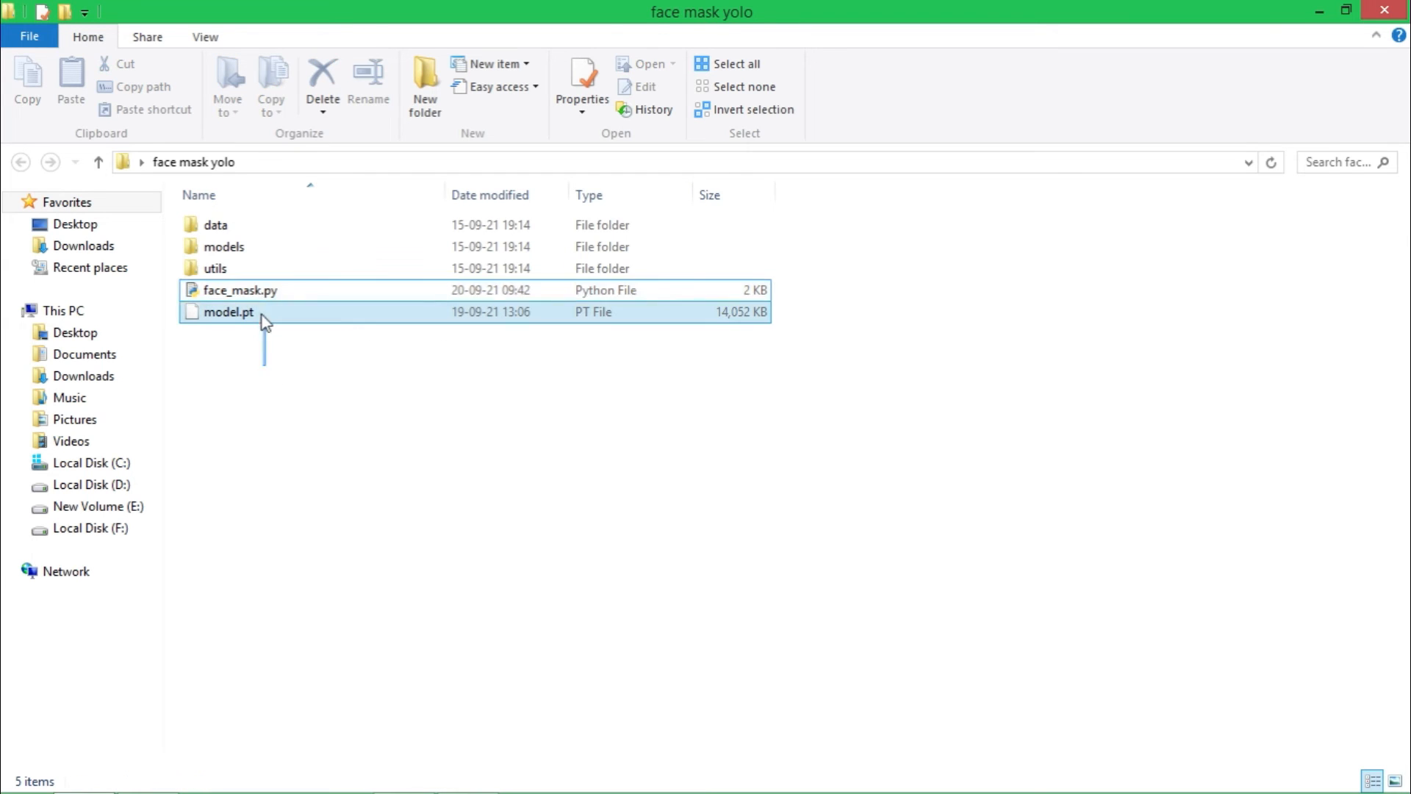
left_click(240, 289)
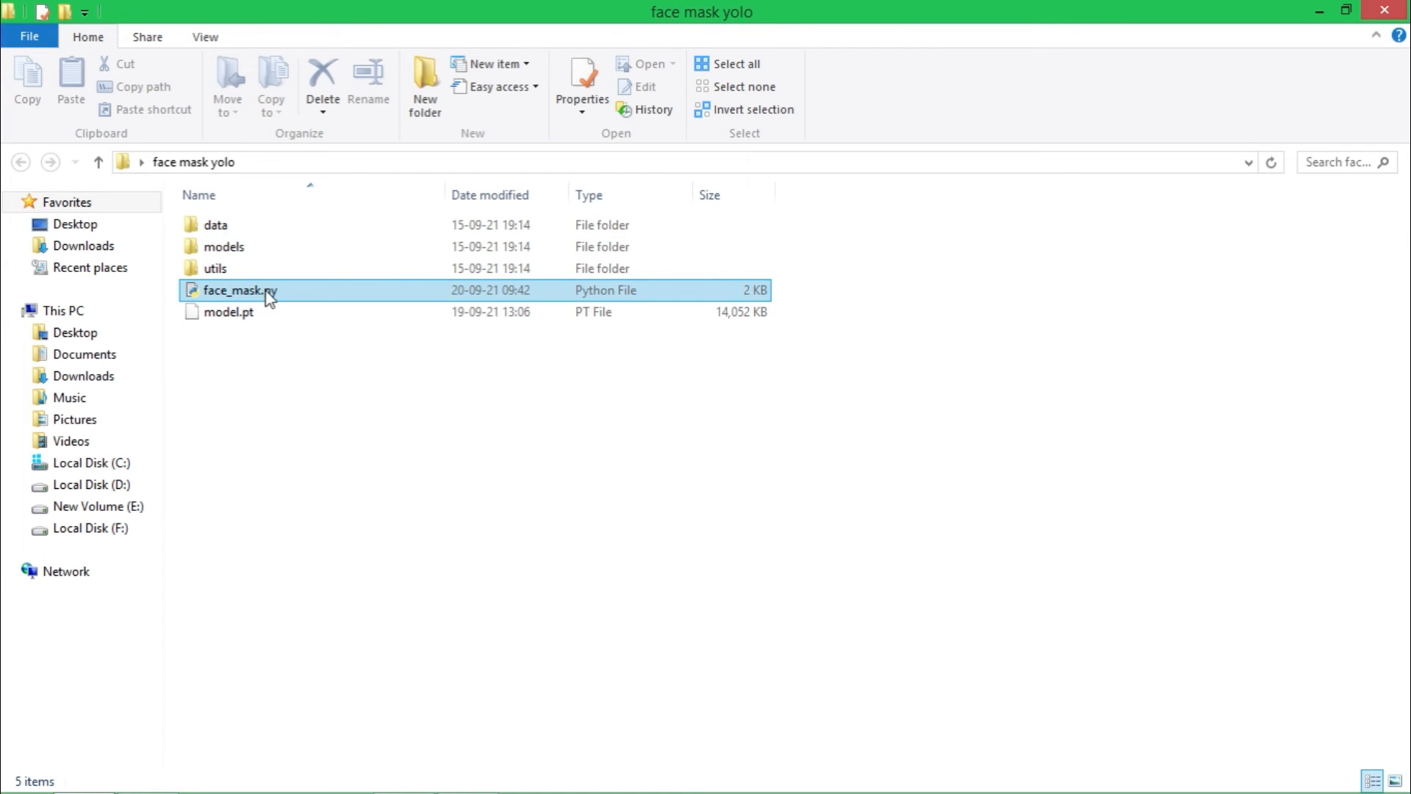
mouse_move(267, 294)
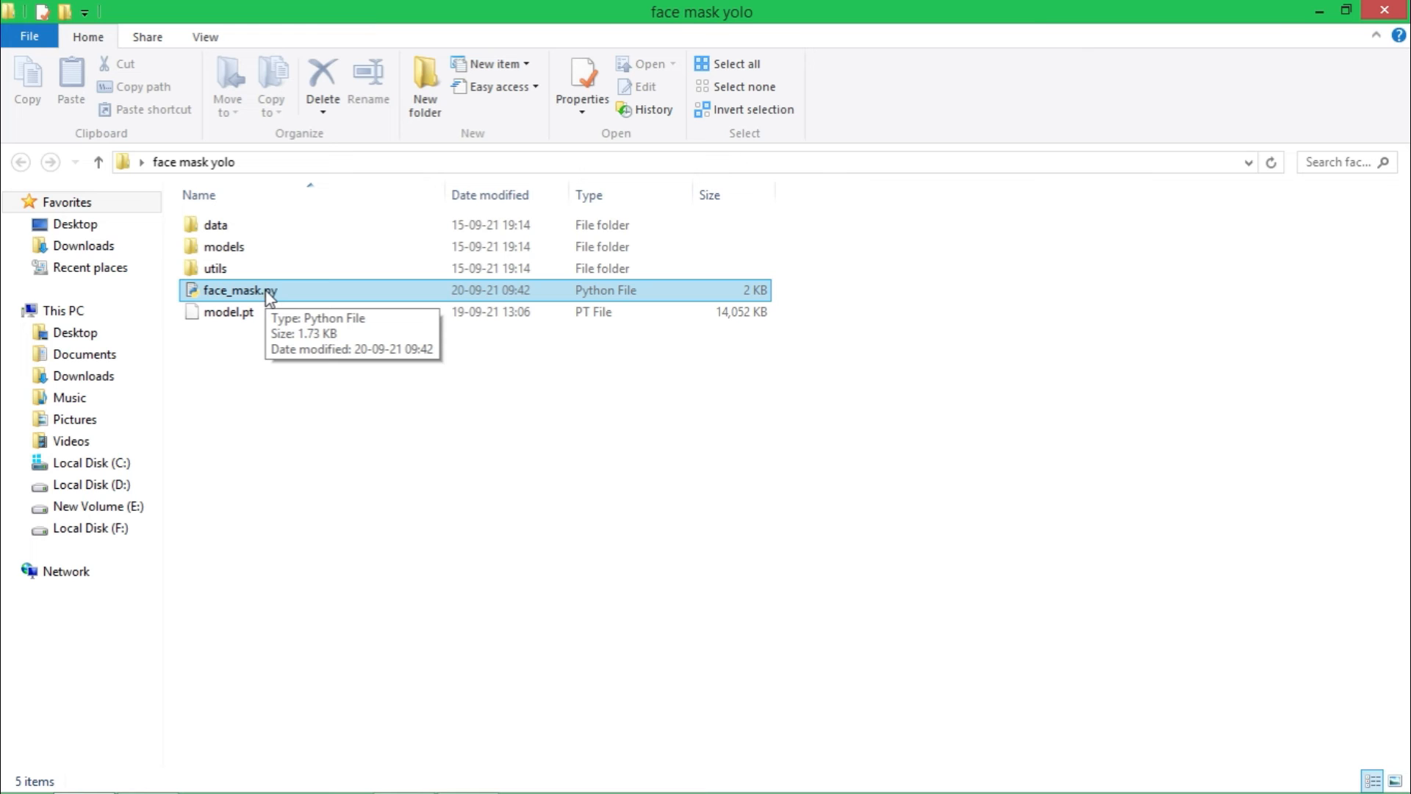
right_click(270, 290)
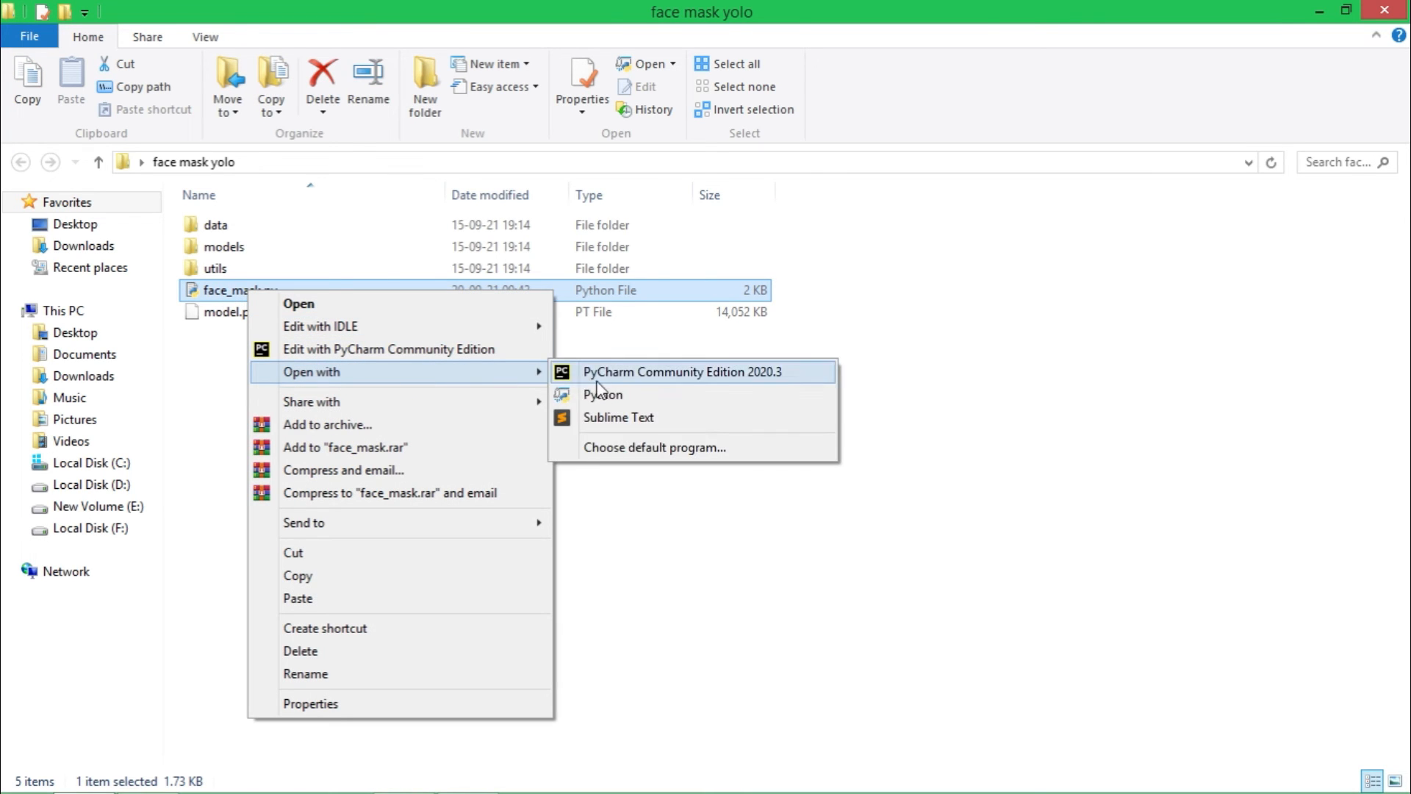
left_click(619, 416)
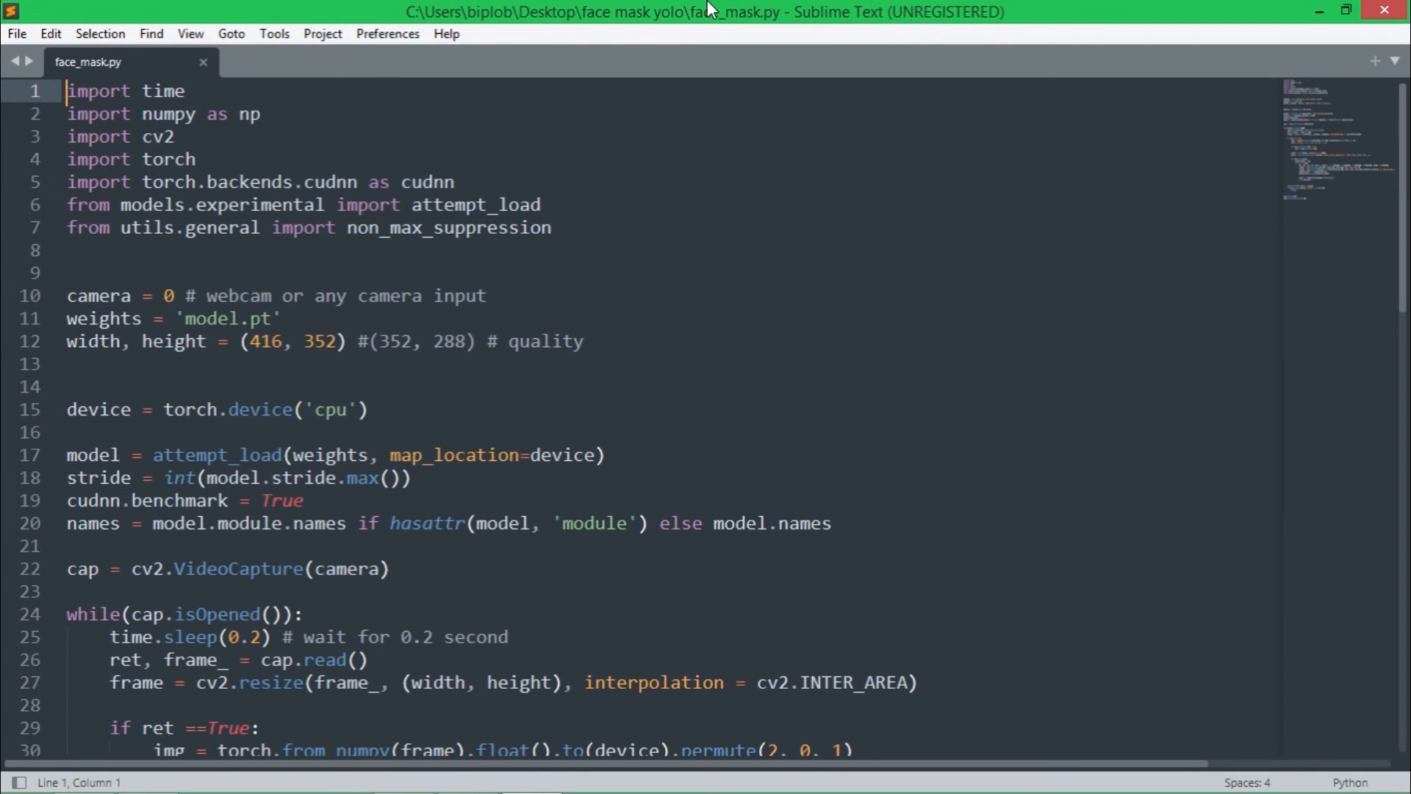
scroll("down", 3)
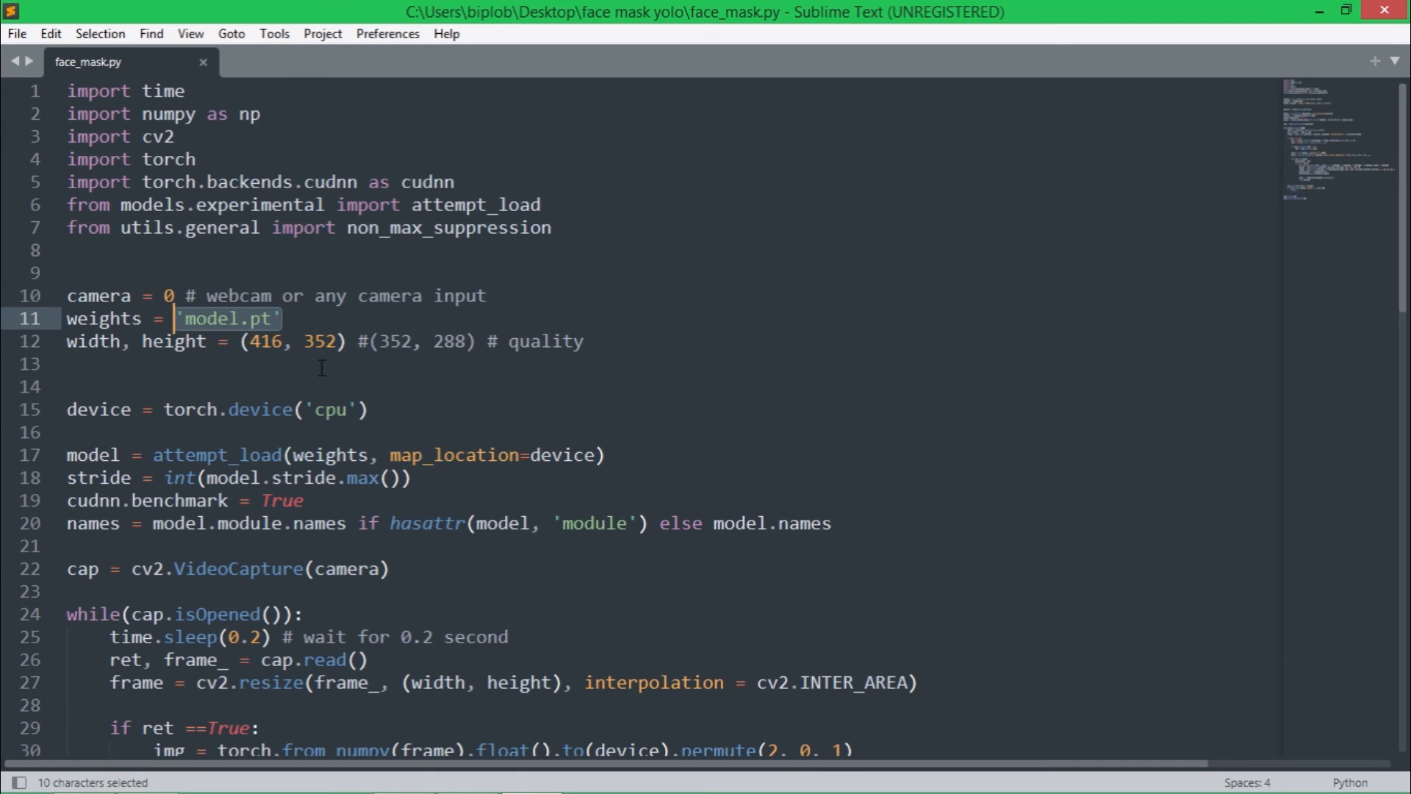
mouse_move(288, 323)
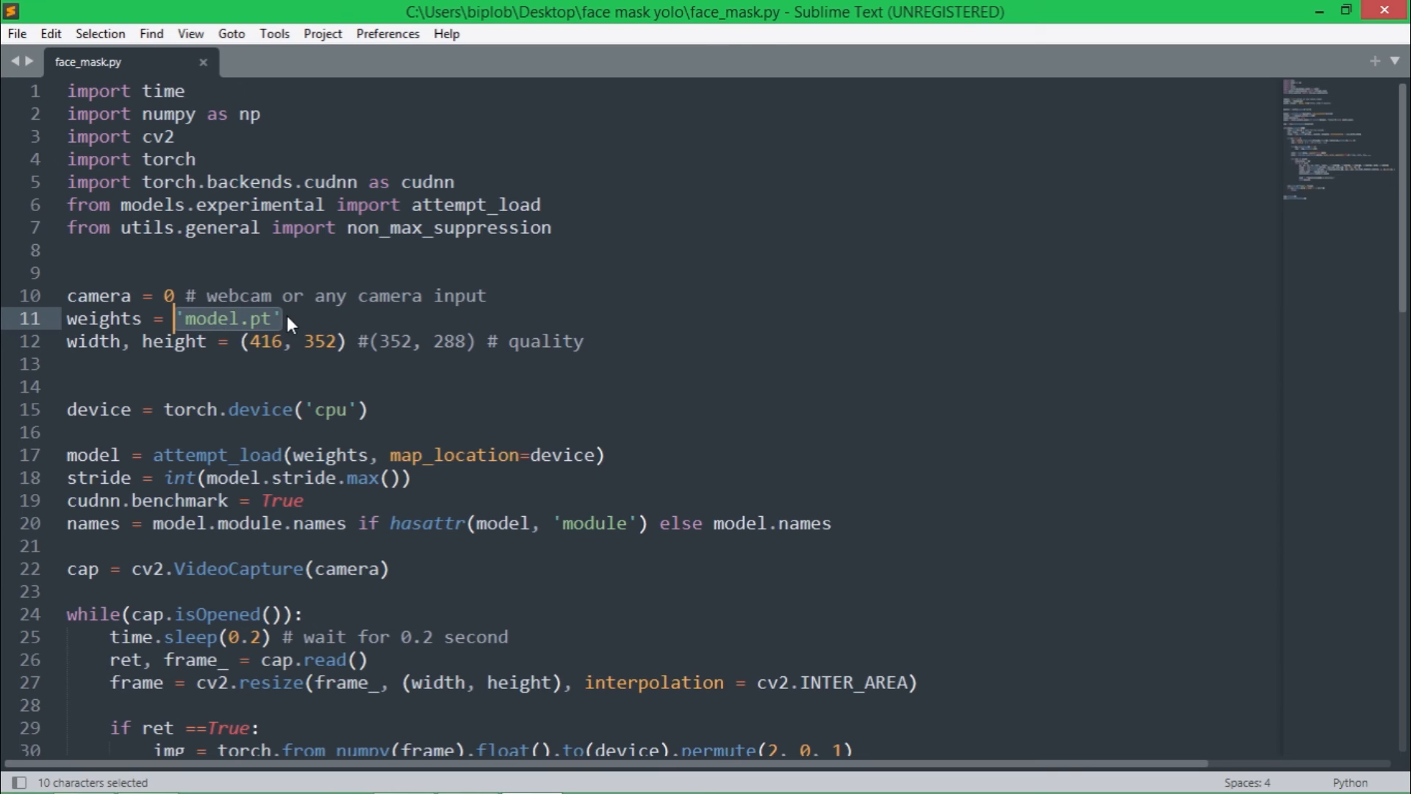
left_click(279, 319)
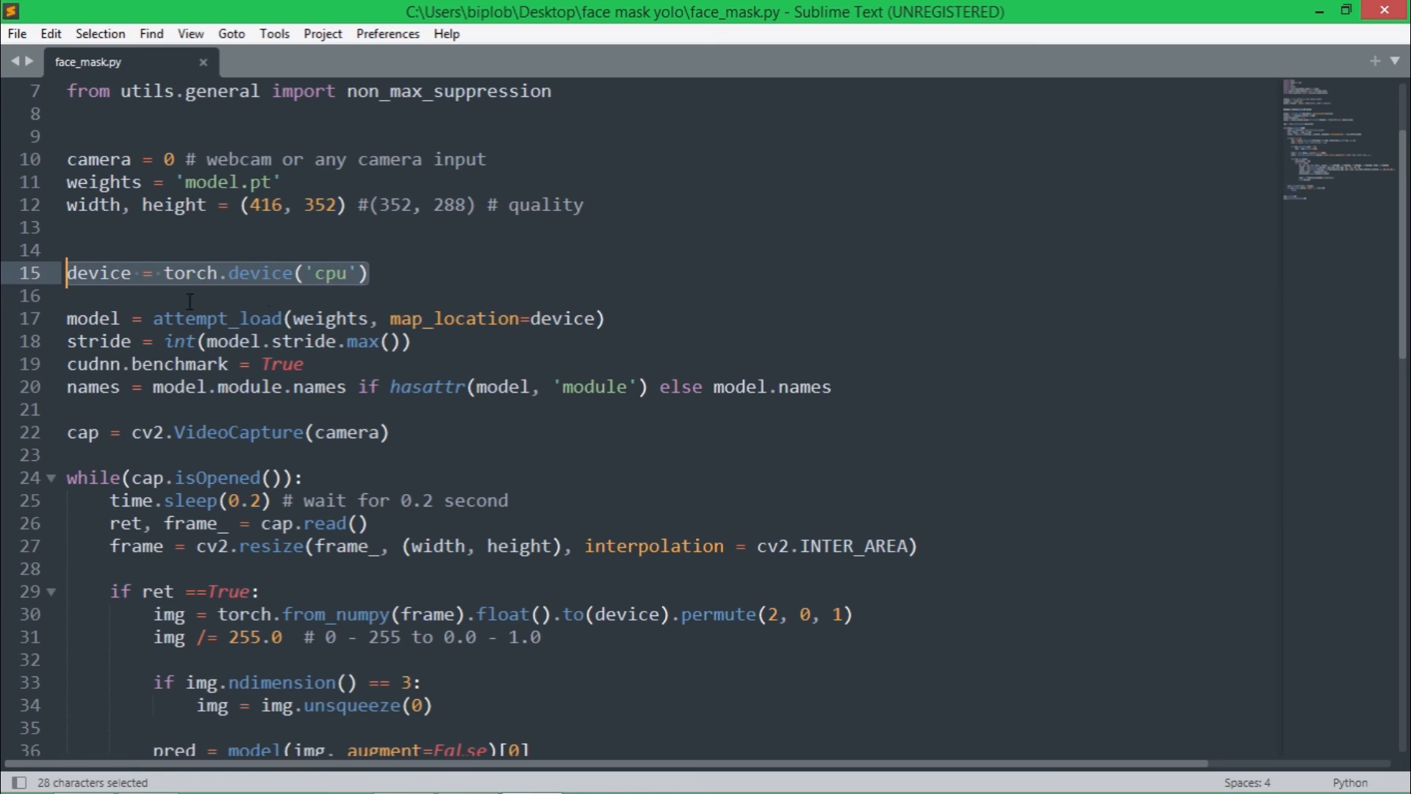
left_click(369, 274)
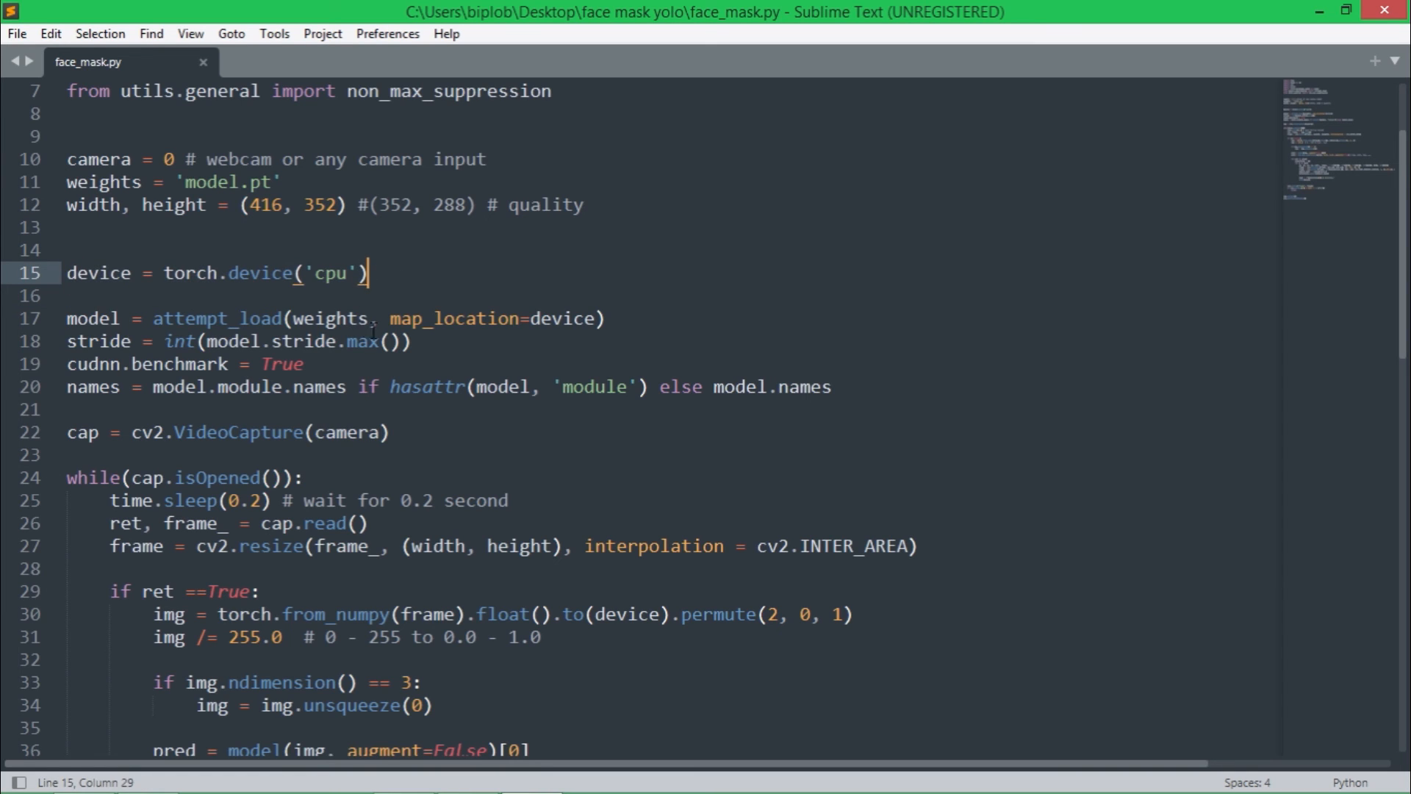
double_click(216, 318)
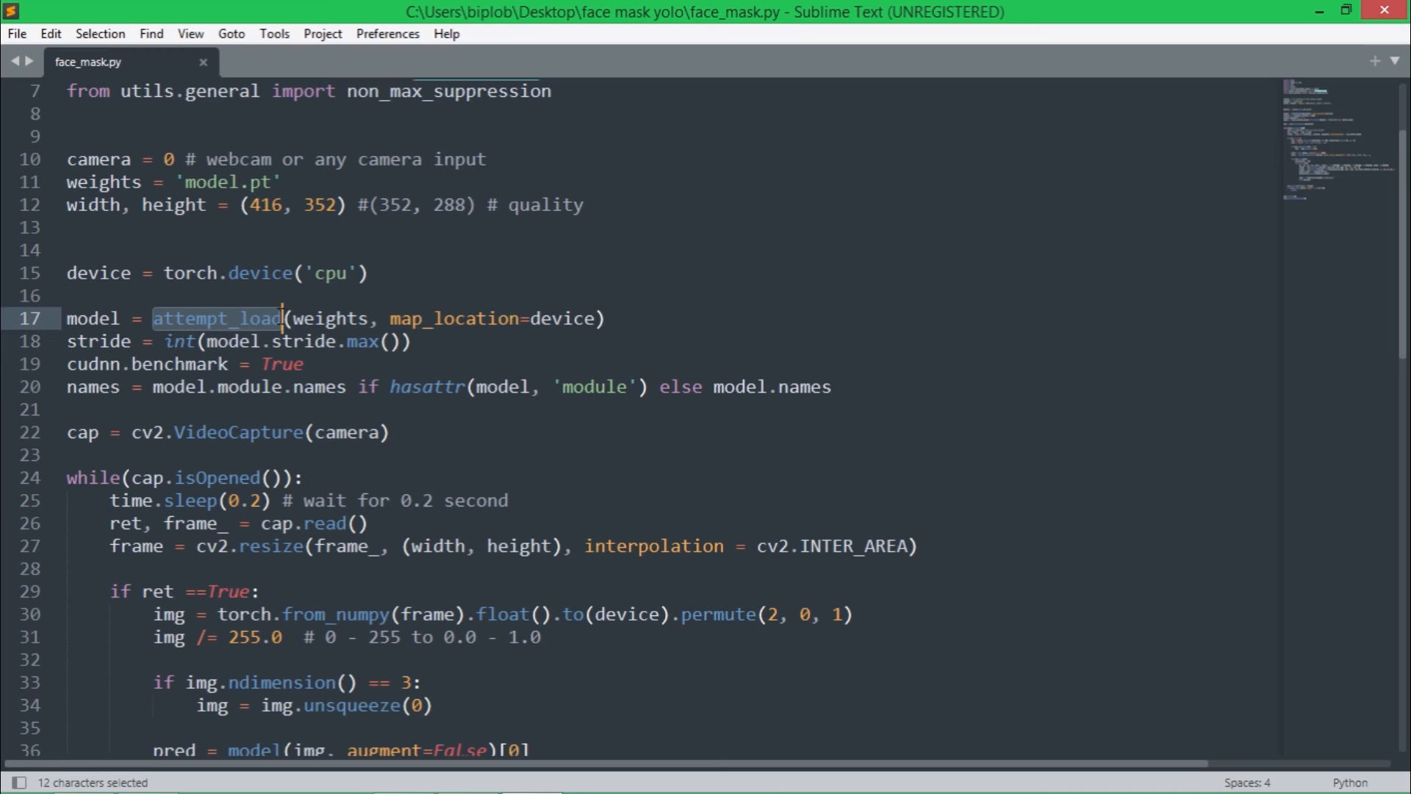
left_click_drag(282, 318, 388, 432)
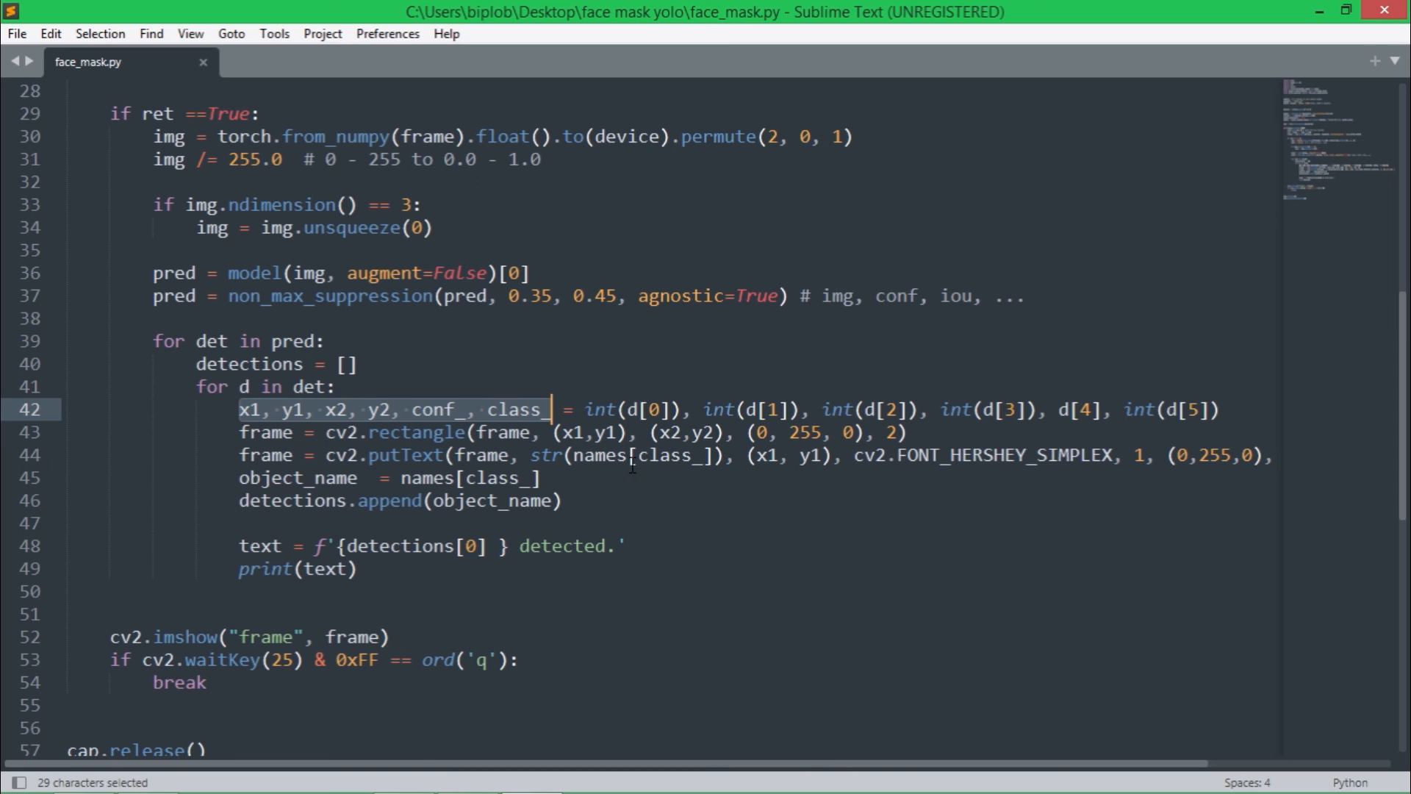
left_click(369, 455)
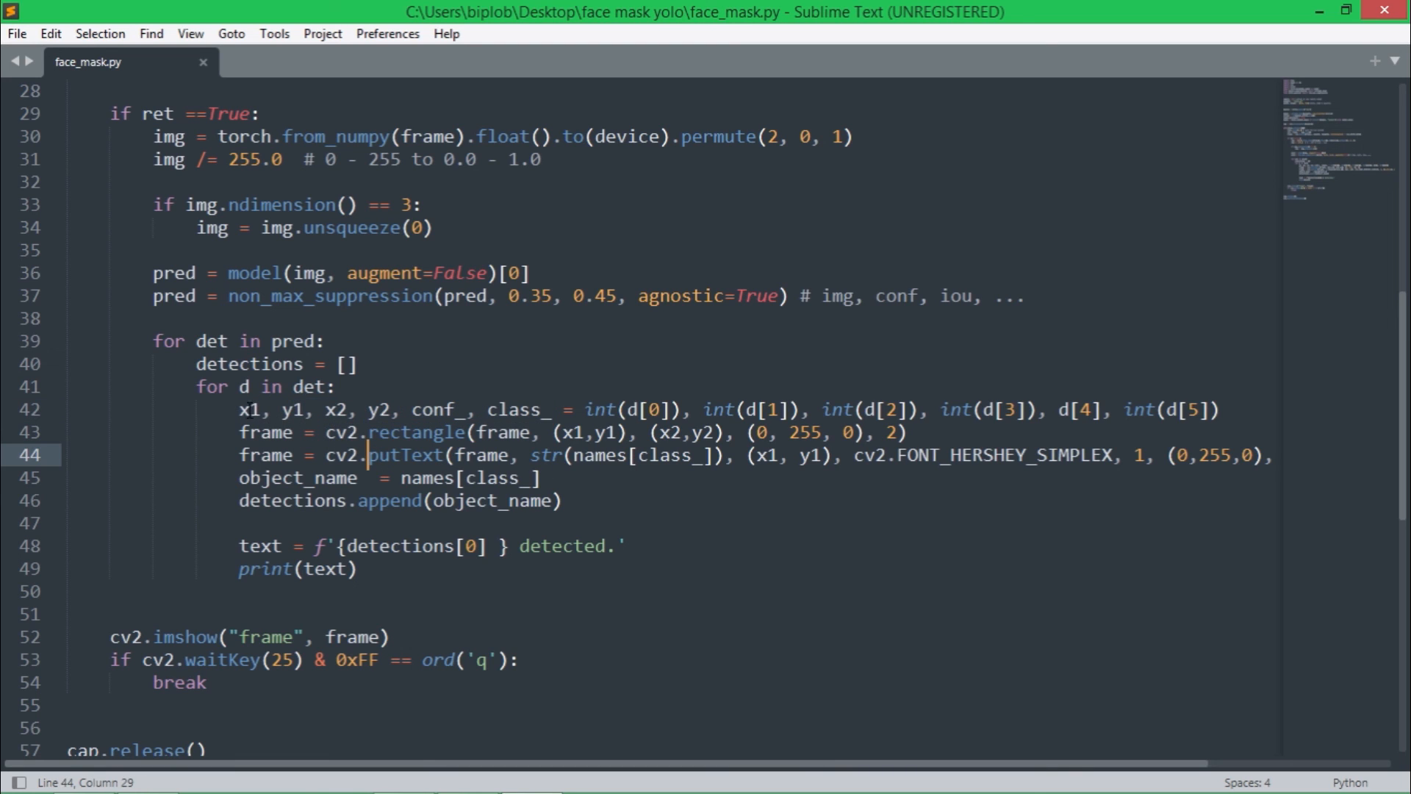
left_click_drag(238, 410, 391, 410)
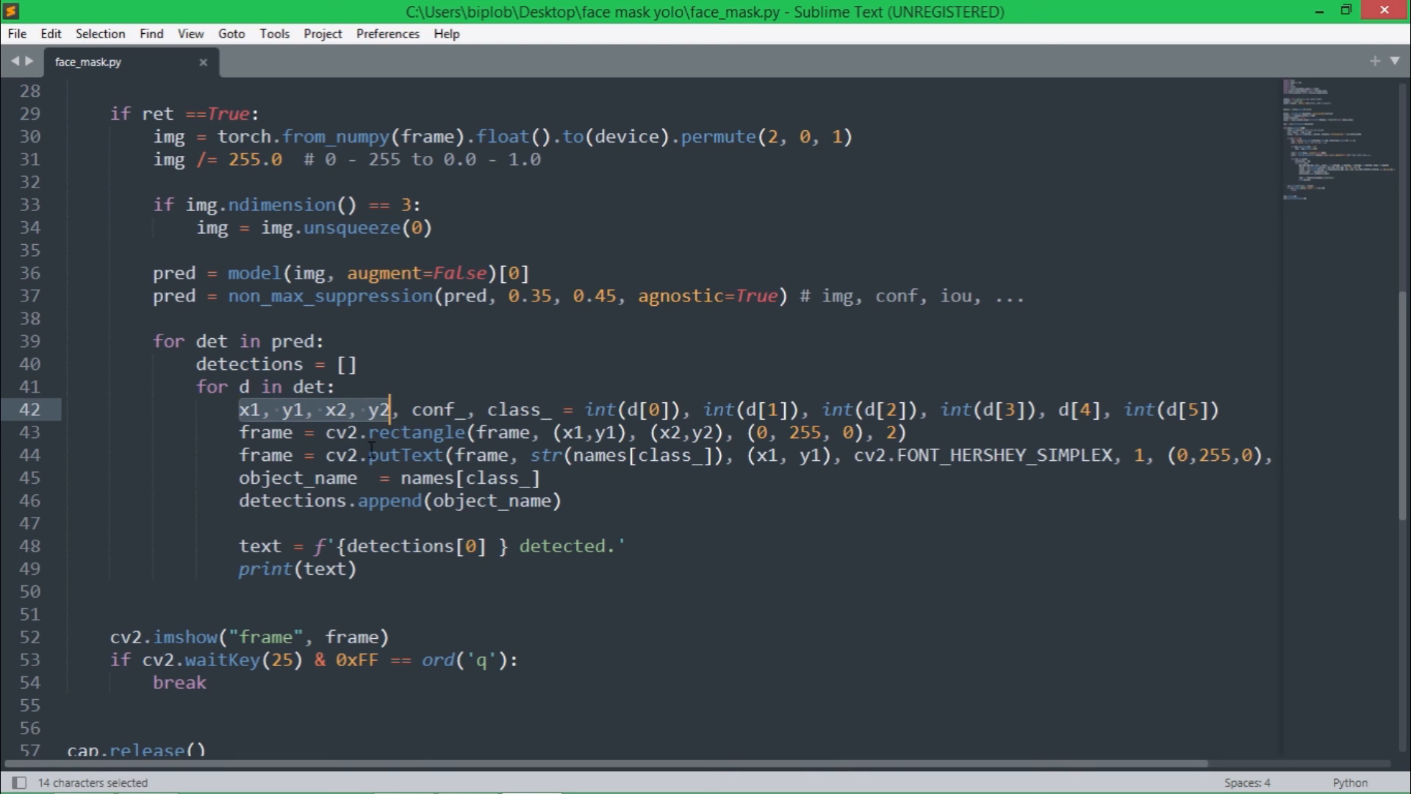
double_click(412, 433)
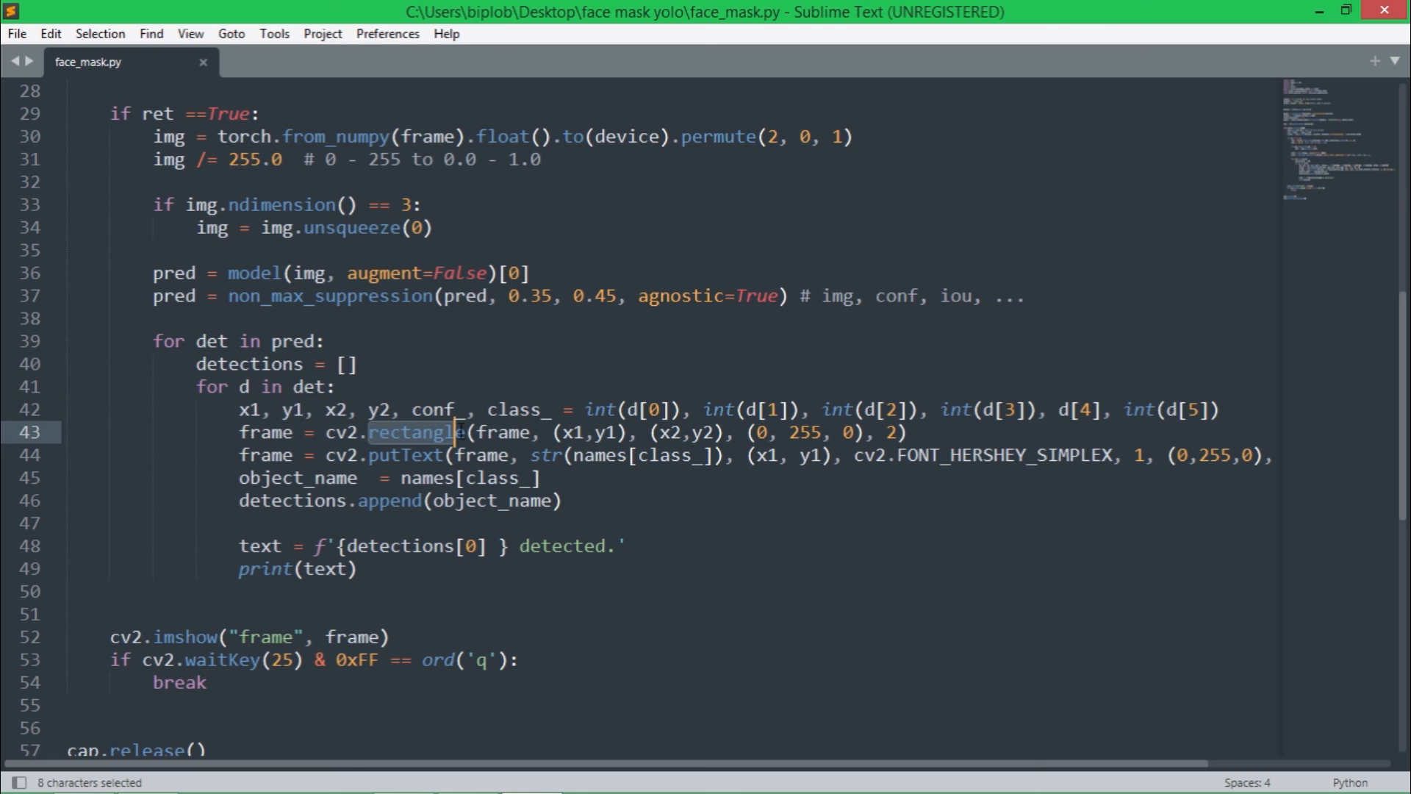
double_click(407, 454)
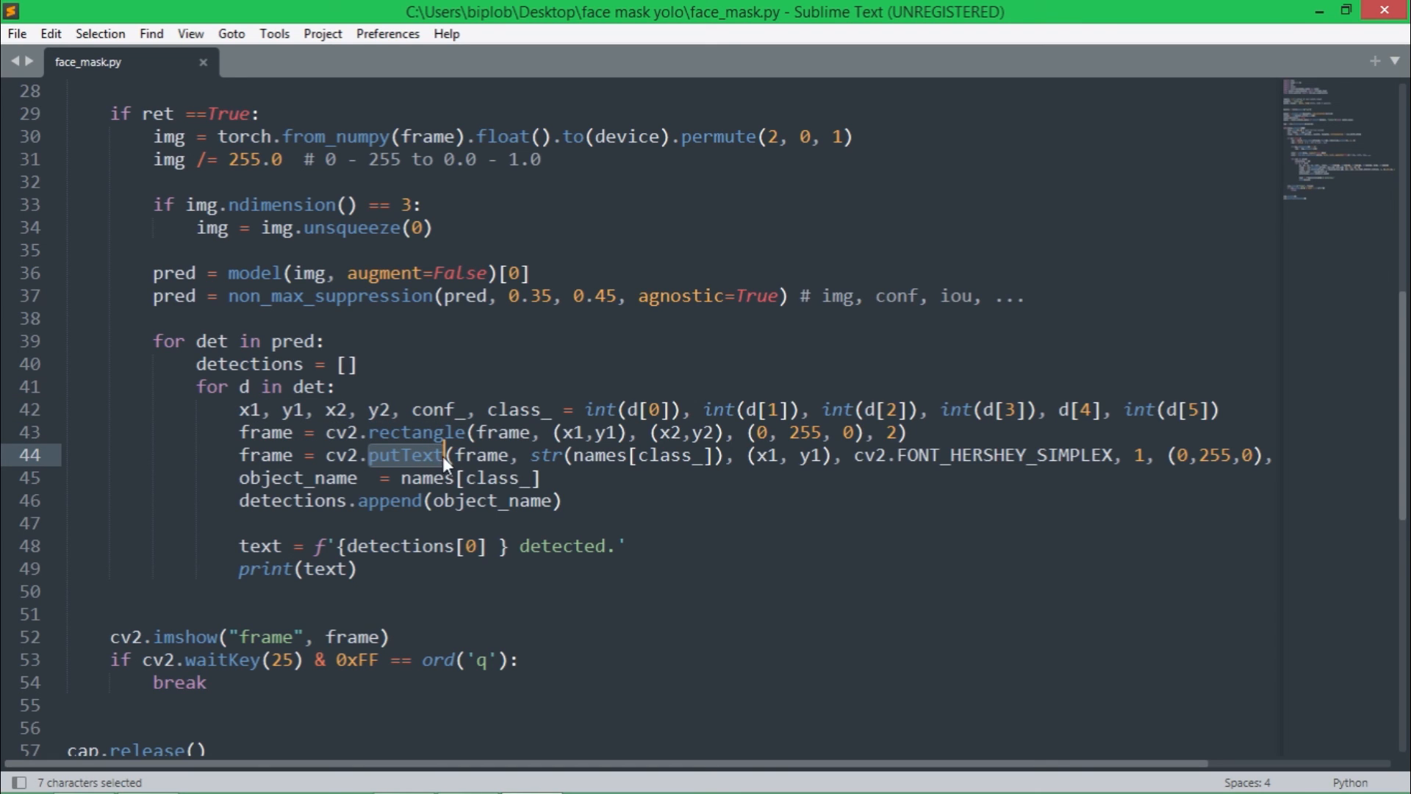
double_click(515, 410)
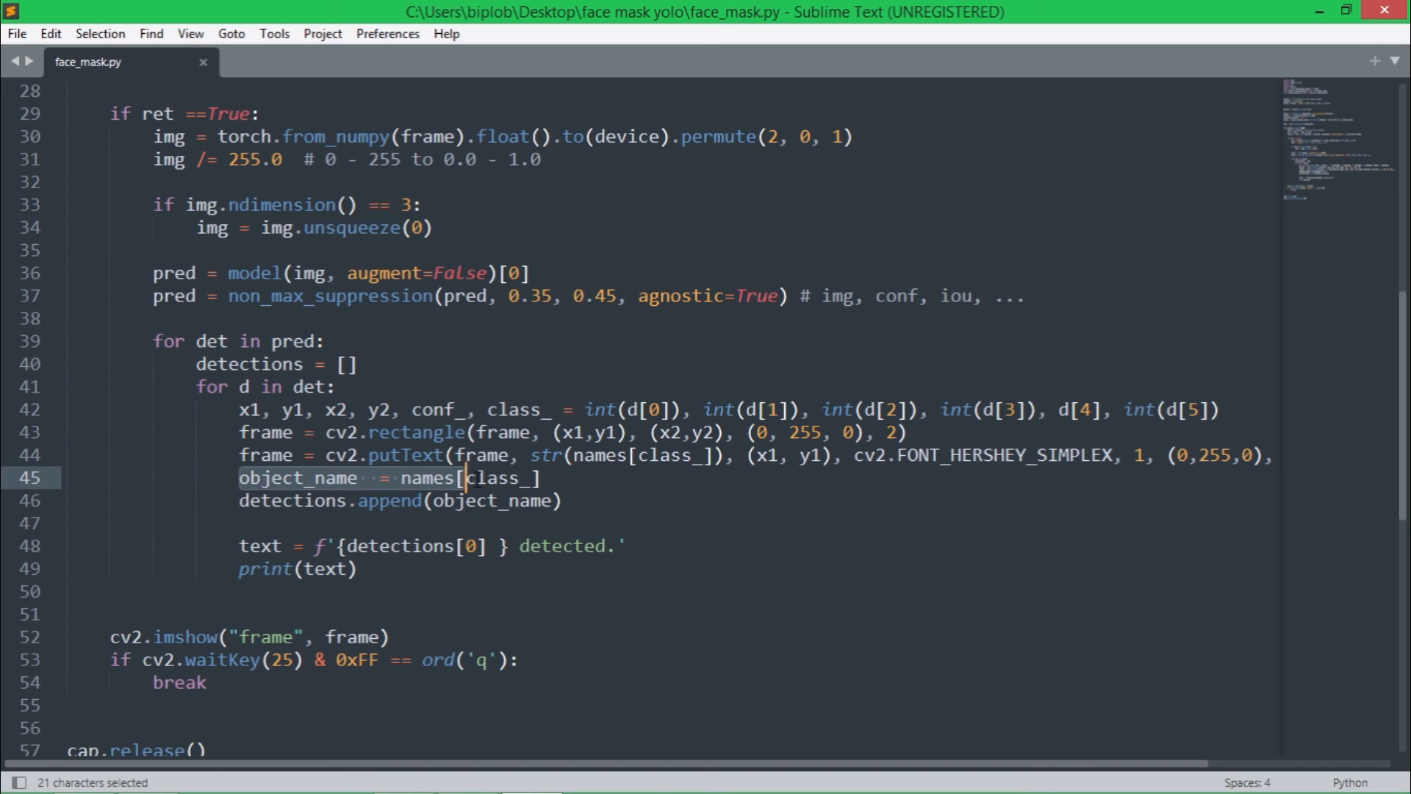
left_click(623, 546)
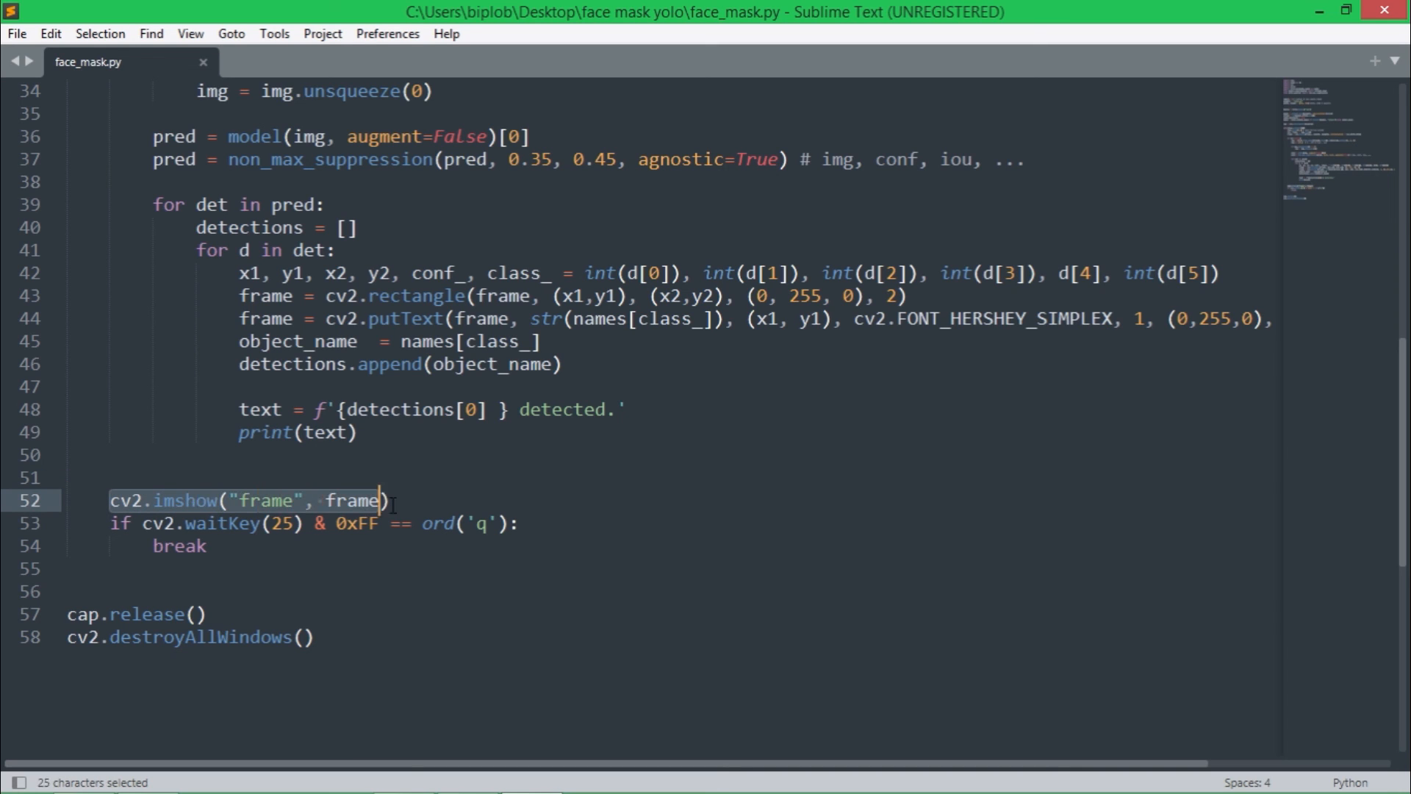
left_click(517, 524)
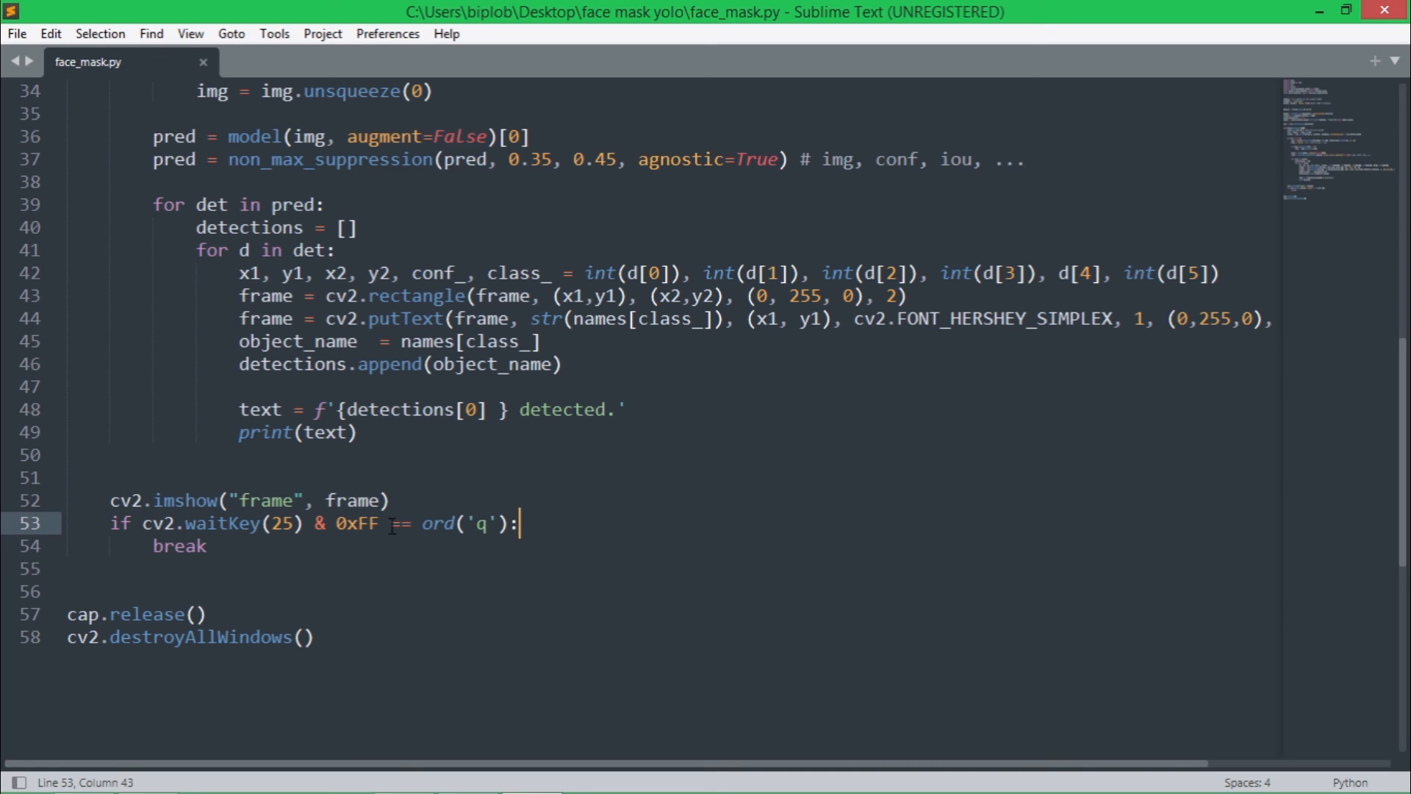
mouse_move(478, 525)
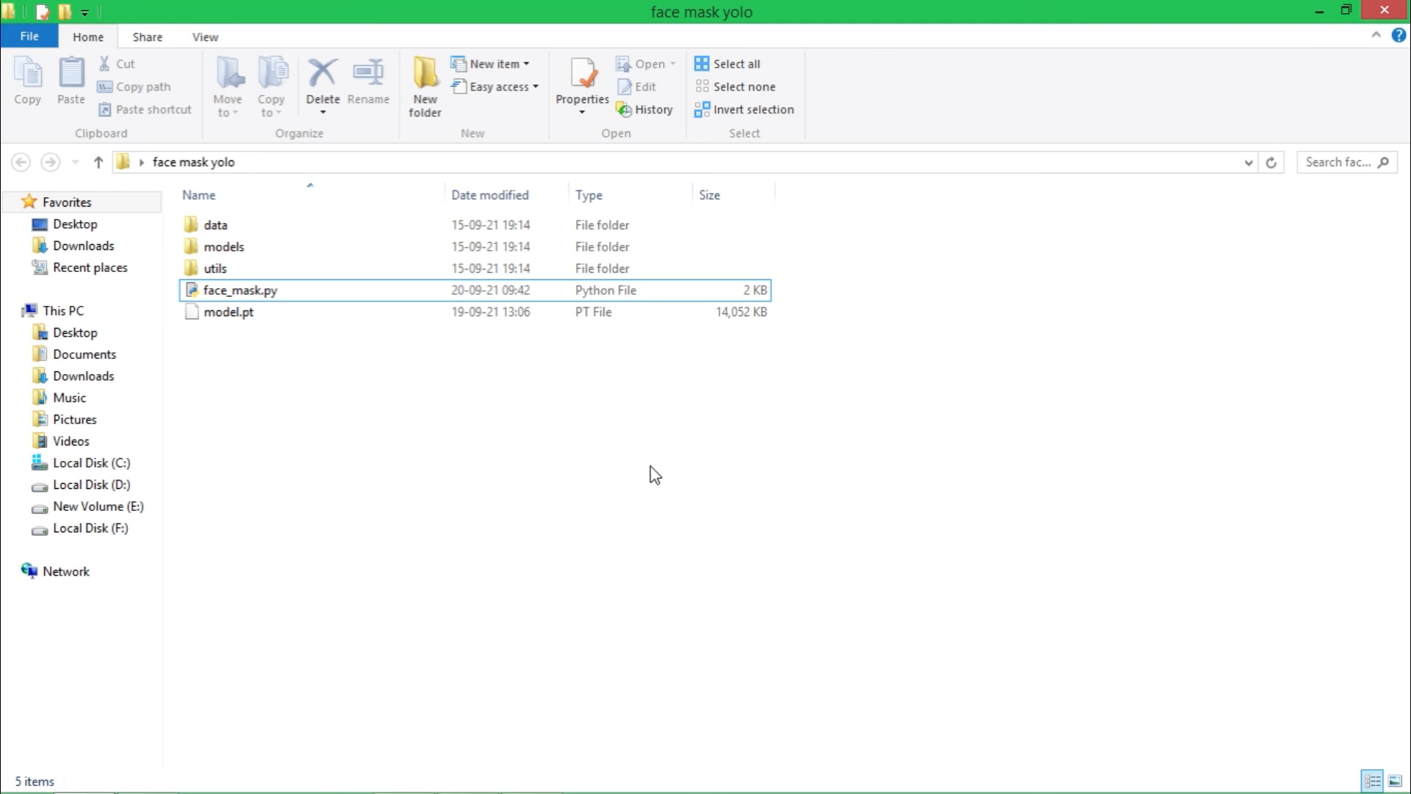
mouse_move(620, 488)
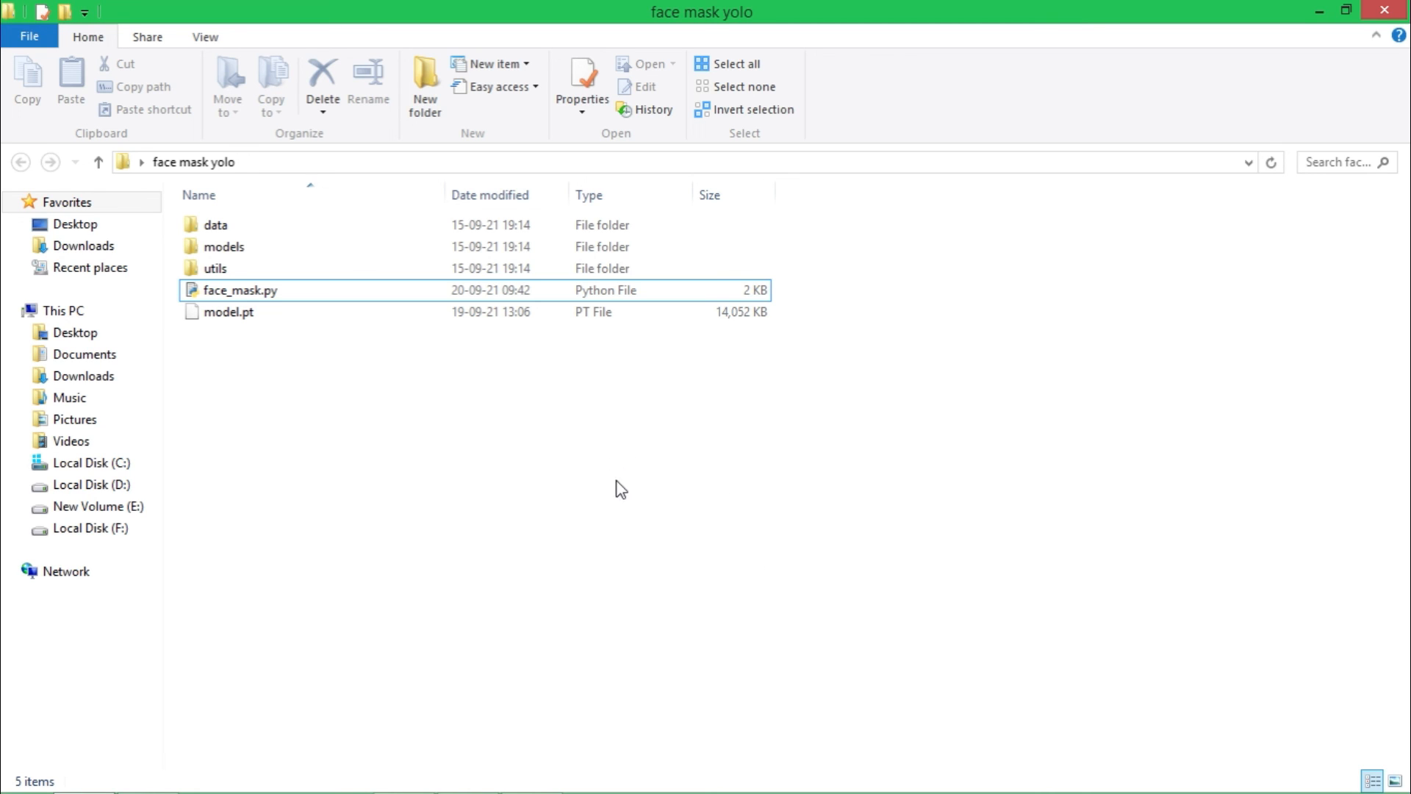
mouse_move(648, 497)
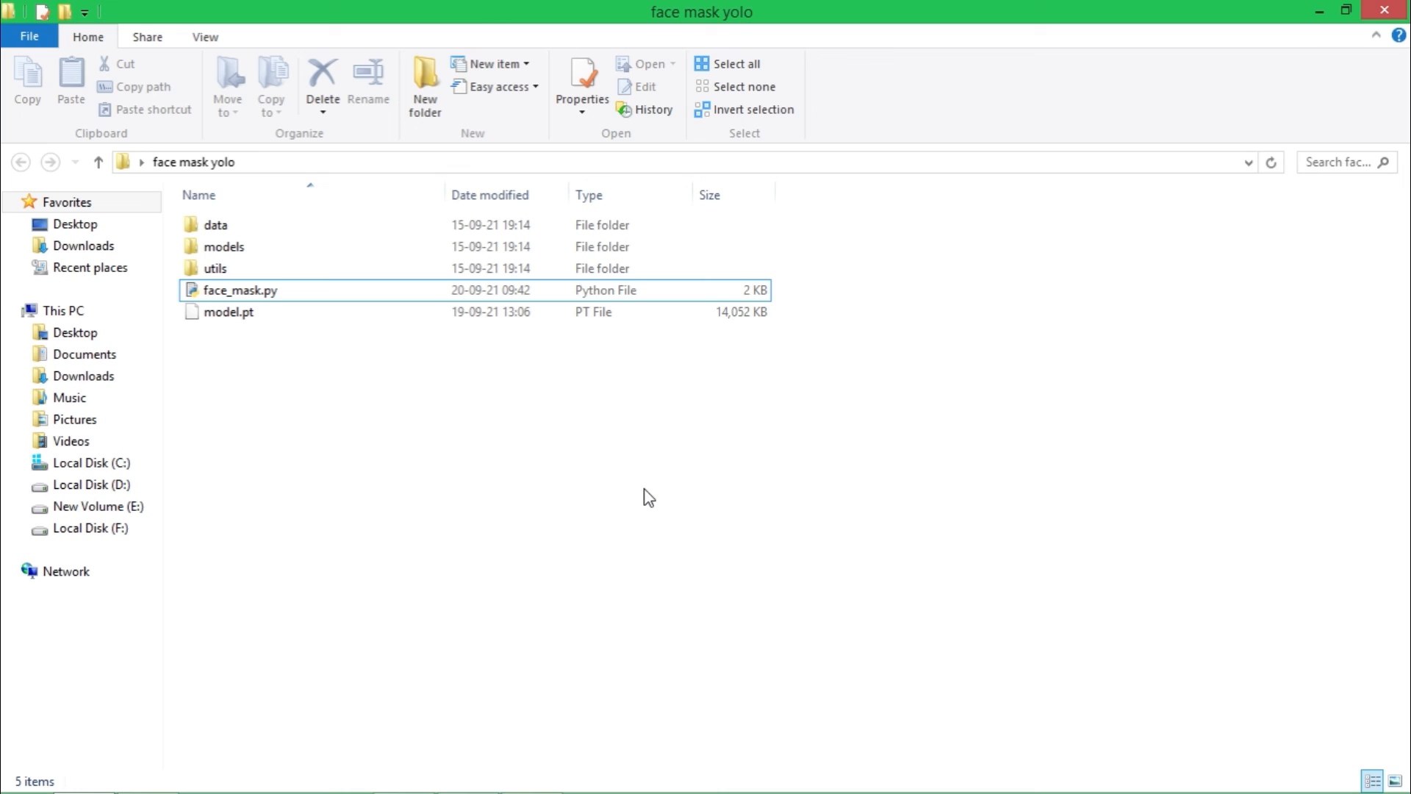